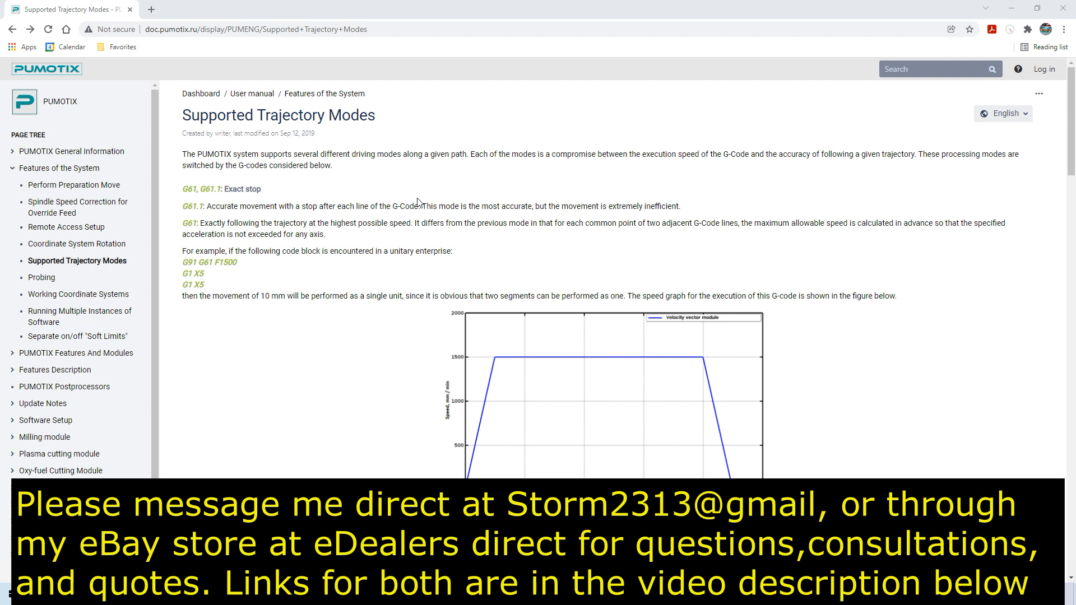
- Scroll the Supported Trajectory Modes page to the G61 velocity graph and the G61.1 graph below it
scroll("down", 3)
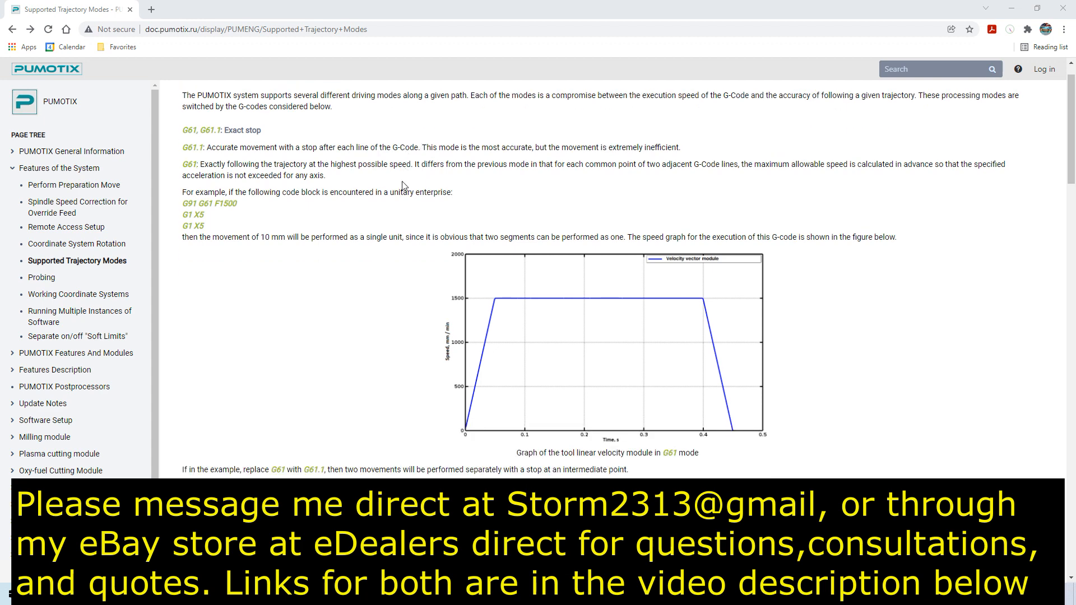
scroll("up", 3)
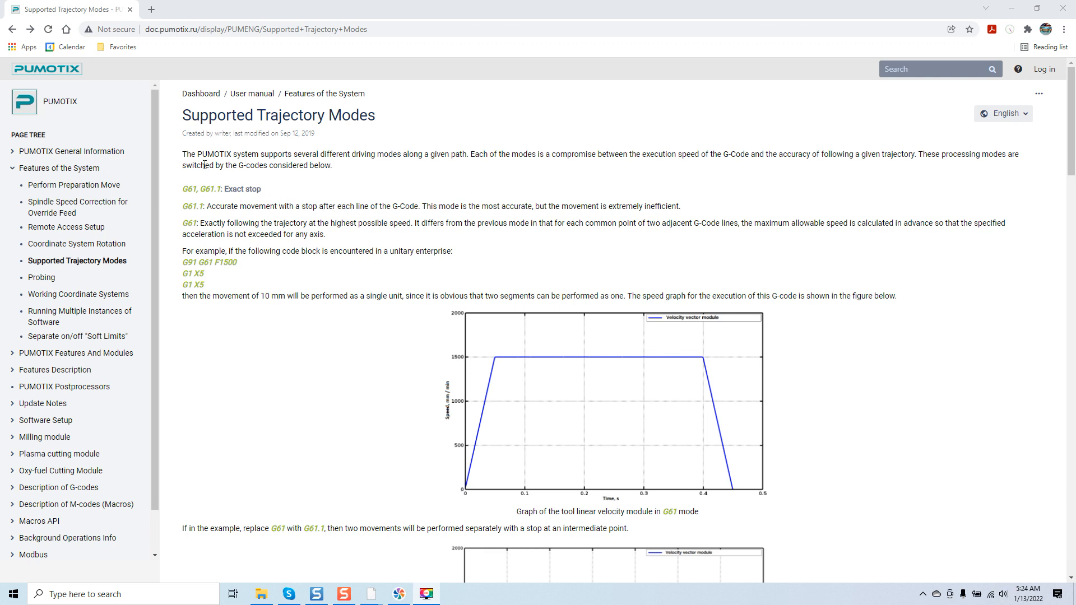
mouse_move(284, 166)
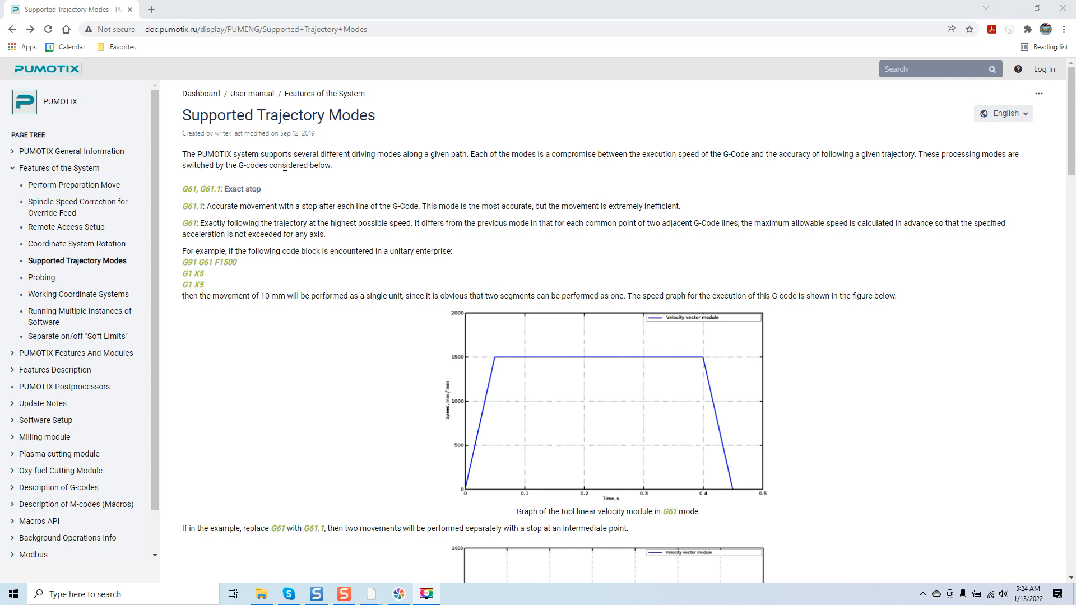
mouse_move(439, 174)
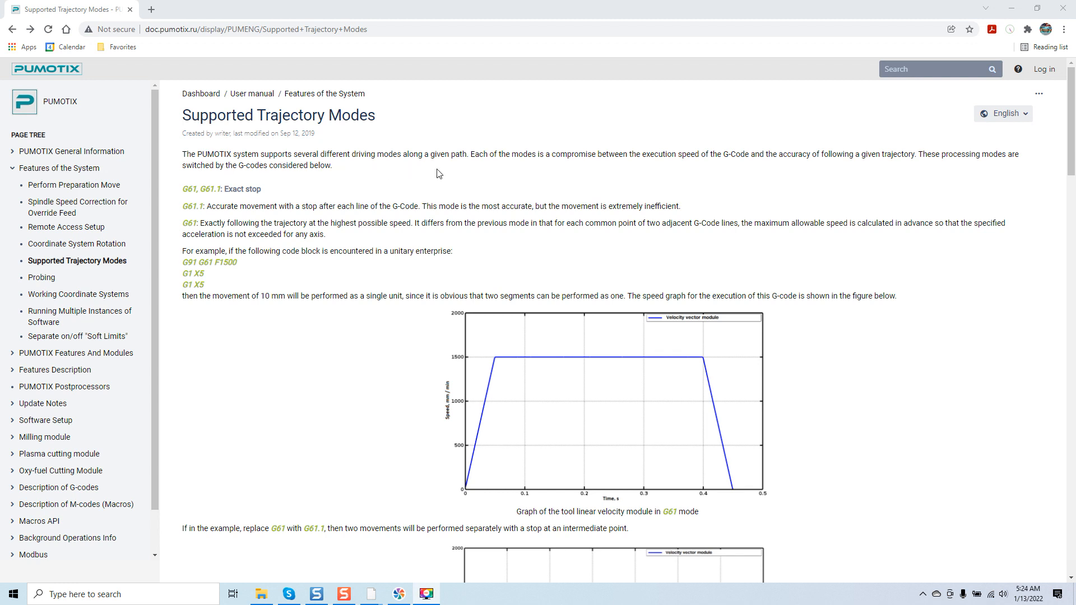
mouse_move(601, 175)
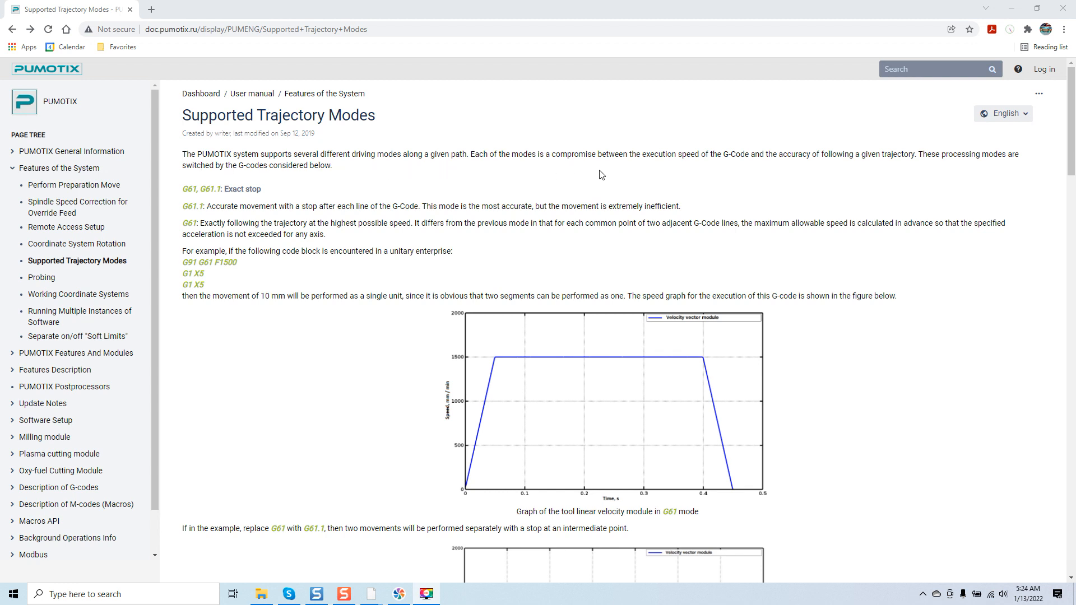
mouse_move(722, 175)
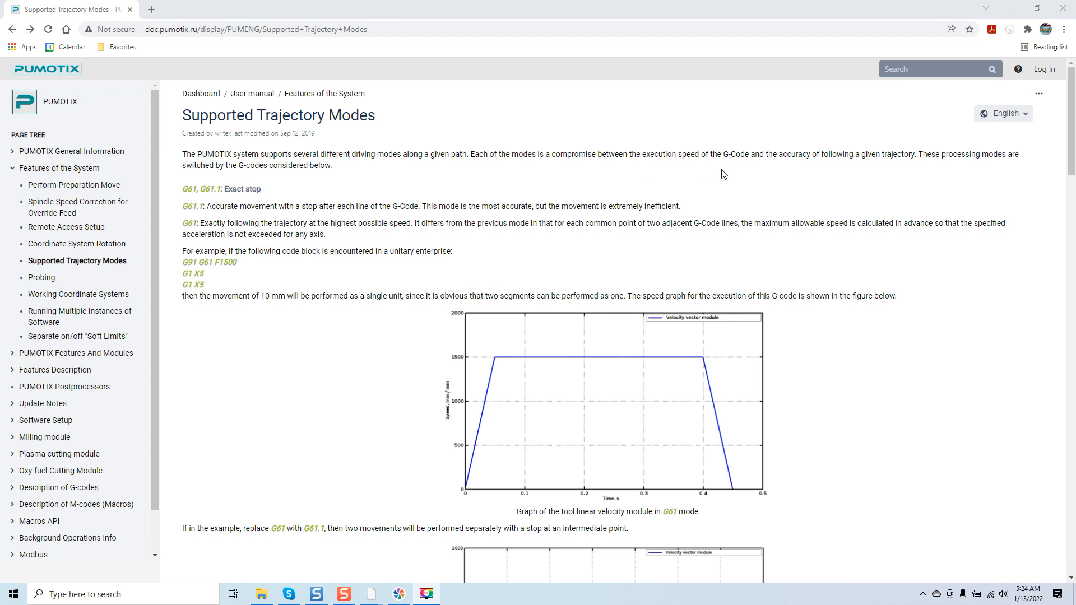
mouse_move(840, 180)
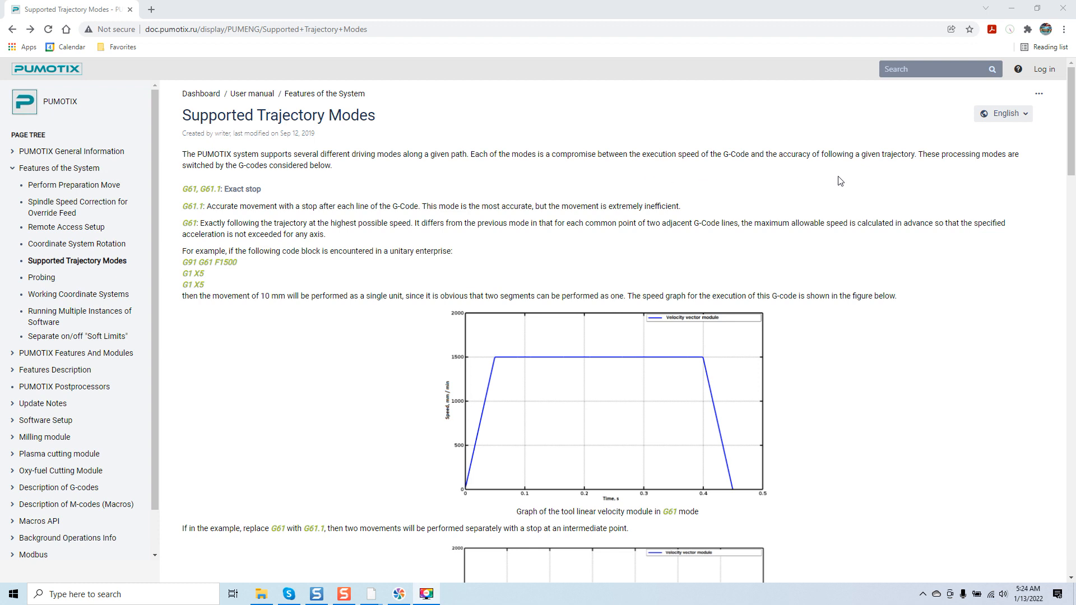
mouse_move(910, 187)
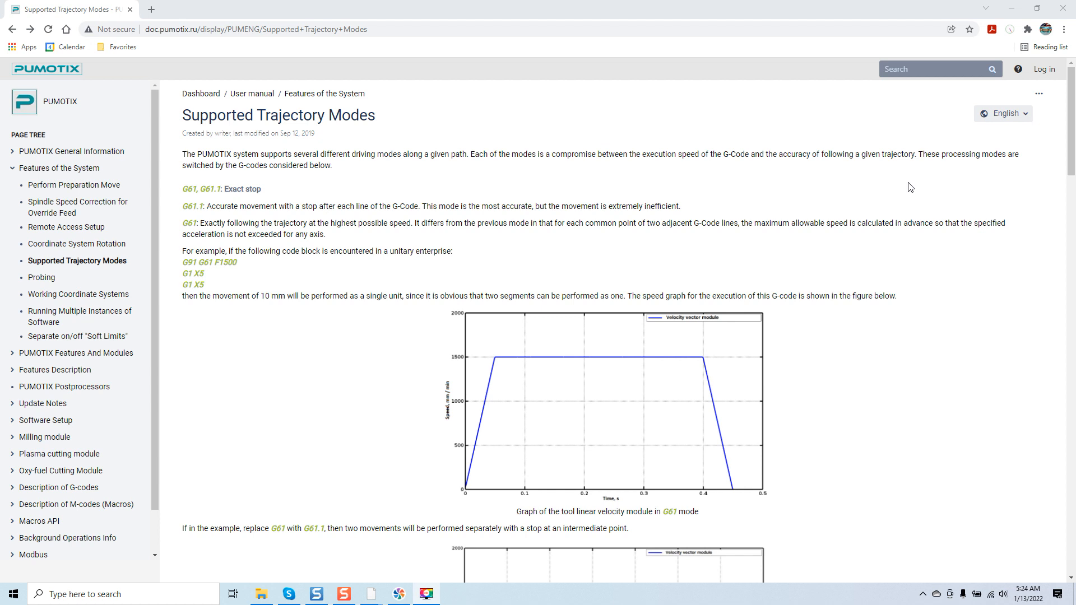
mouse_move(544, 186)
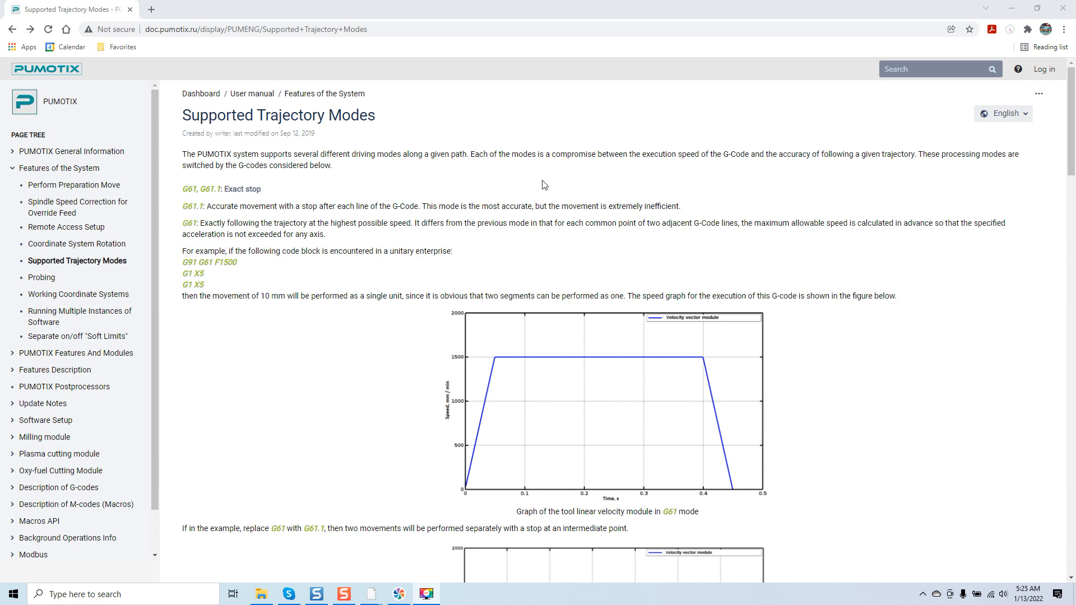
mouse_move(324, 182)
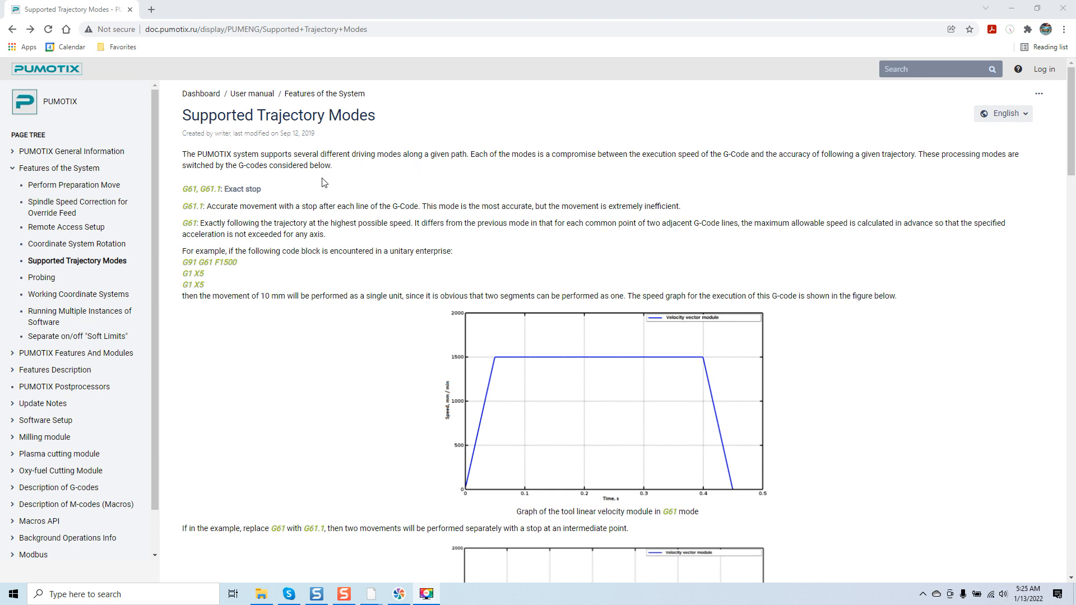
mouse_move(190, 205)
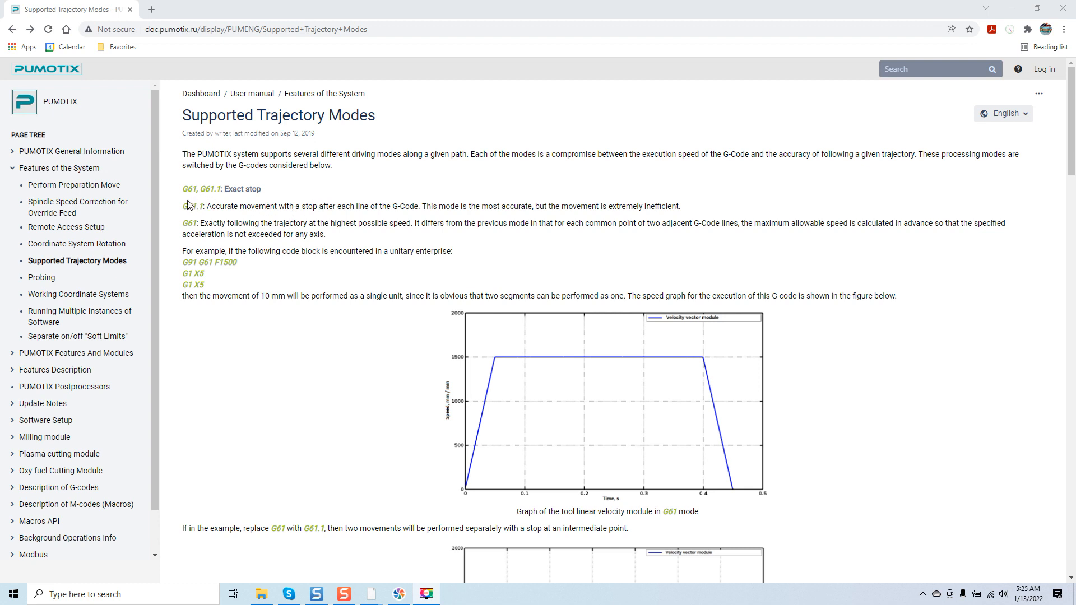
mouse_move(201, 199)
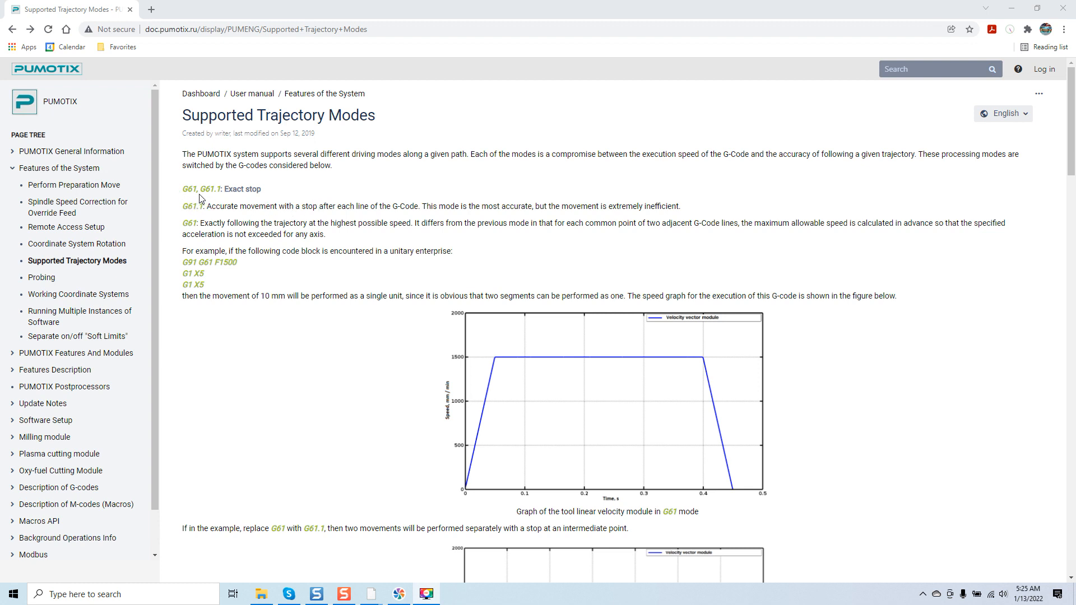
mouse_move(227, 199)
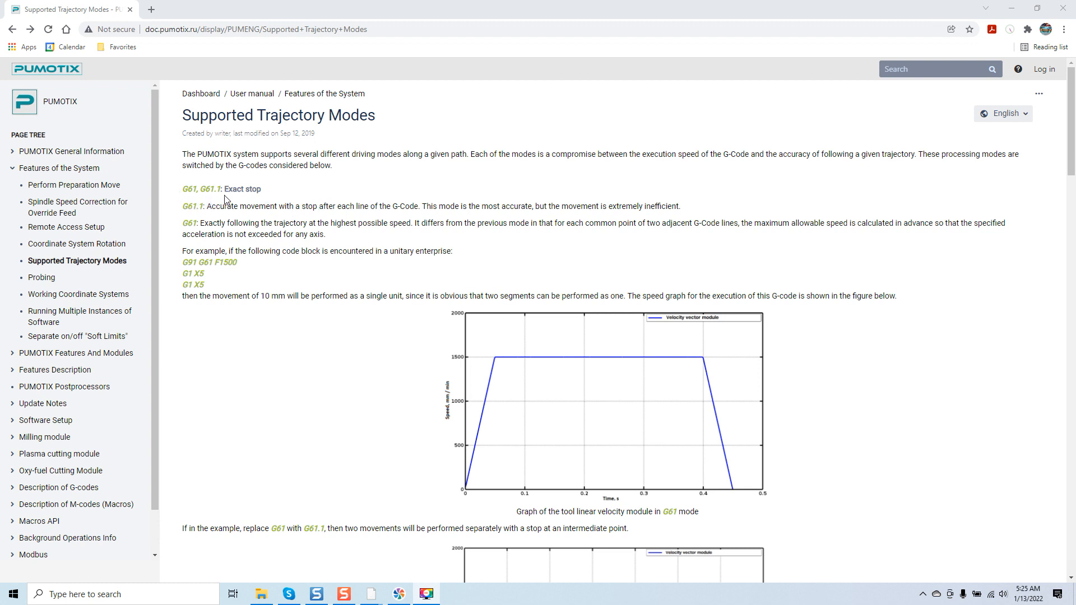
mouse_move(240, 203)
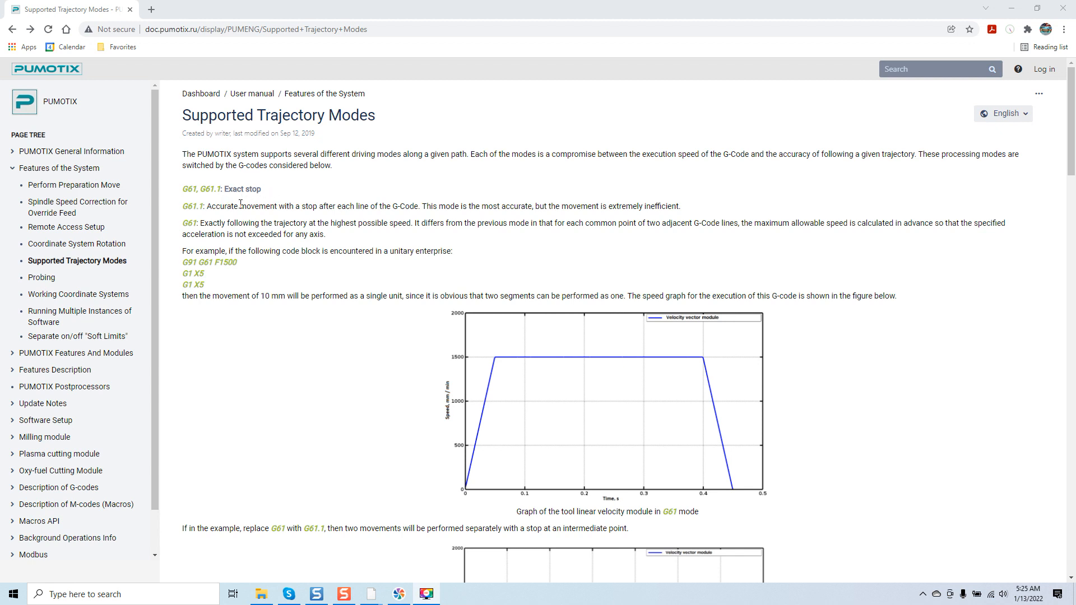
mouse_move(191, 211)
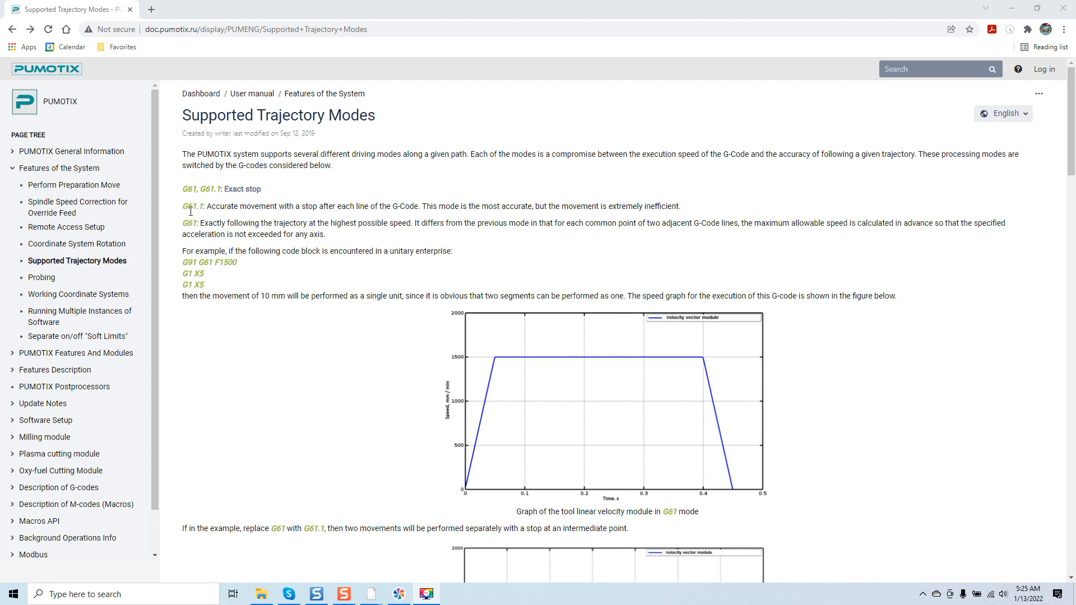
mouse_move(206, 217)
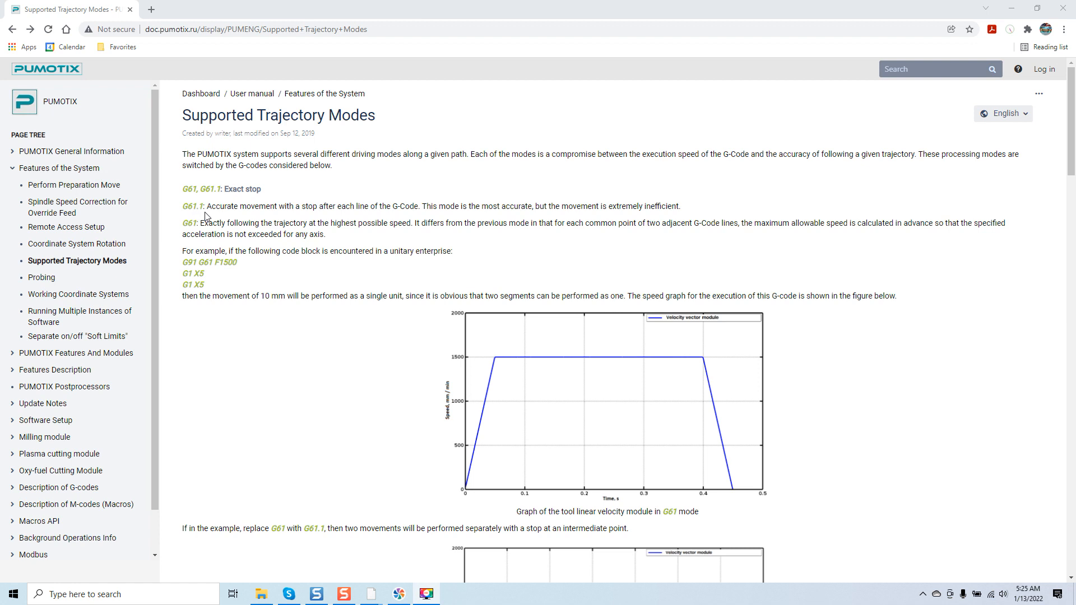
mouse_move(353, 215)
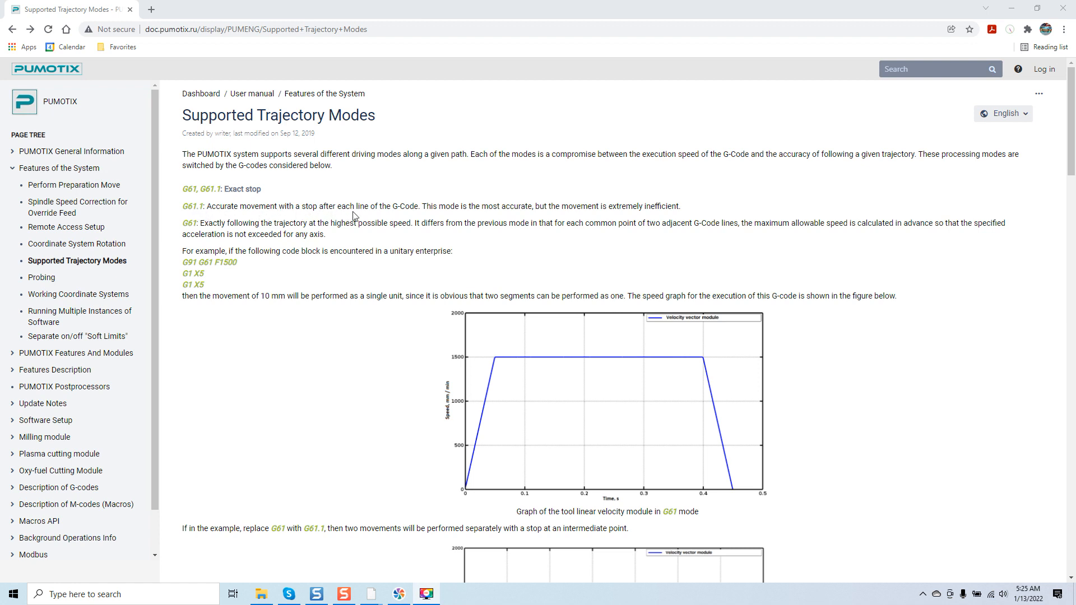
mouse_move(482, 218)
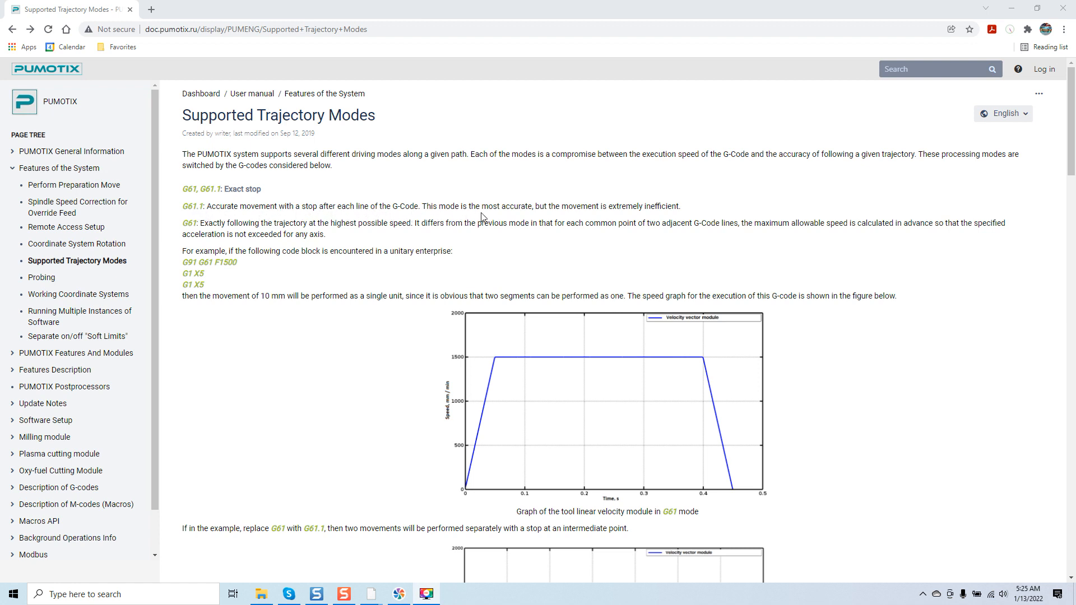
mouse_move(554, 172)
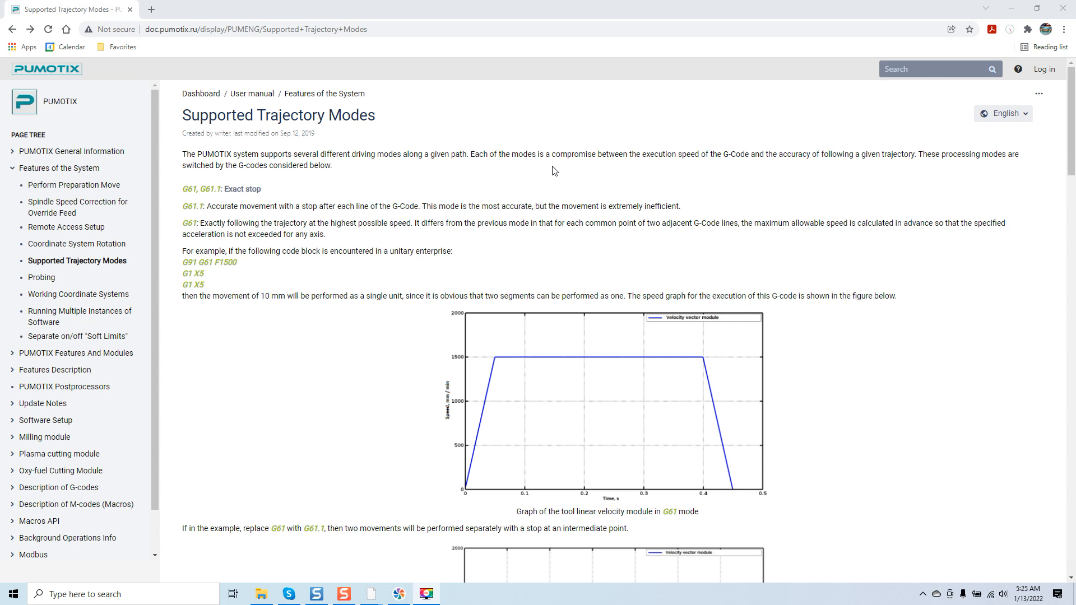
mouse_move(380, 197)
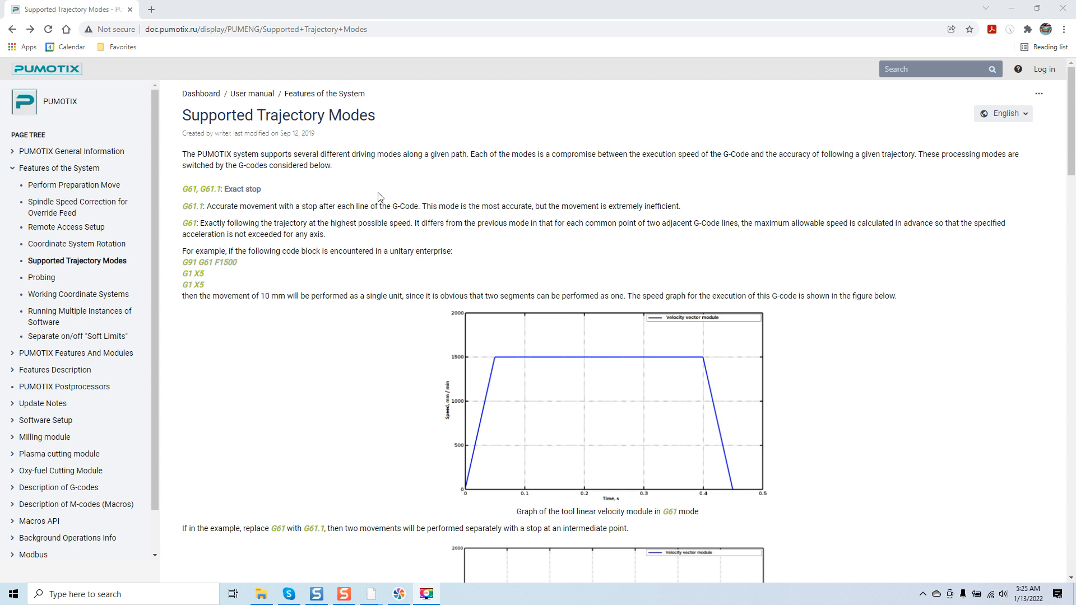
mouse_move(213, 232)
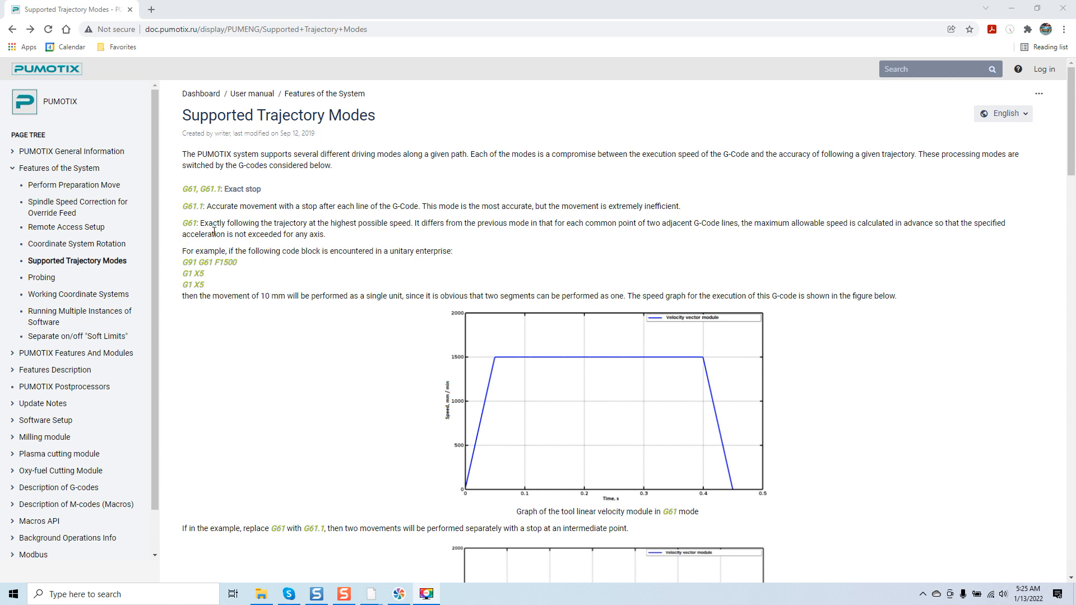
mouse_move(336, 226)
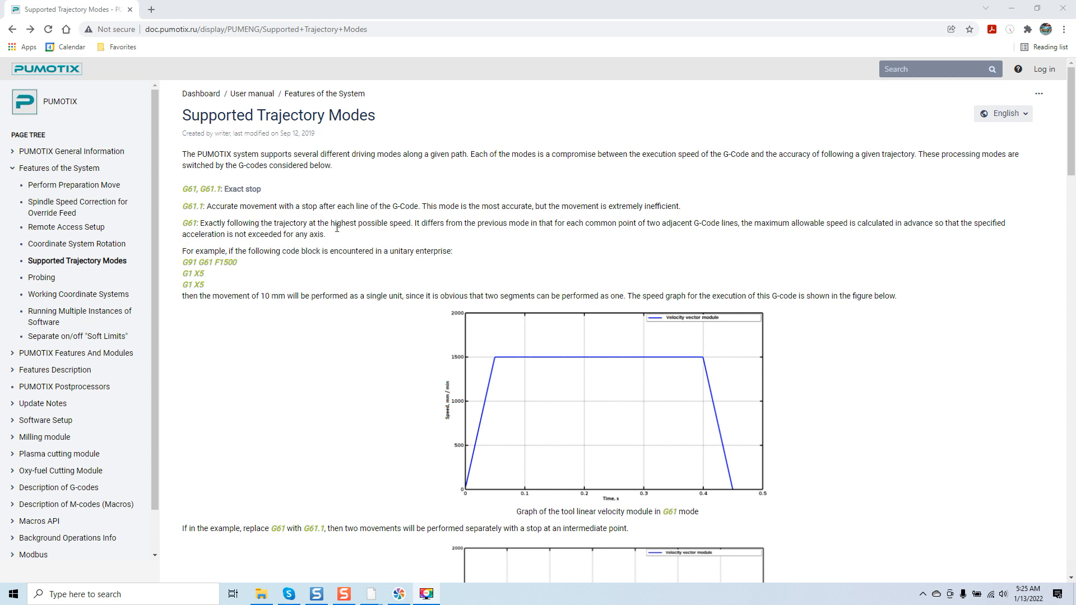
mouse_move(443, 235)
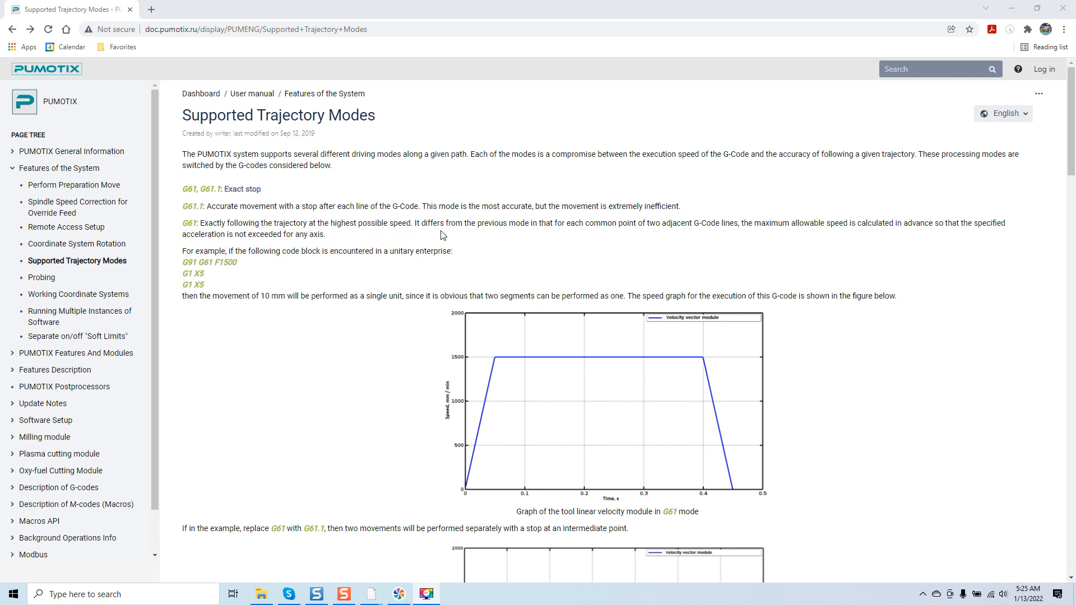
mouse_move(581, 240)
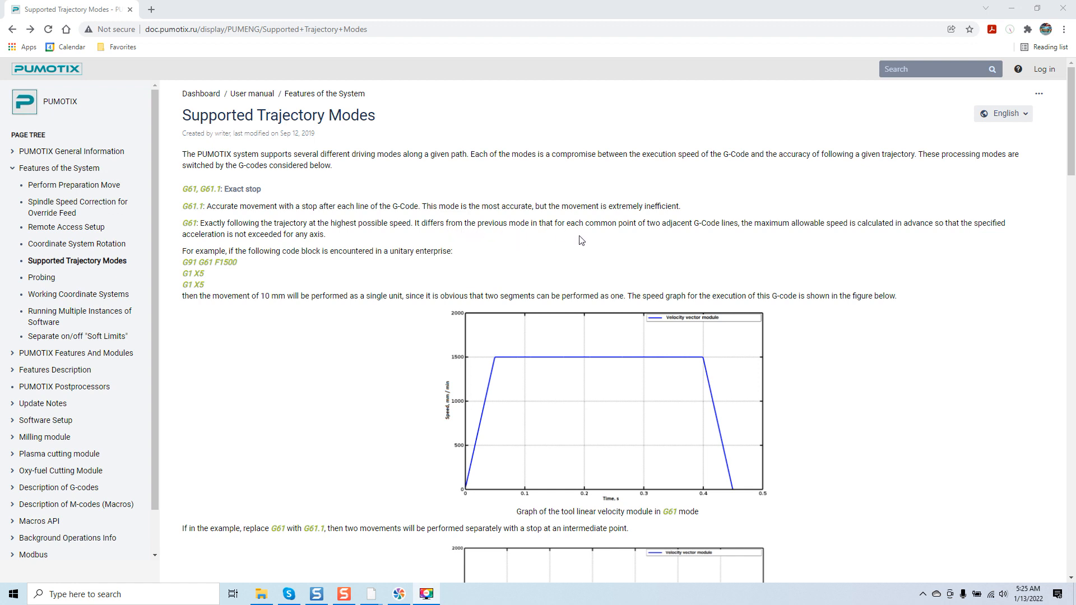
mouse_move(620, 263)
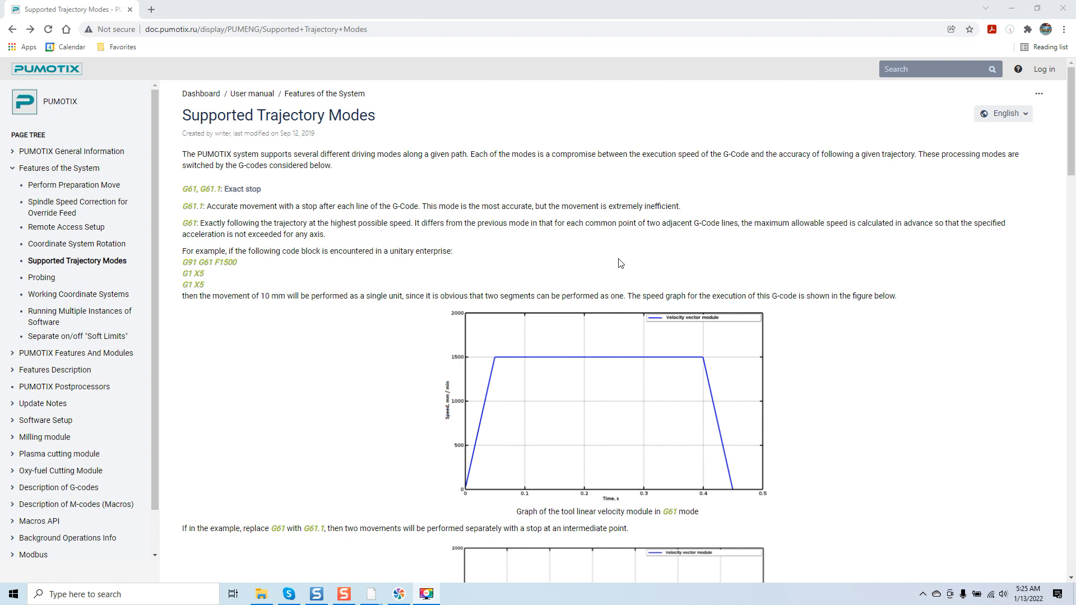
mouse_move(612, 257)
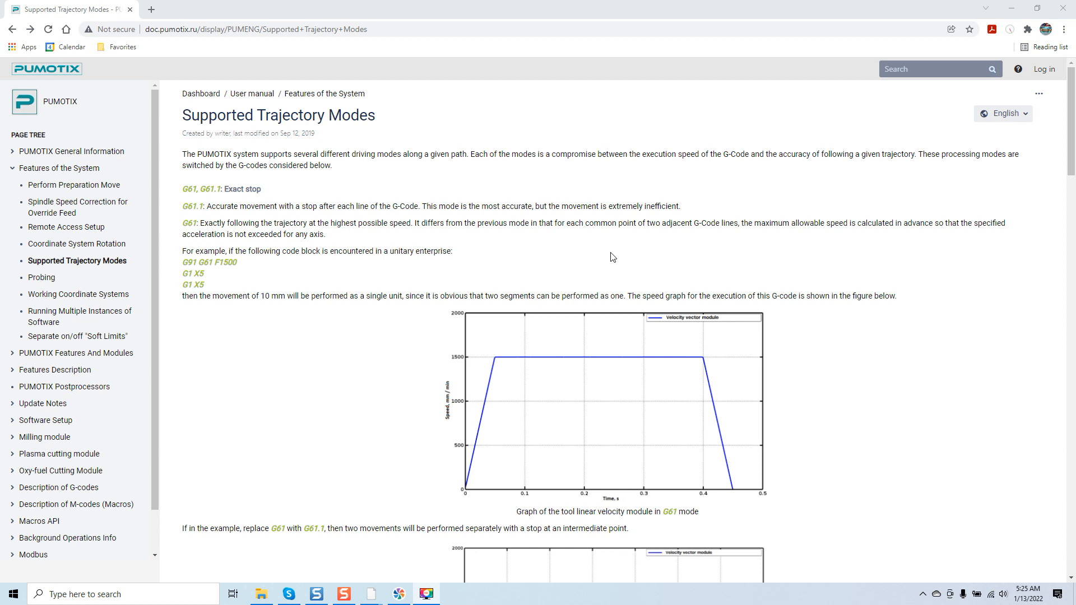
mouse_move(601, 248)
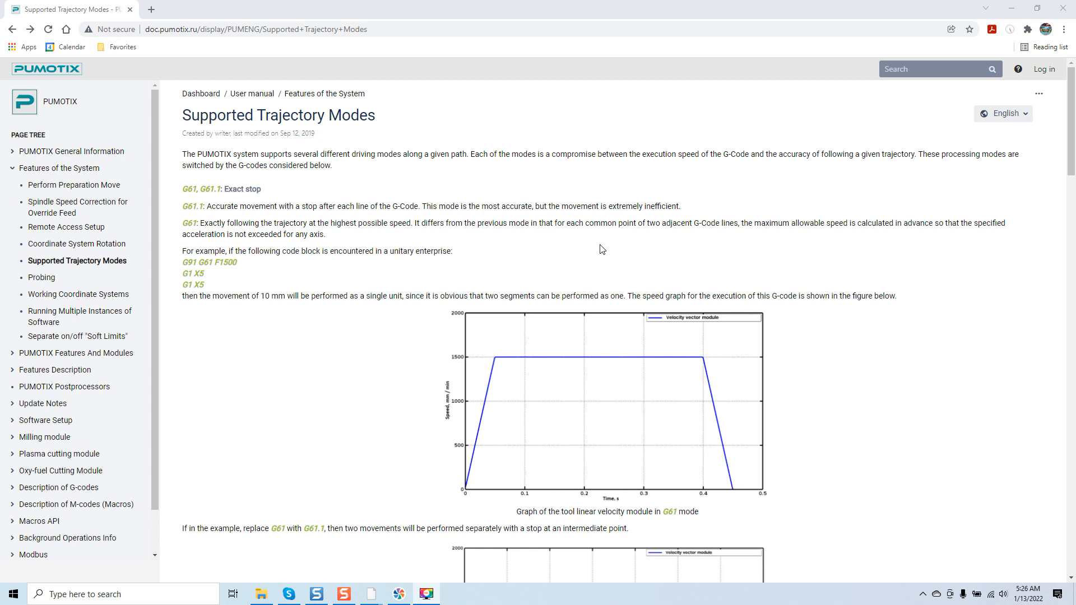
mouse_move(534, 243)
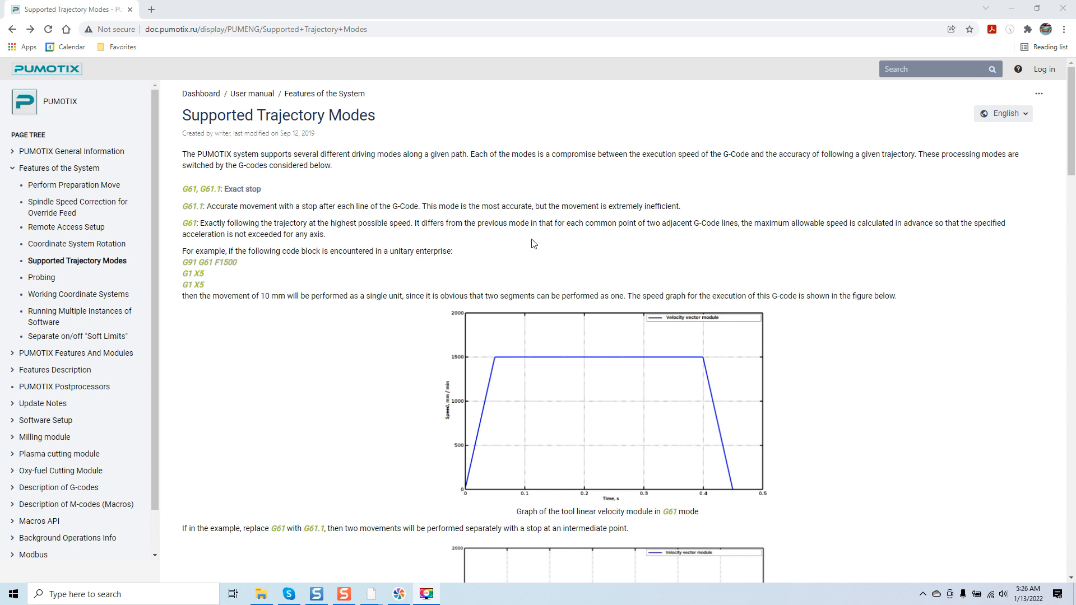
mouse_move(236, 254)
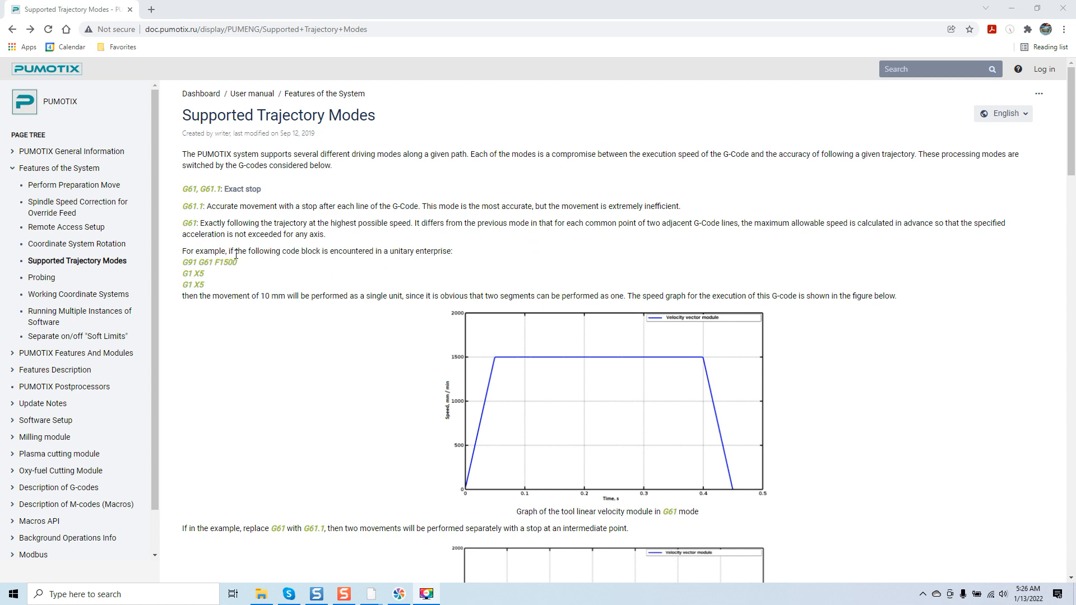
mouse_move(286, 262)
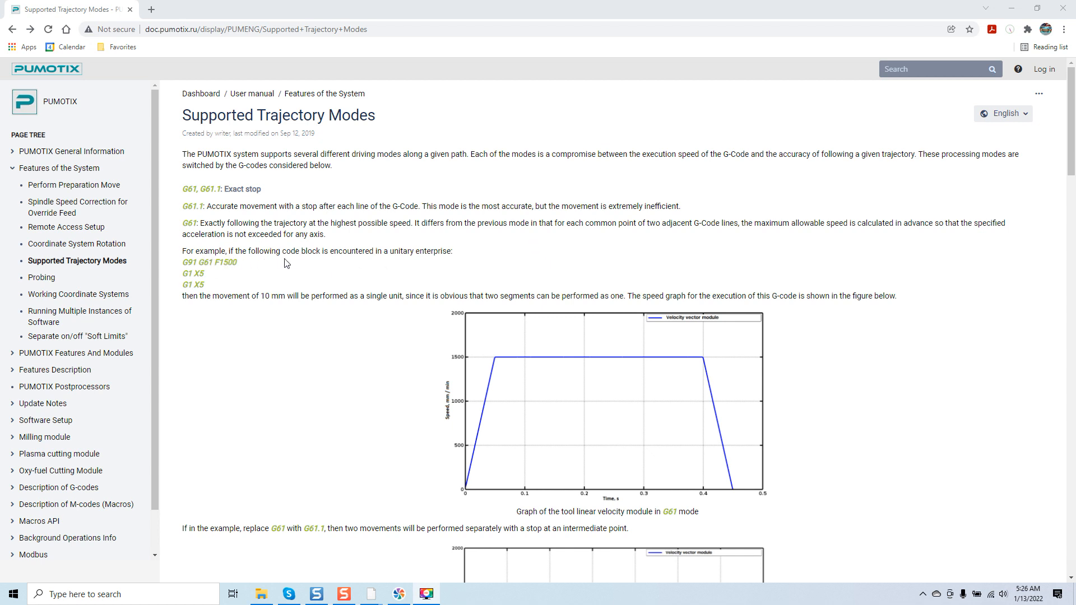
mouse_move(394, 266)
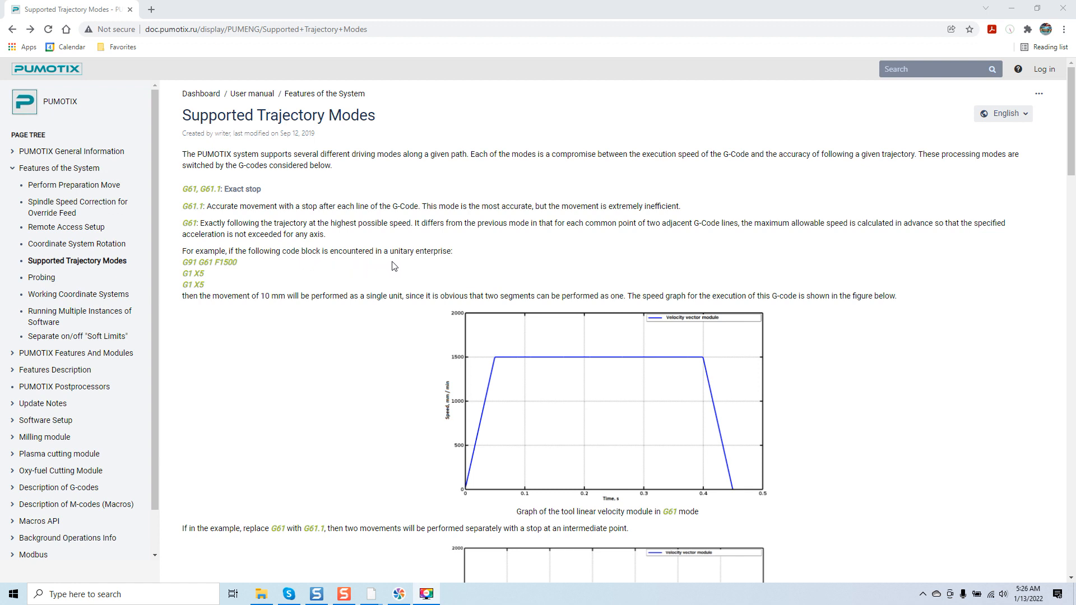
mouse_move(231, 274)
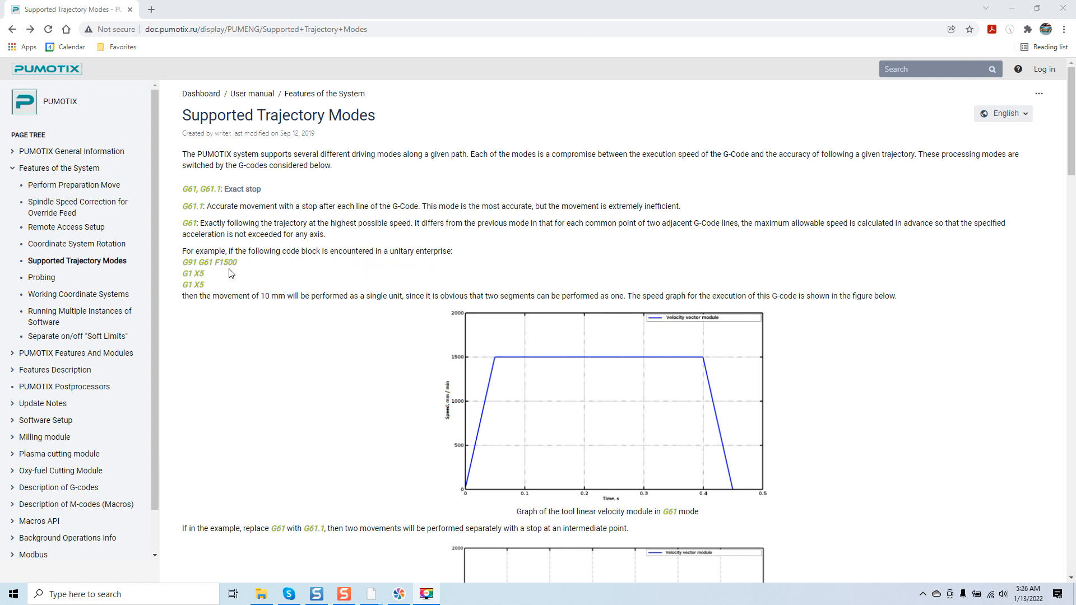
mouse_move(198, 310)
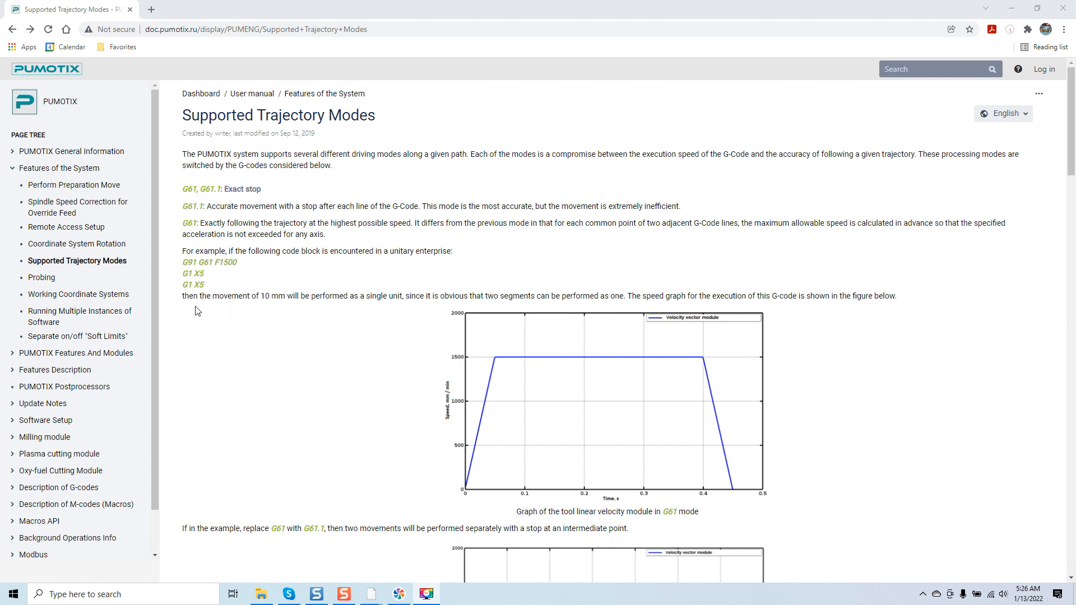
mouse_move(367, 300)
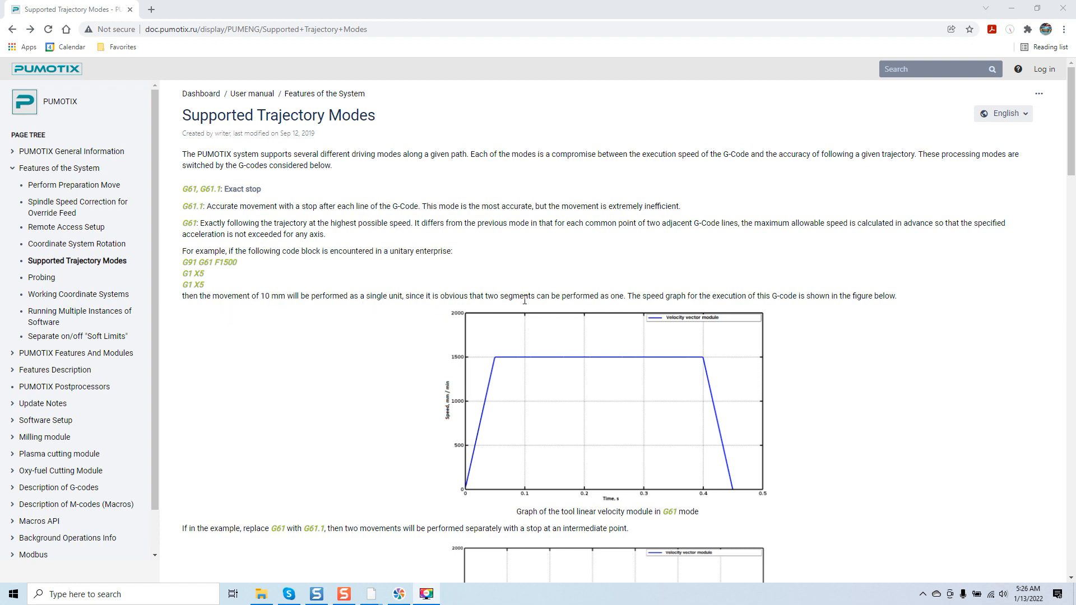
mouse_move(646, 309)
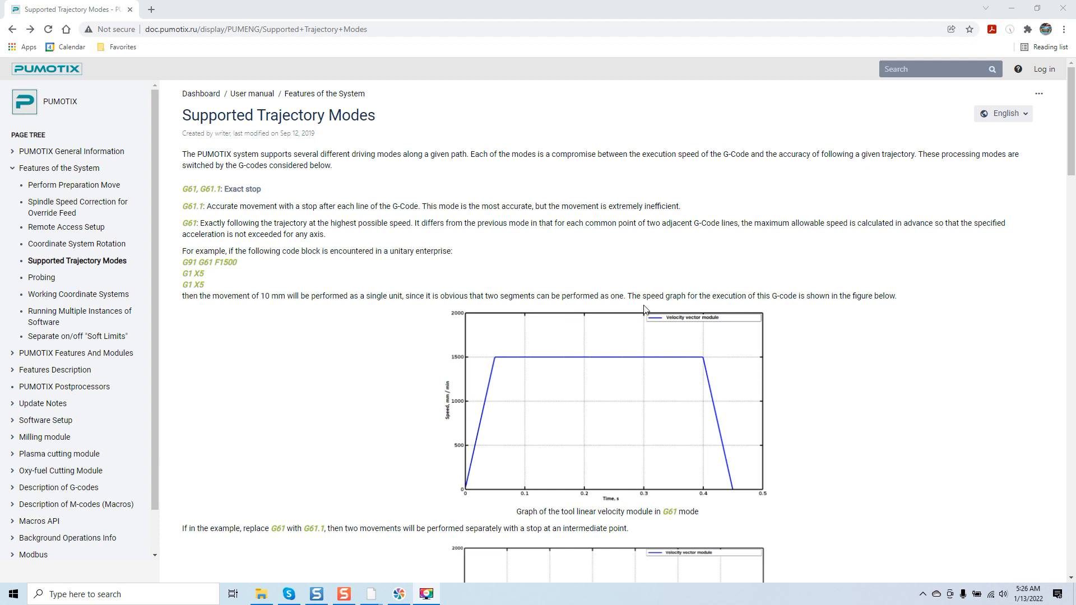
mouse_move(817, 313)
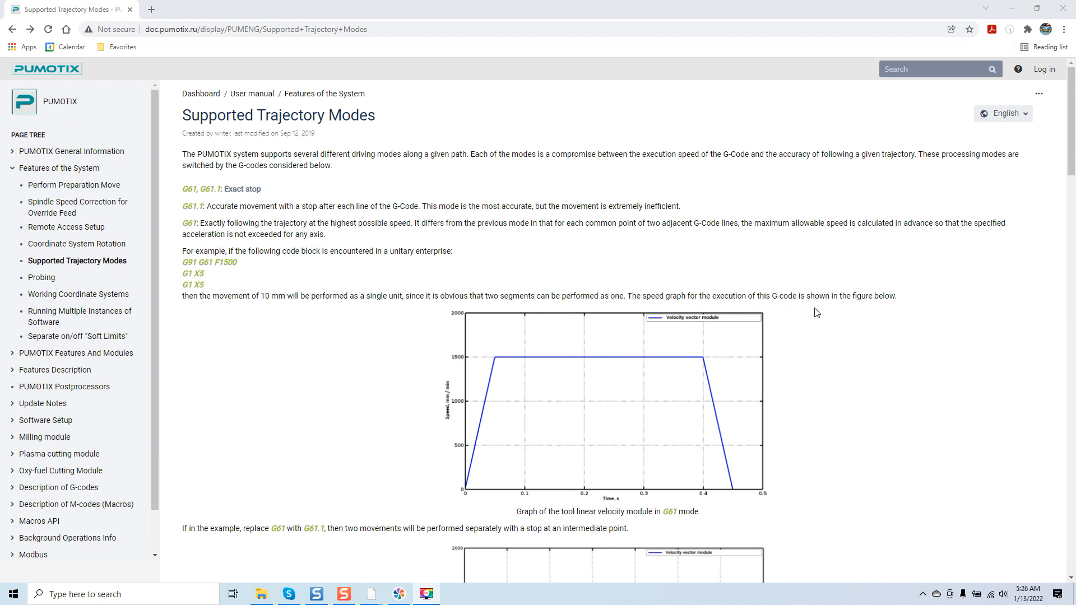
mouse_move(884, 312)
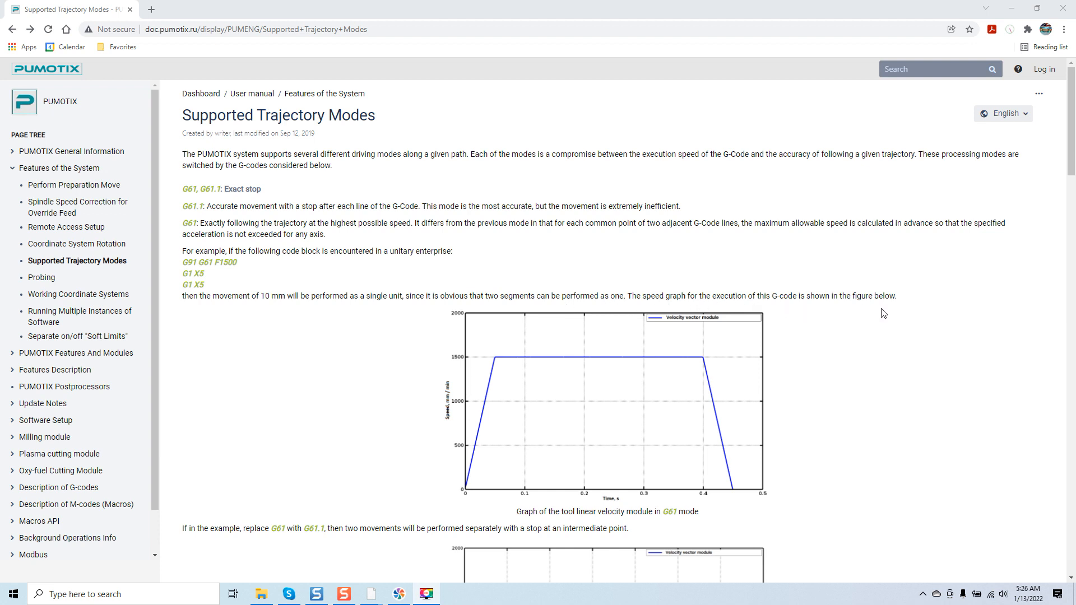
scroll("down", 3)
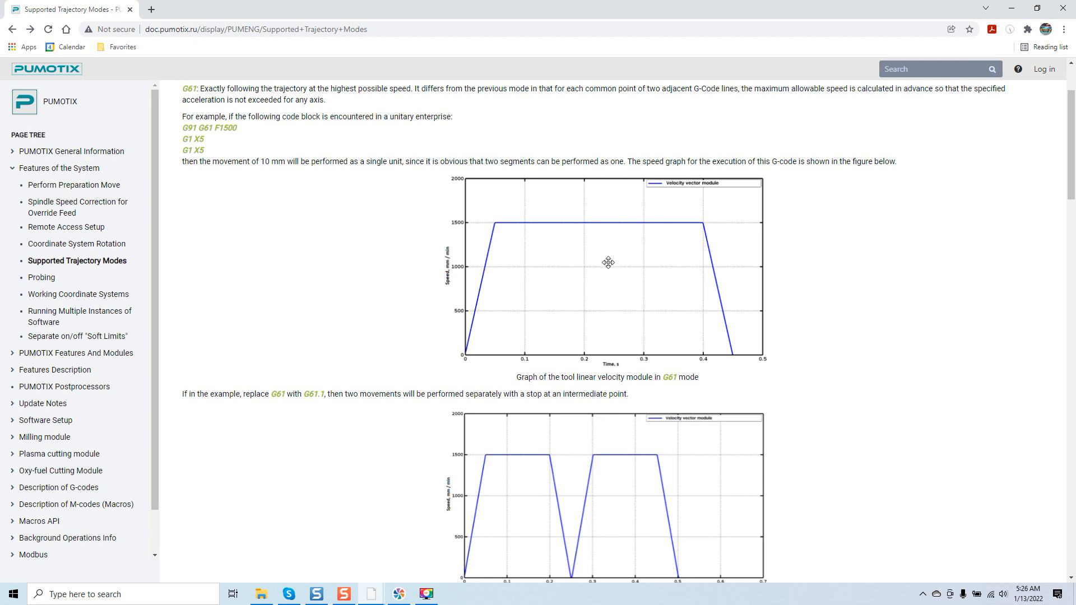
- Enlarge the G61 velocity graph image in the full-size preview
left_click(607, 262)
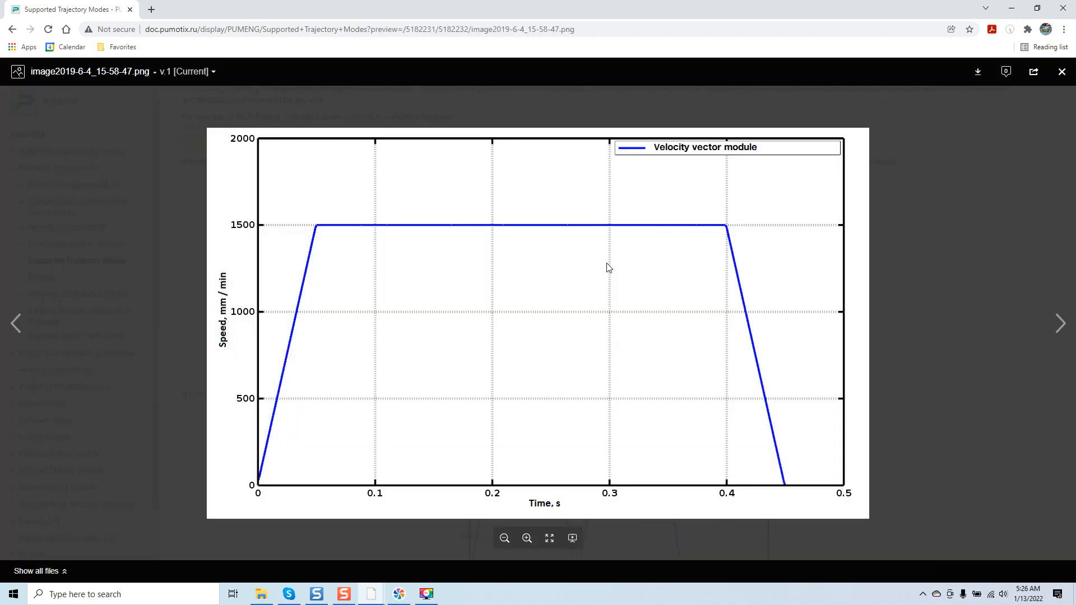
mouse_move(215, 272)
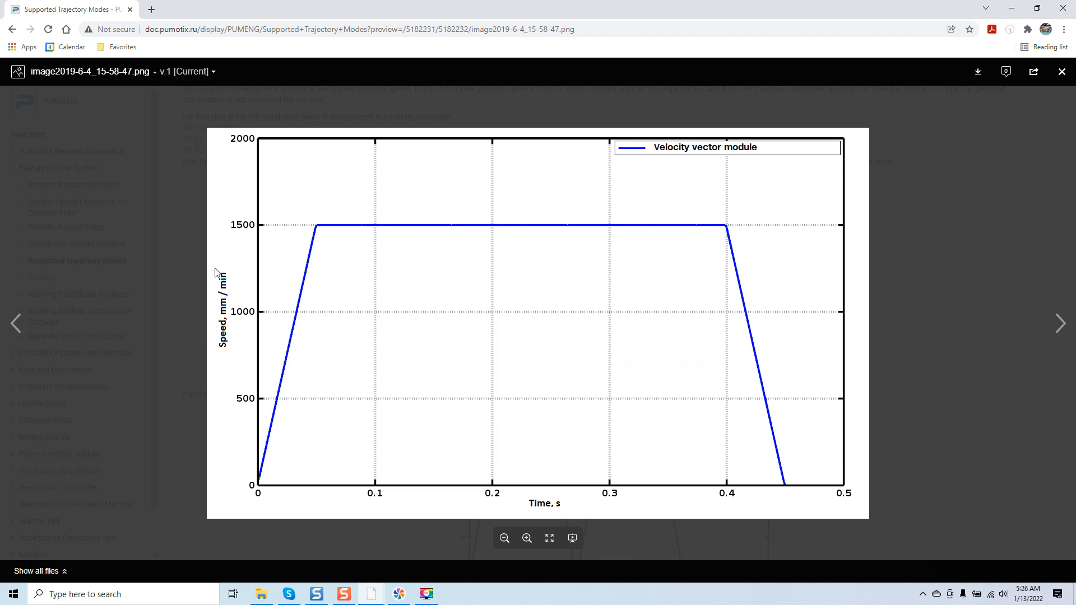
mouse_move(246, 366)
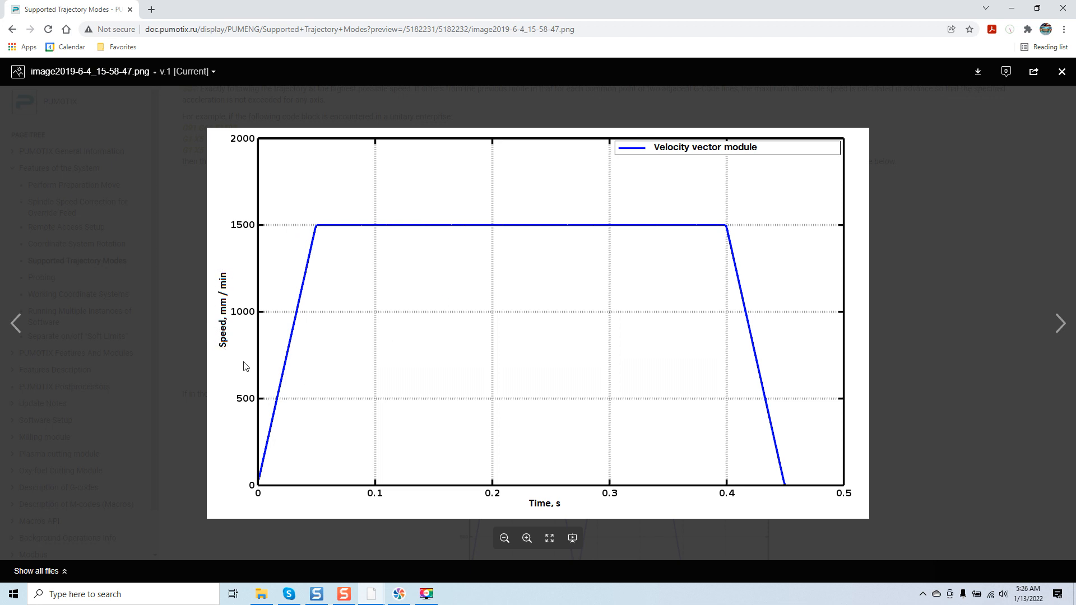
mouse_move(279, 282)
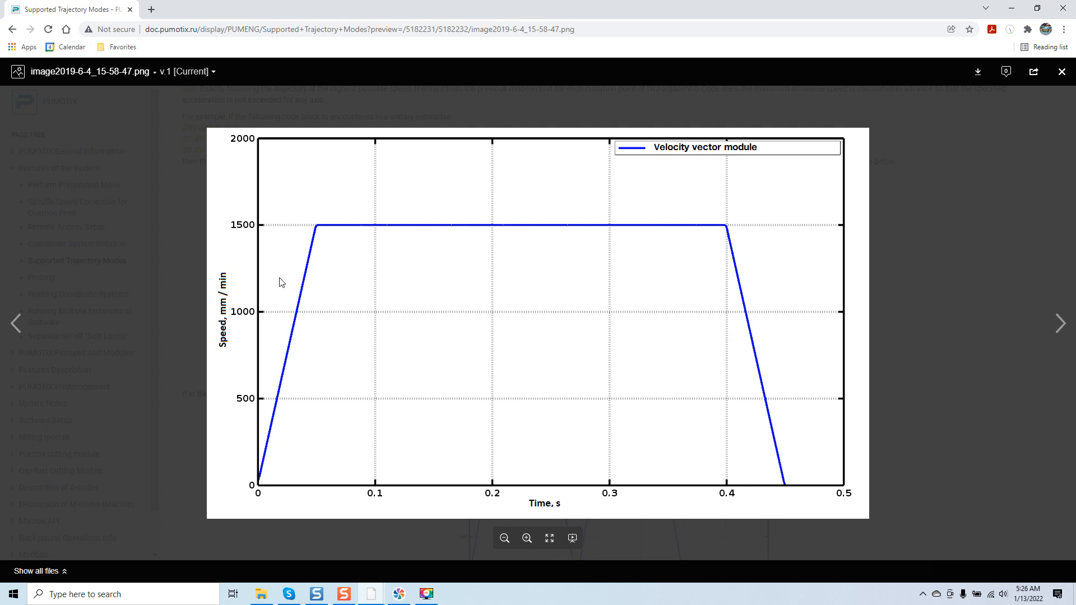
mouse_move(465, 347)
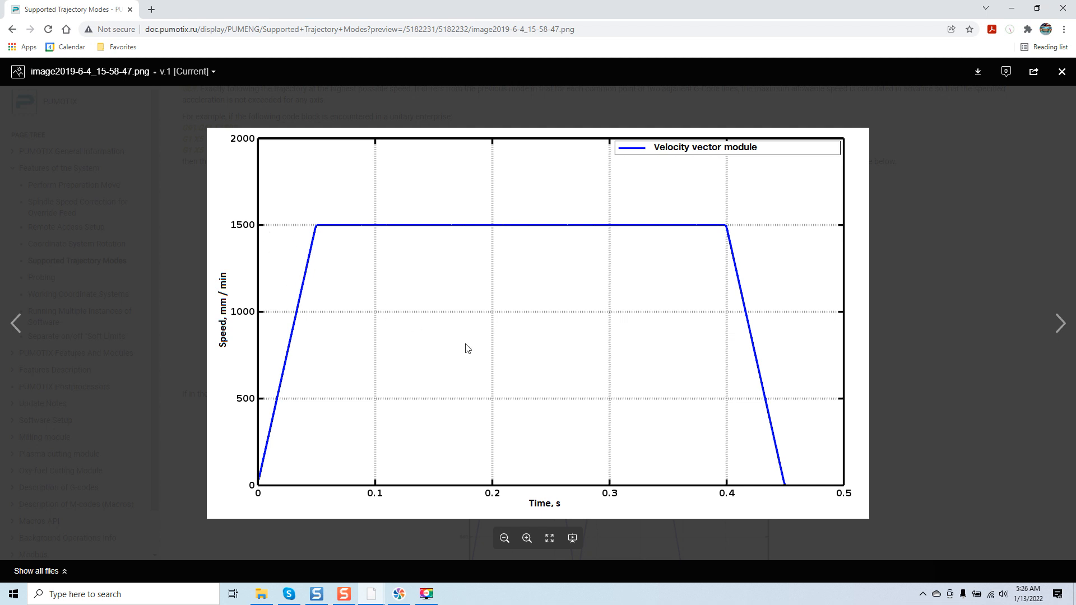
mouse_move(624, 479)
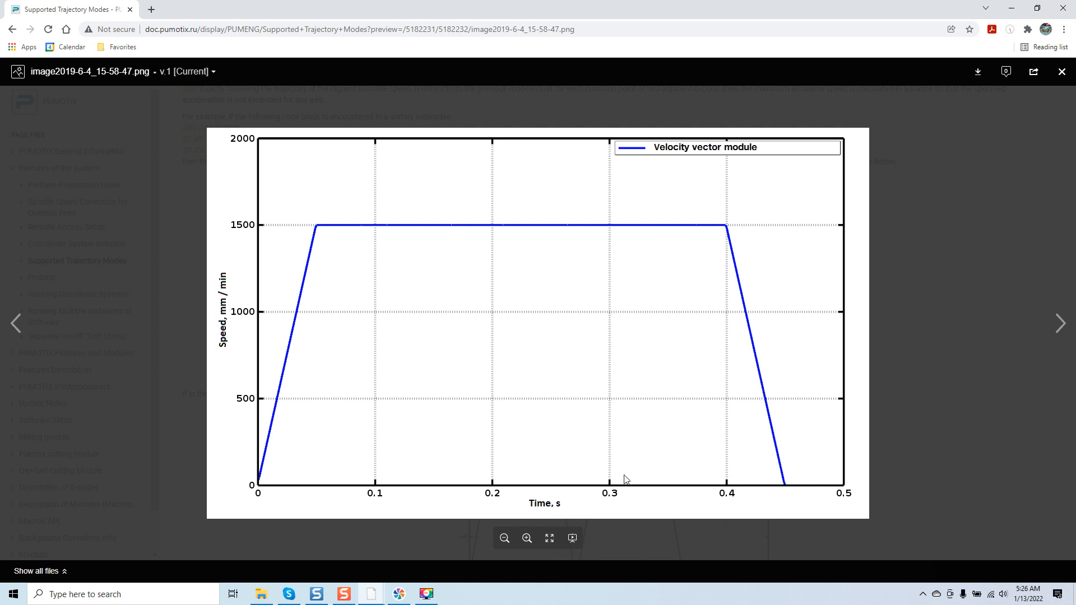
mouse_move(680, 495)
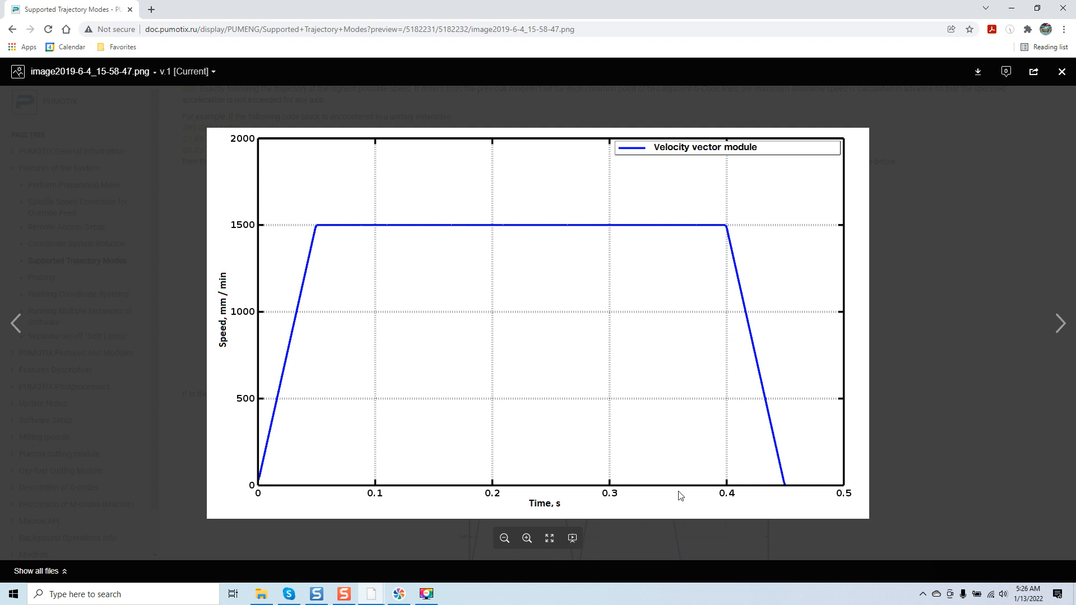
mouse_move(723, 488)
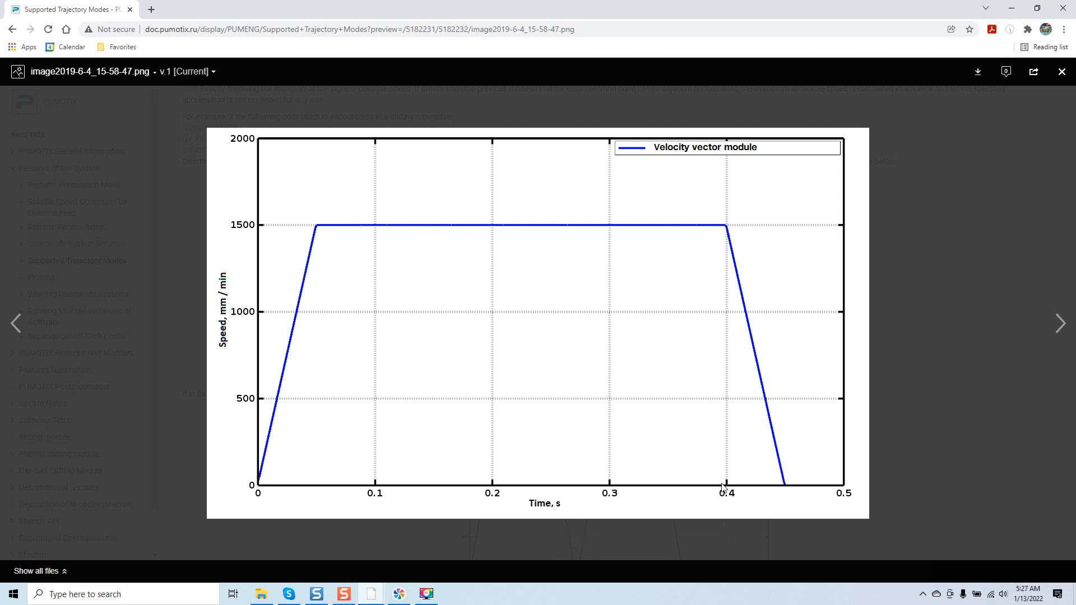
mouse_move(437, 380)
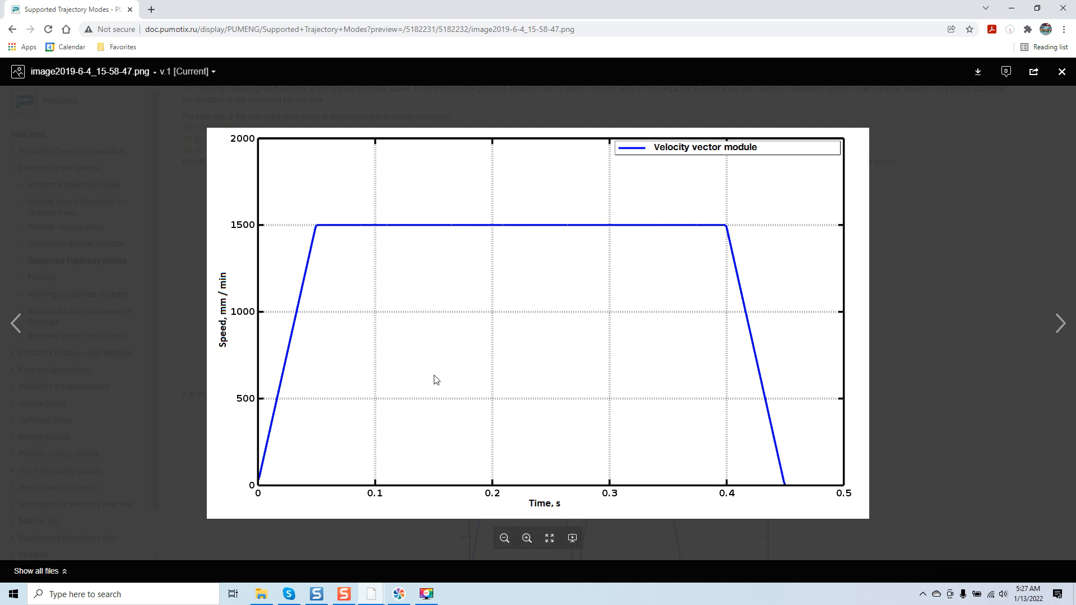
- Close the preview and scroll to the 'more complex case' G61 speed graph with rotation
left_click(1061, 71)
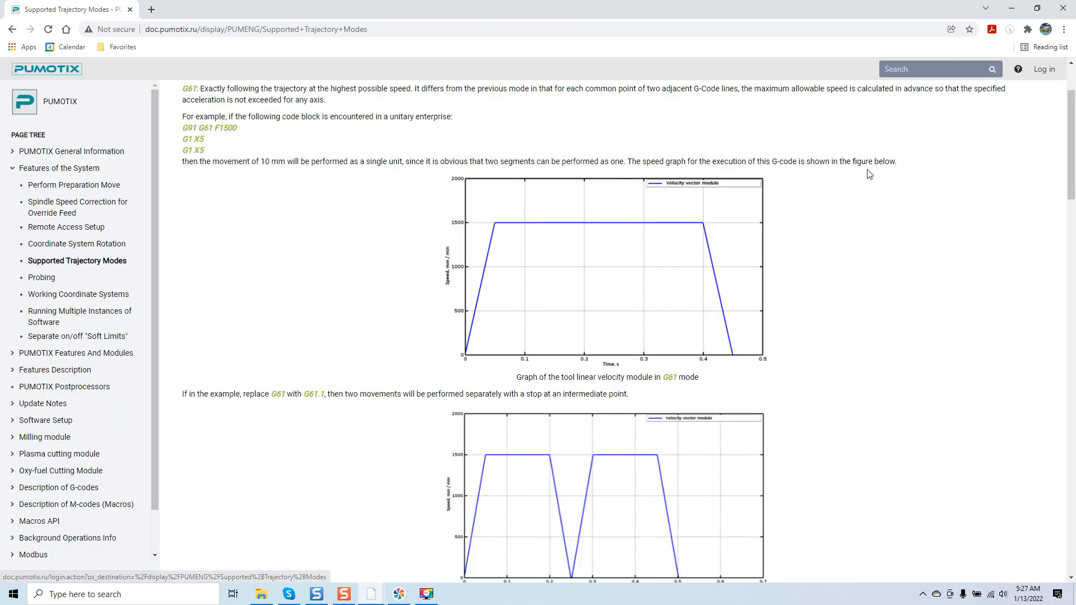
scroll("down", 3)
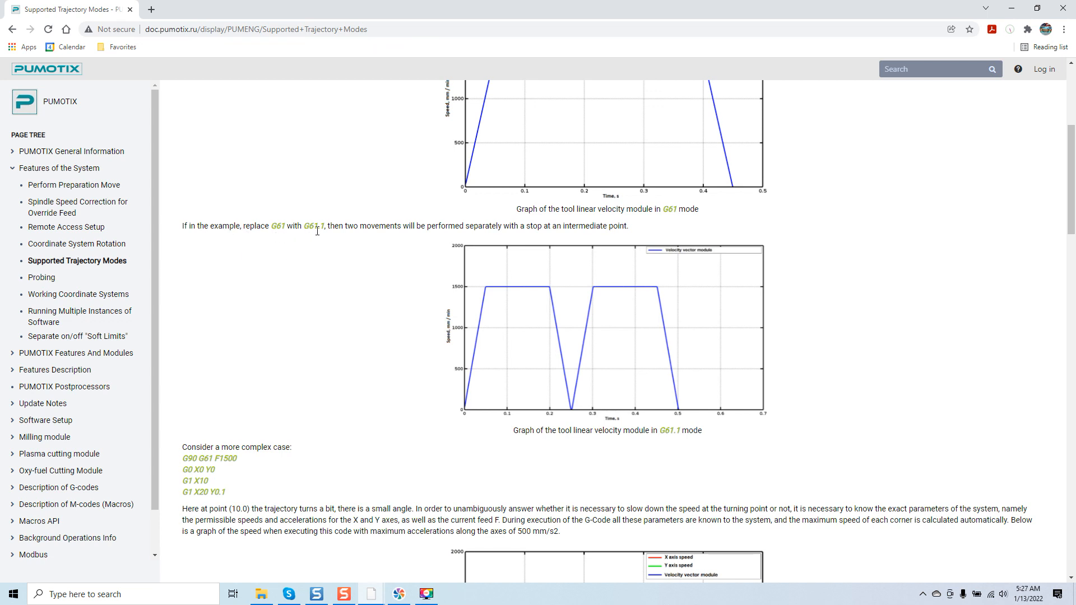
mouse_move(439, 238)
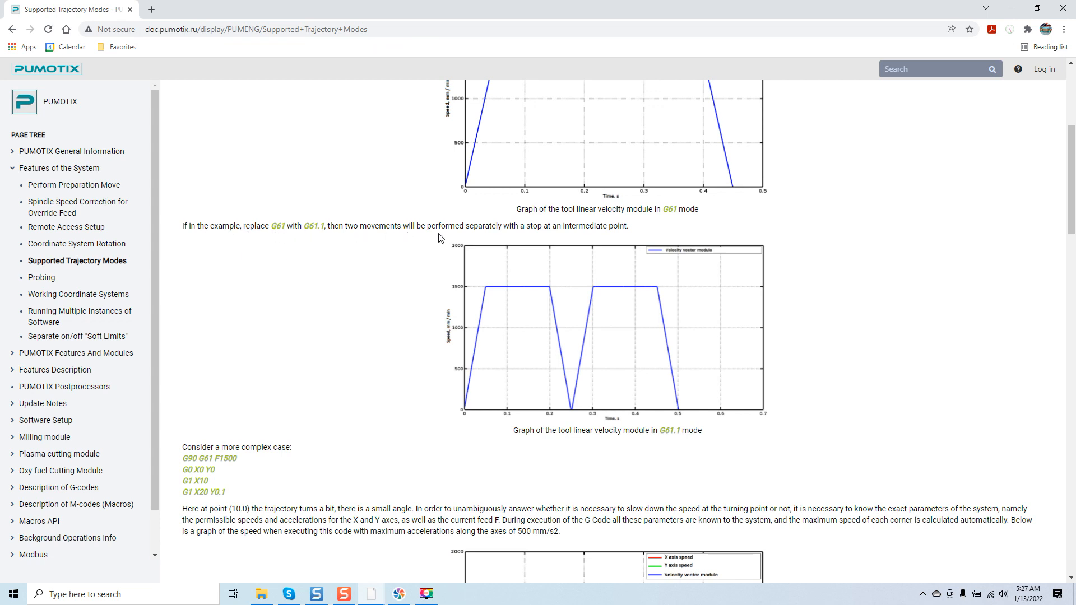
mouse_move(557, 231)
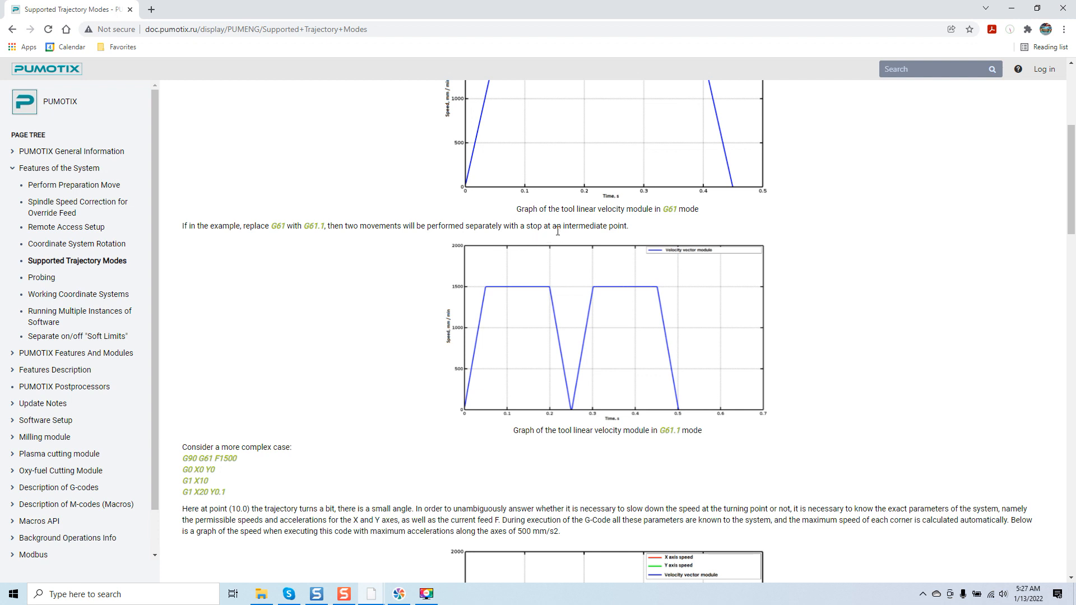
mouse_move(606, 307)
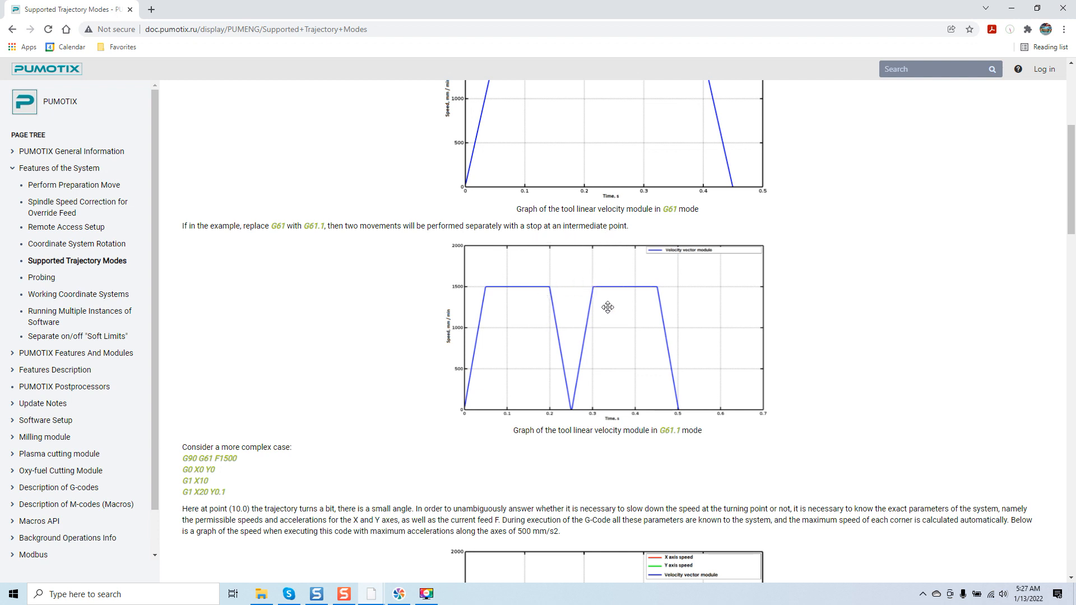
mouse_move(605, 300)
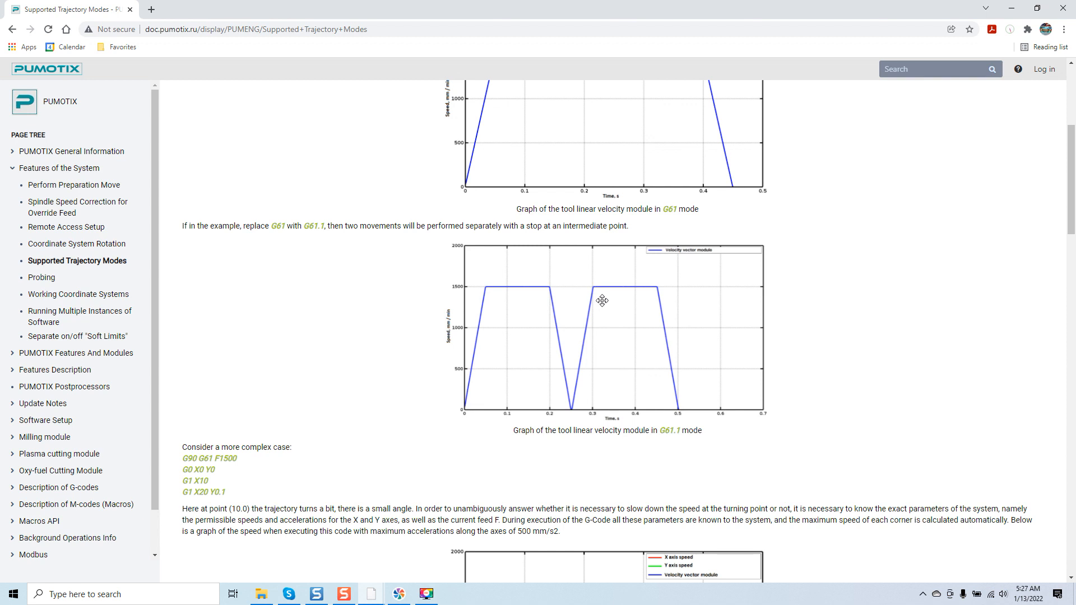
scroll("down", 3)
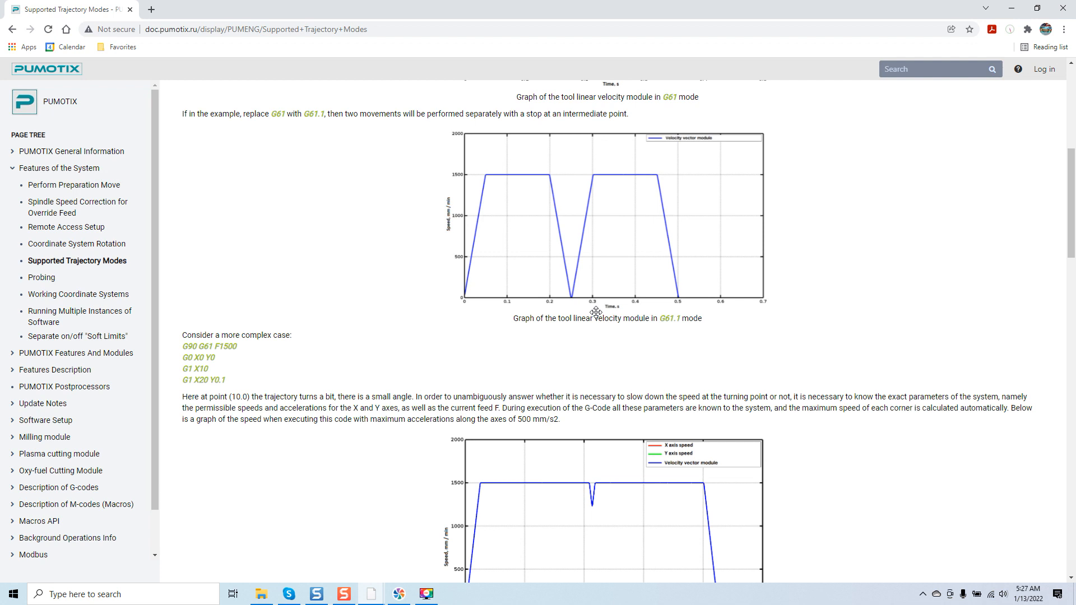
scroll("down", 3)
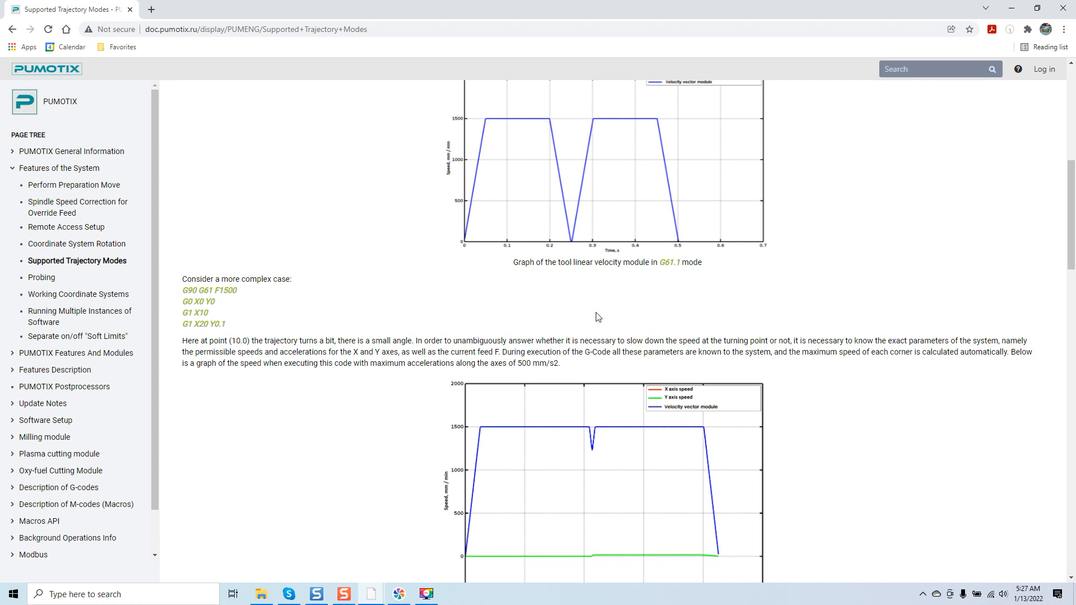
scroll("down", 3)
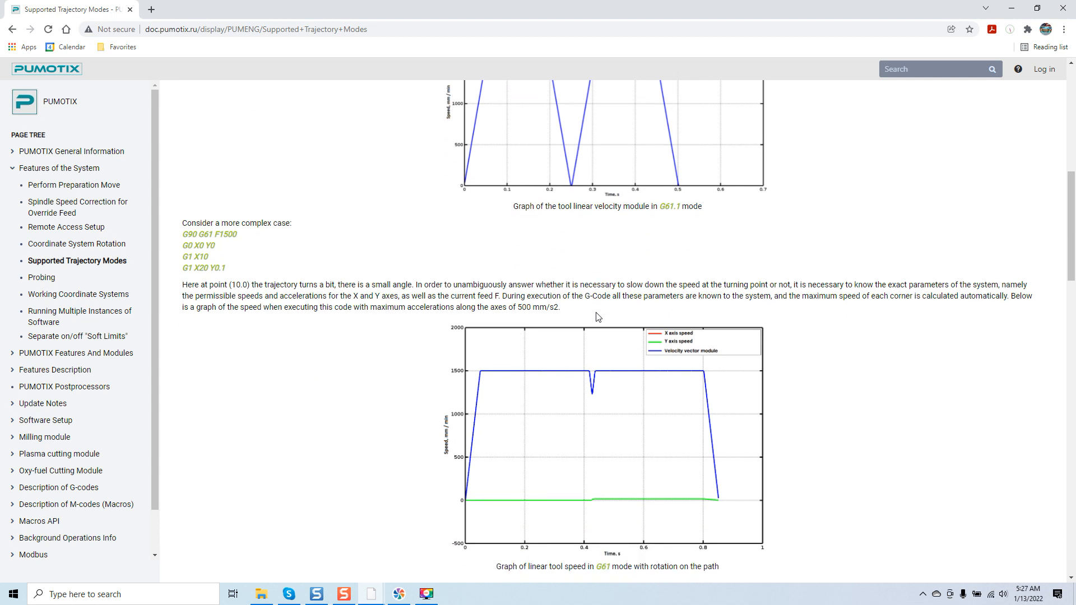
scroll("down", 3)
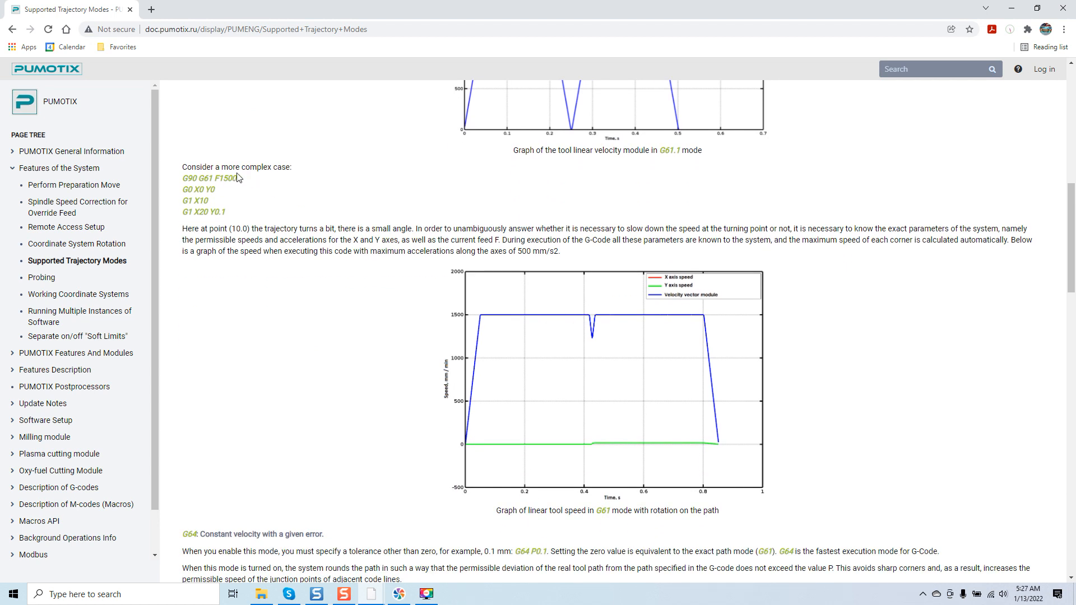
mouse_move(243, 242)
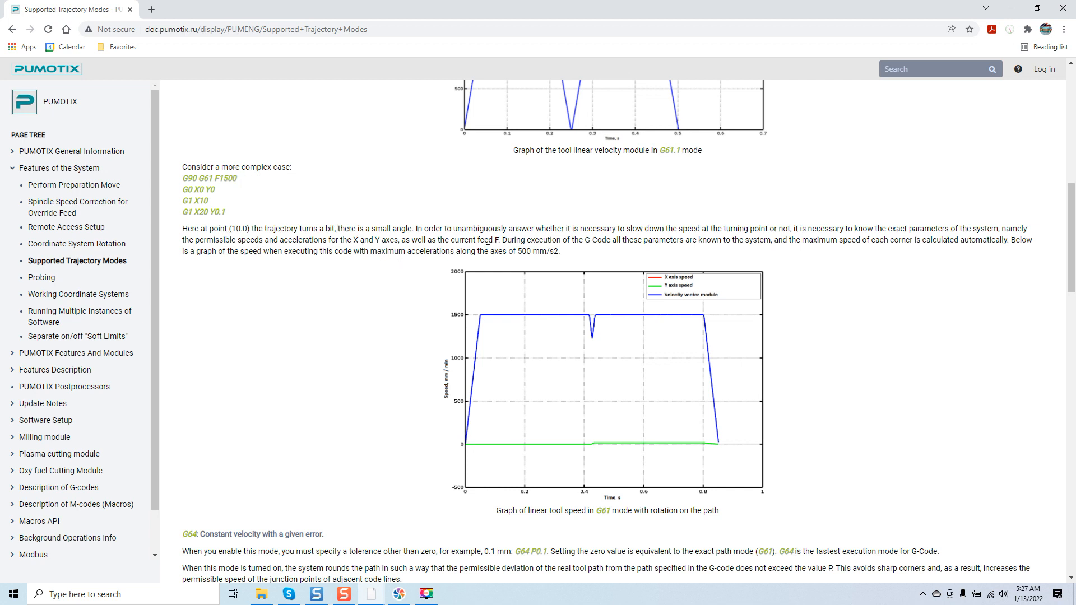
scroll("down", 3)
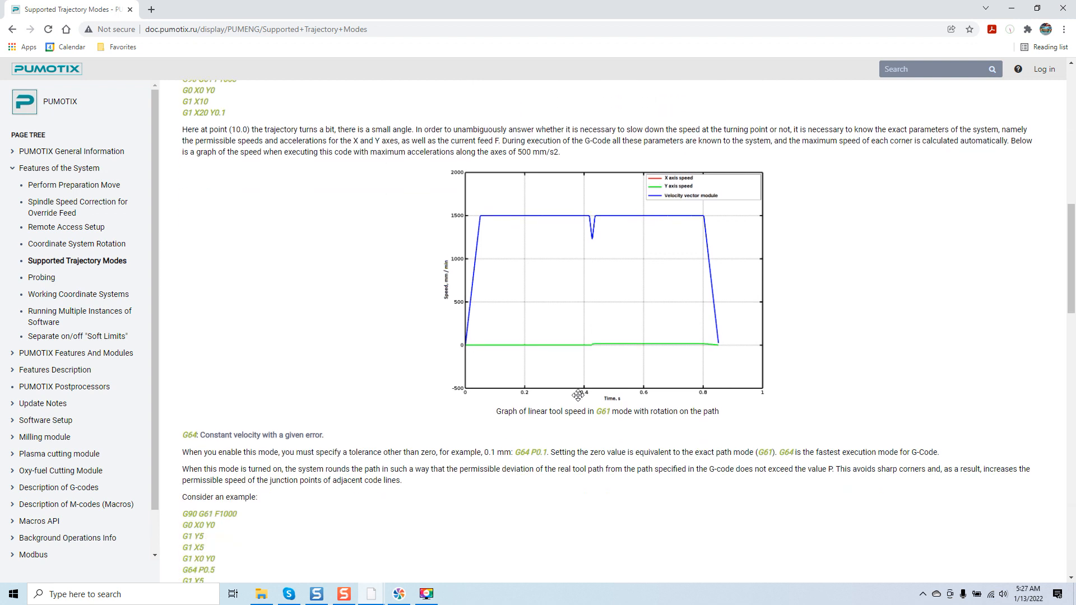
scroll("down", 3)
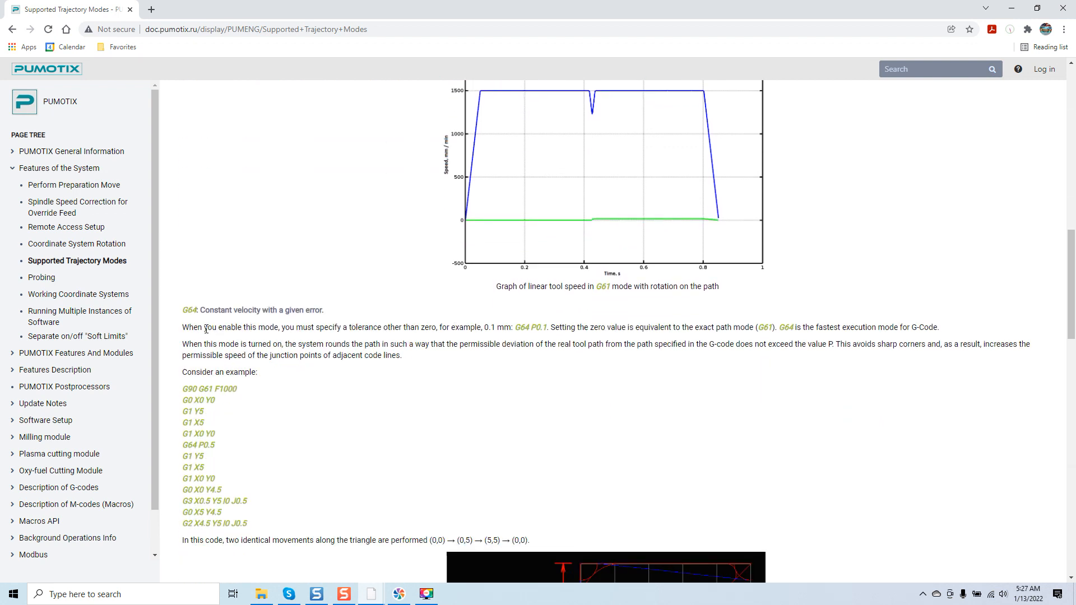
mouse_move(200, 324)
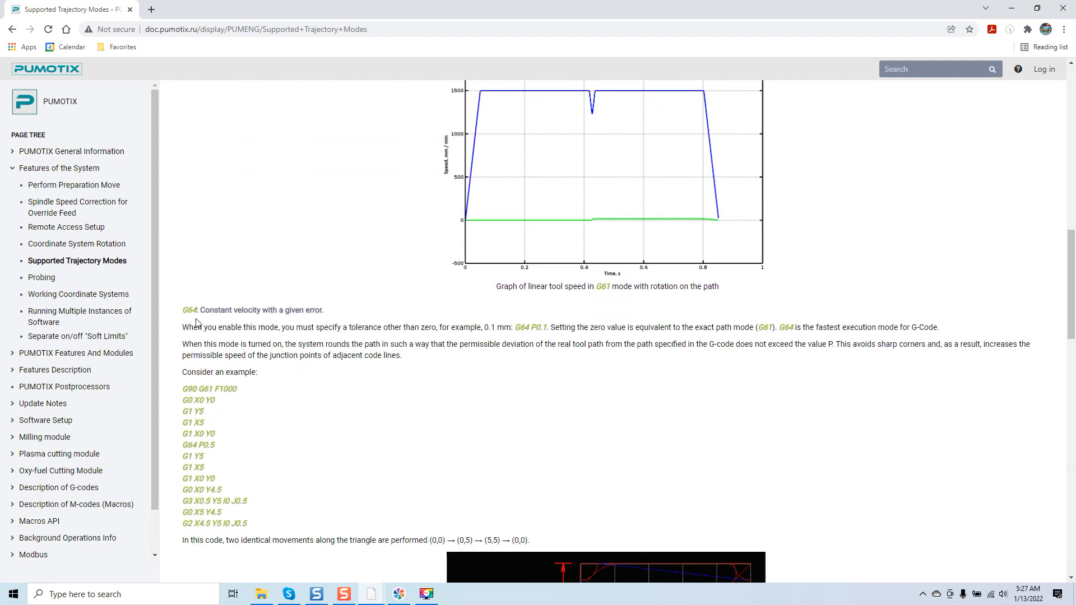
mouse_move(328, 279)
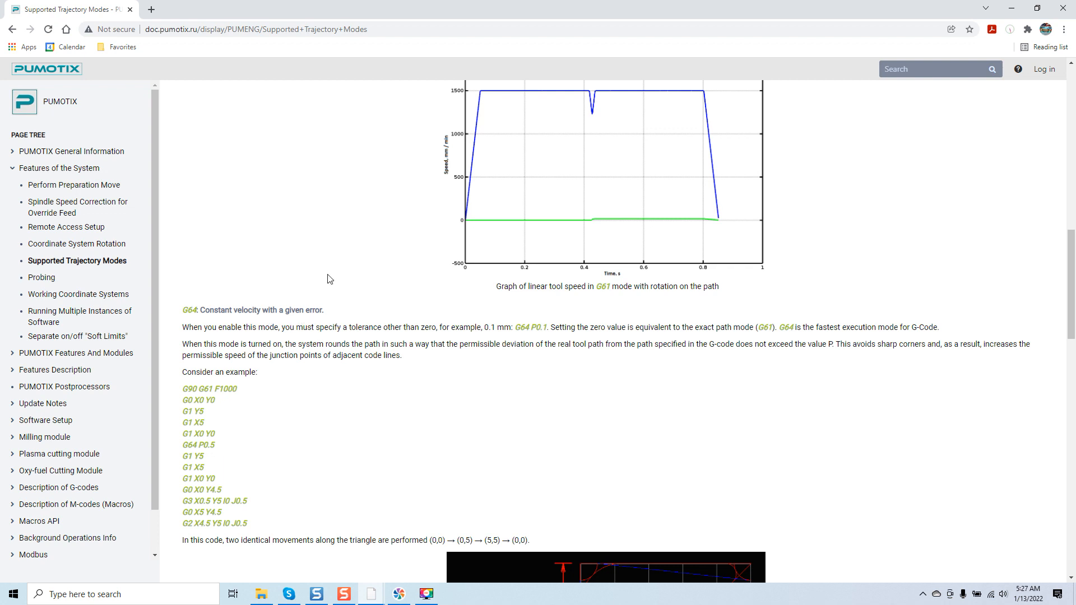
scroll("down", 3)
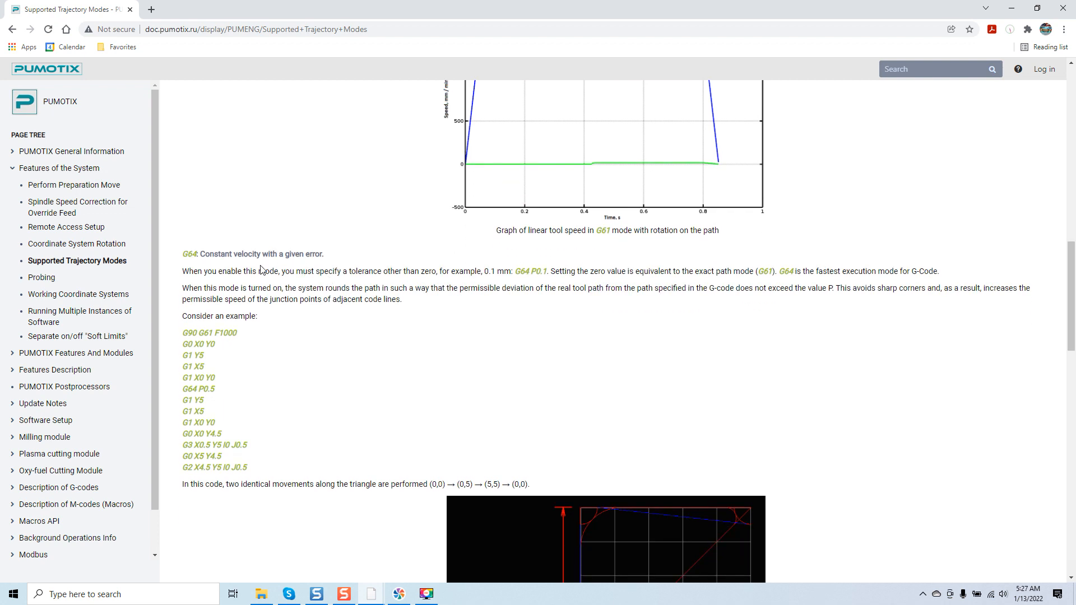
mouse_move(319, 270)
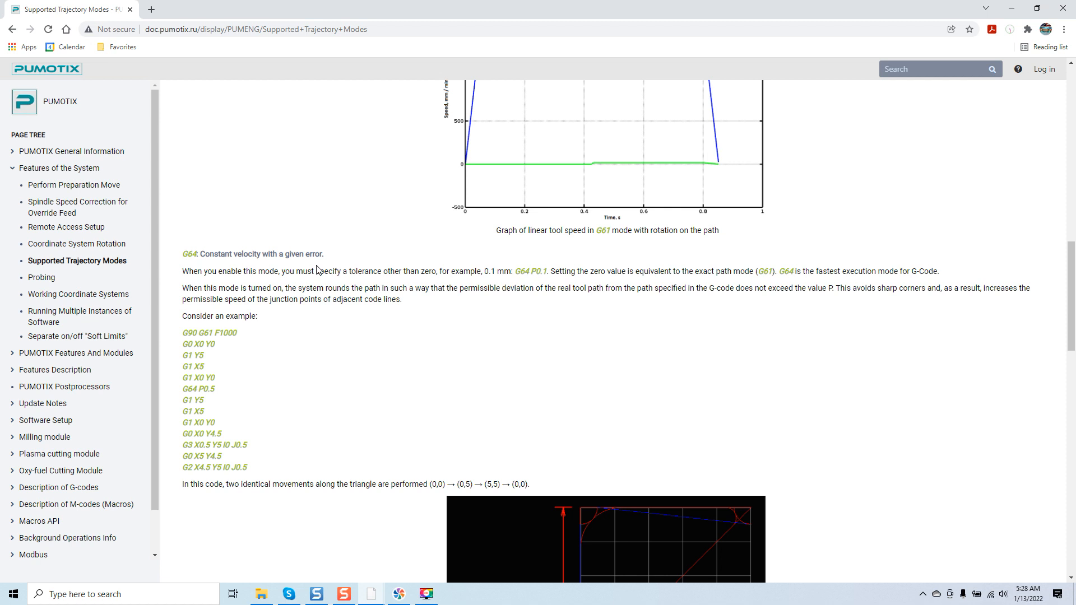
mouse_move(267, 288)
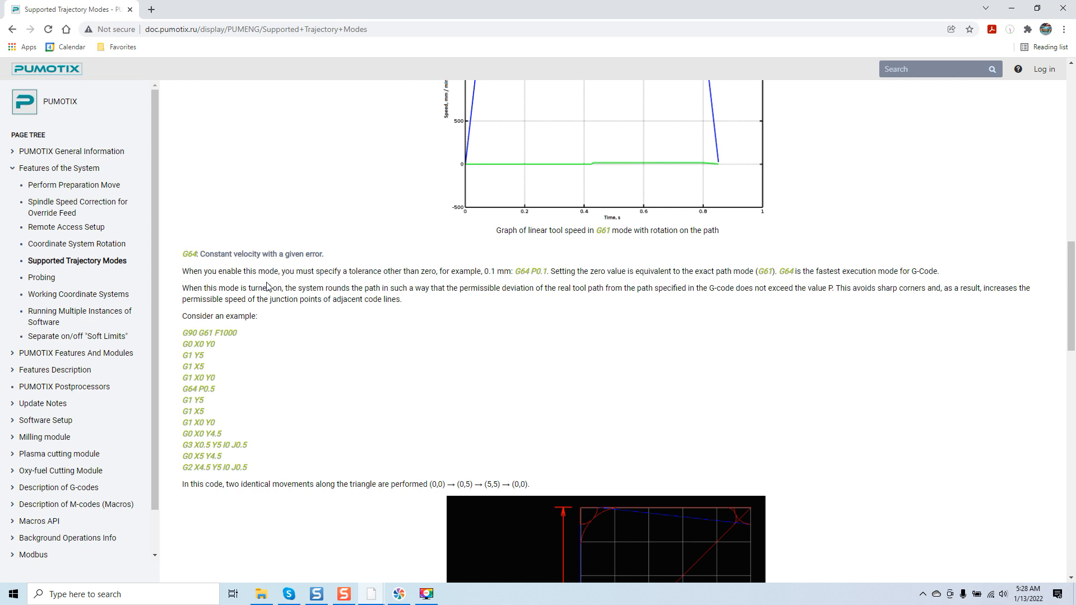
mouse_move(404, 281)
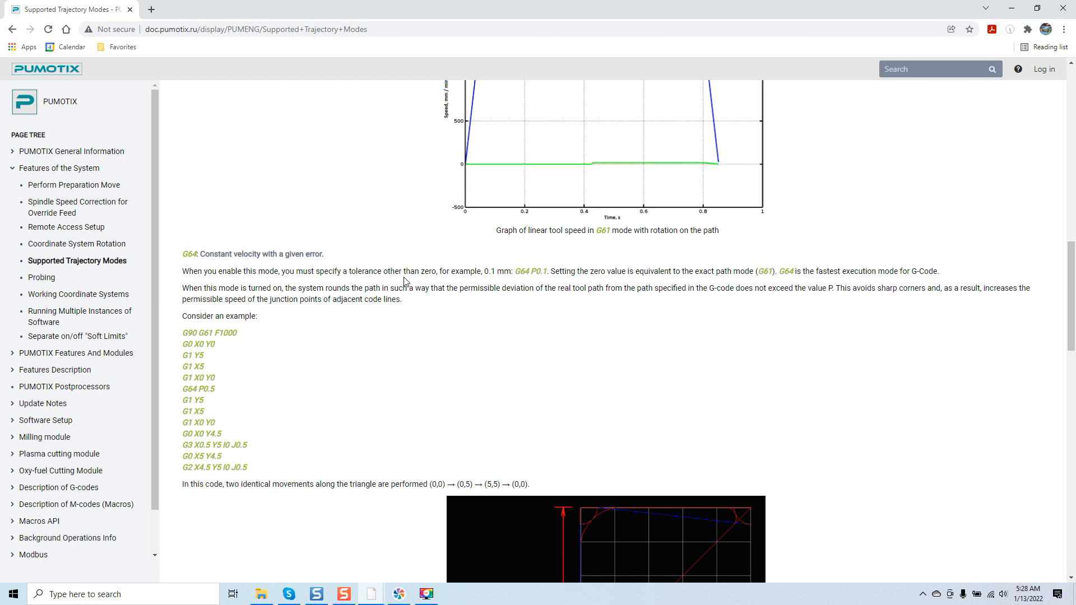
mouse_move(488, 285)
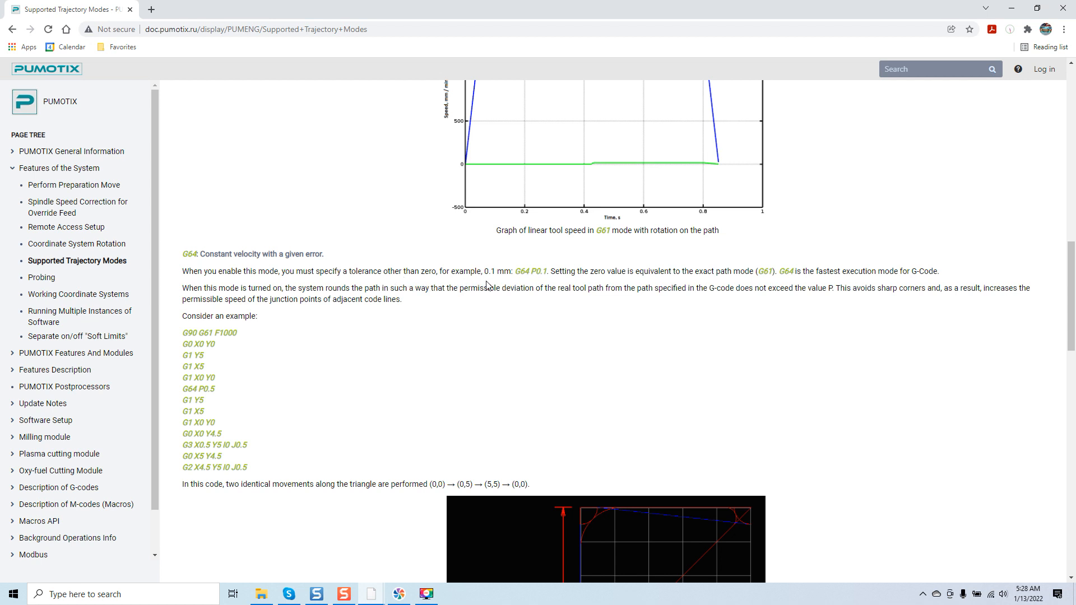
mouse_move(528, 283)
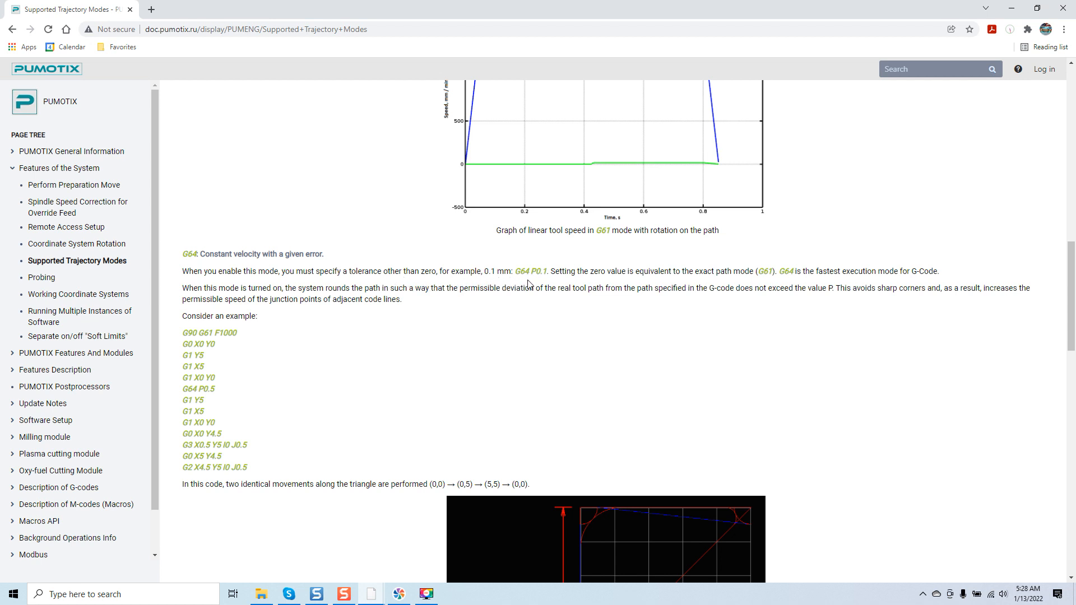
mouse_move(582, 282)
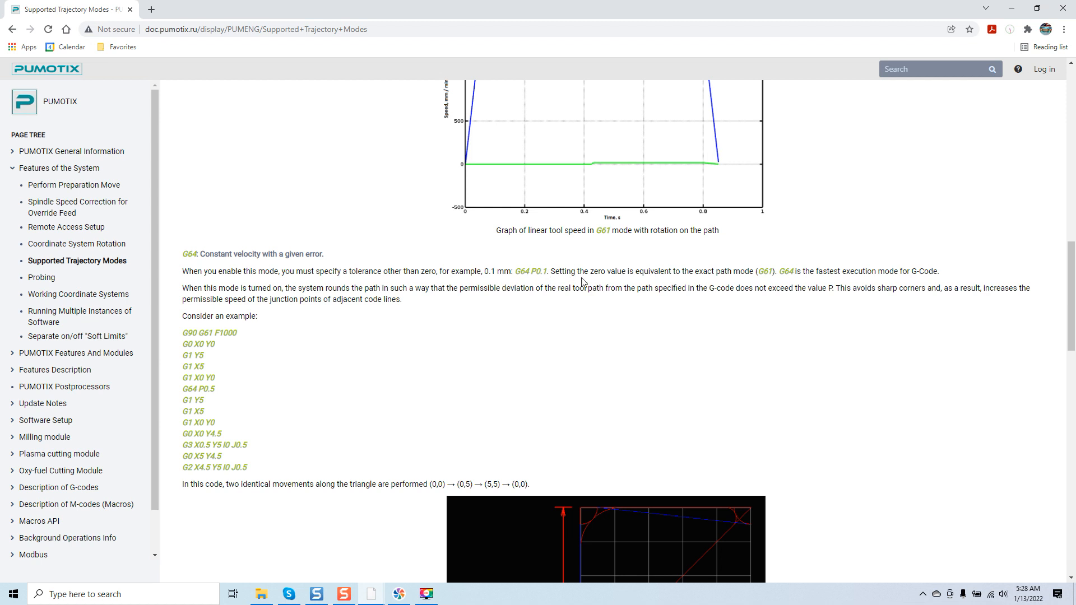
mouse_move(697, 304)
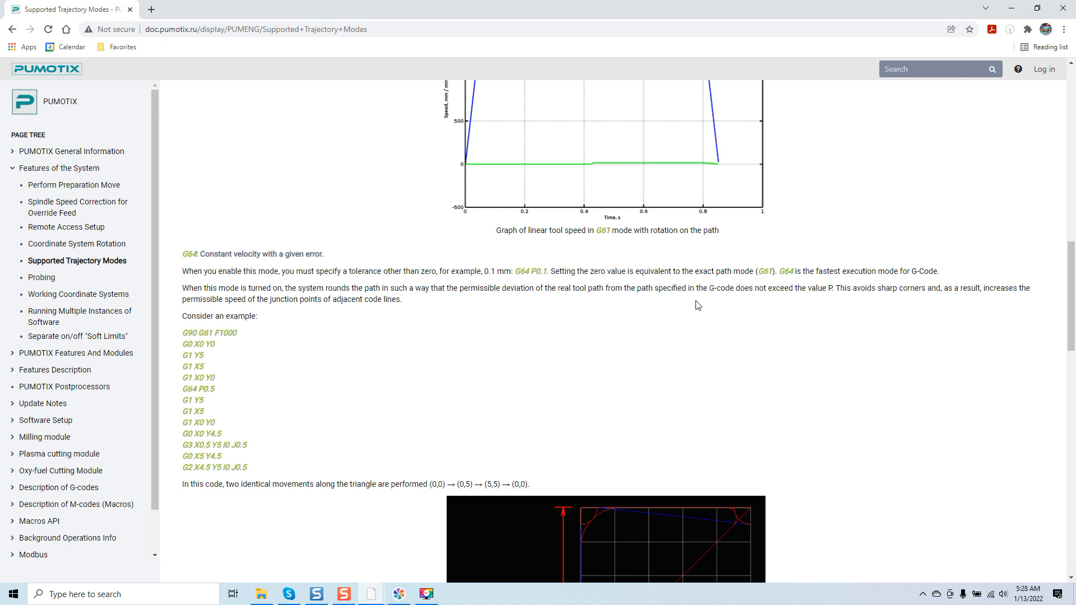
mouse_move(776, 283)
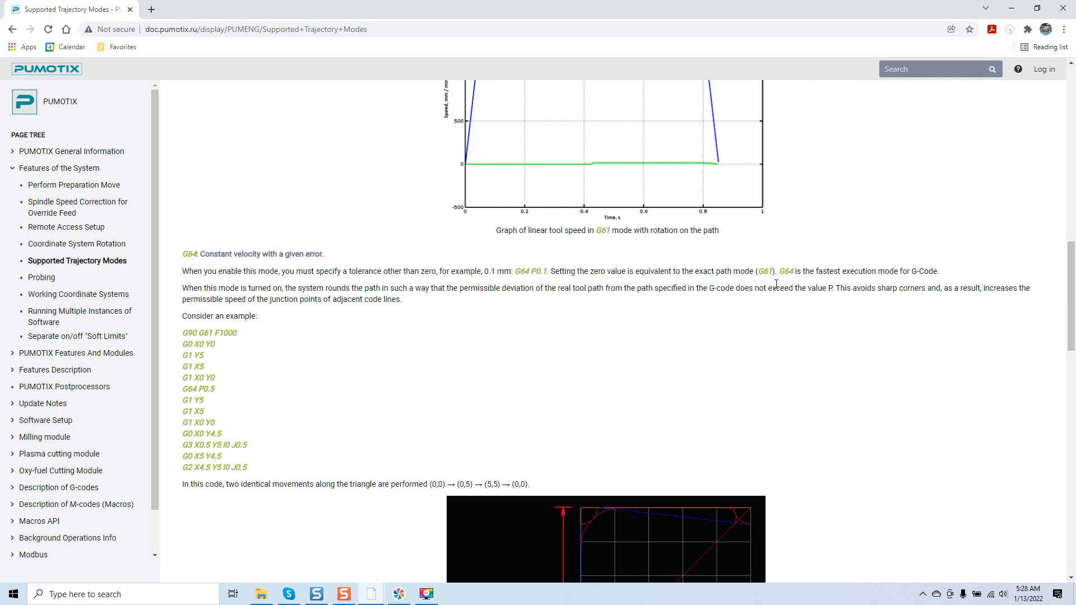
mouse_move(827, 342)
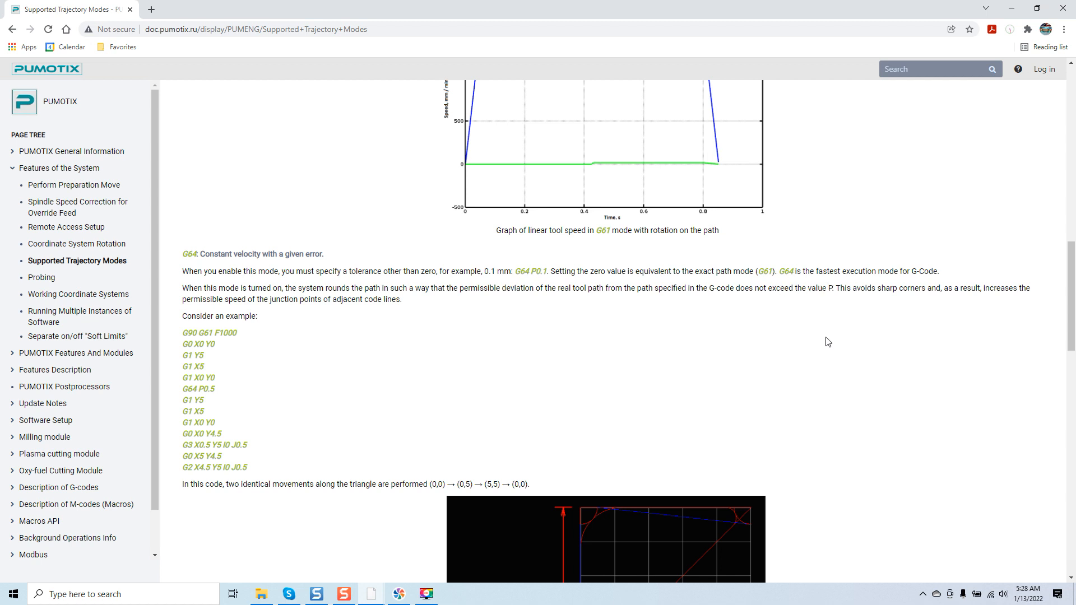
mouse_move(808, 344)
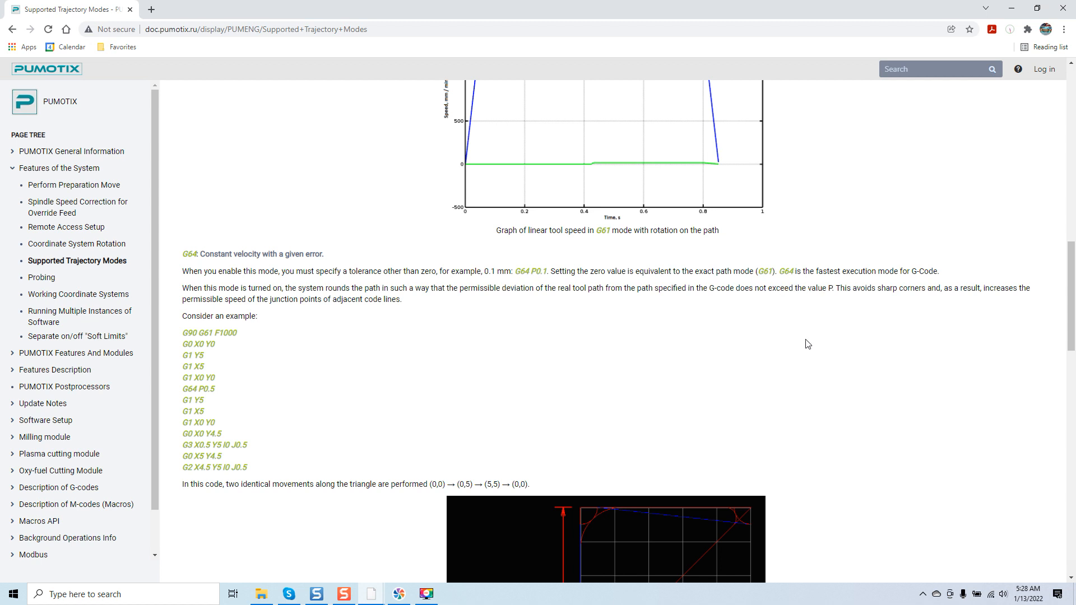
mouse_move(778, 348)
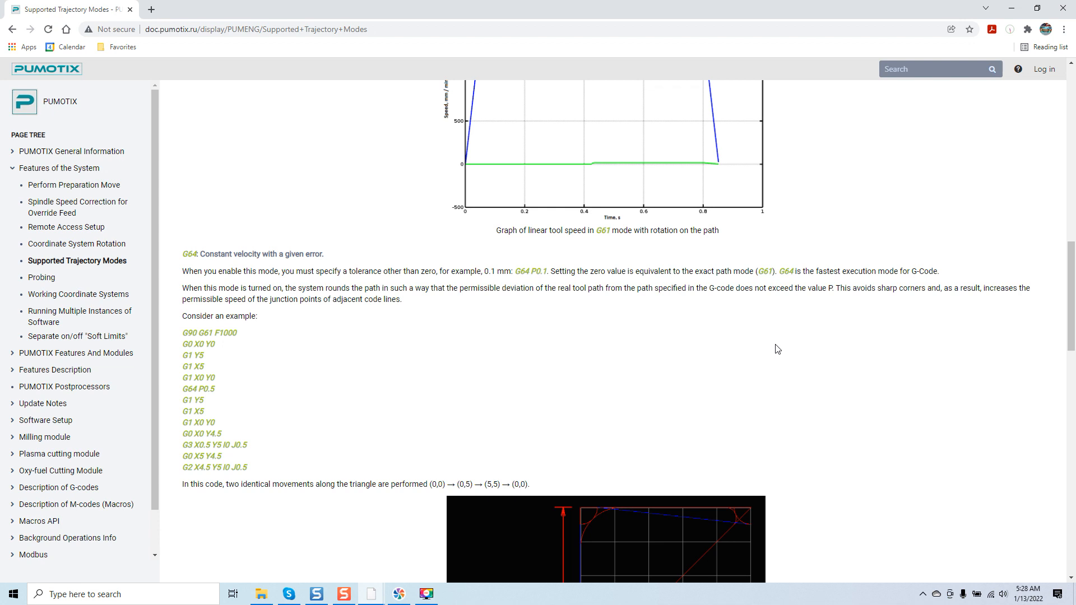
mouse_move(636, 327)
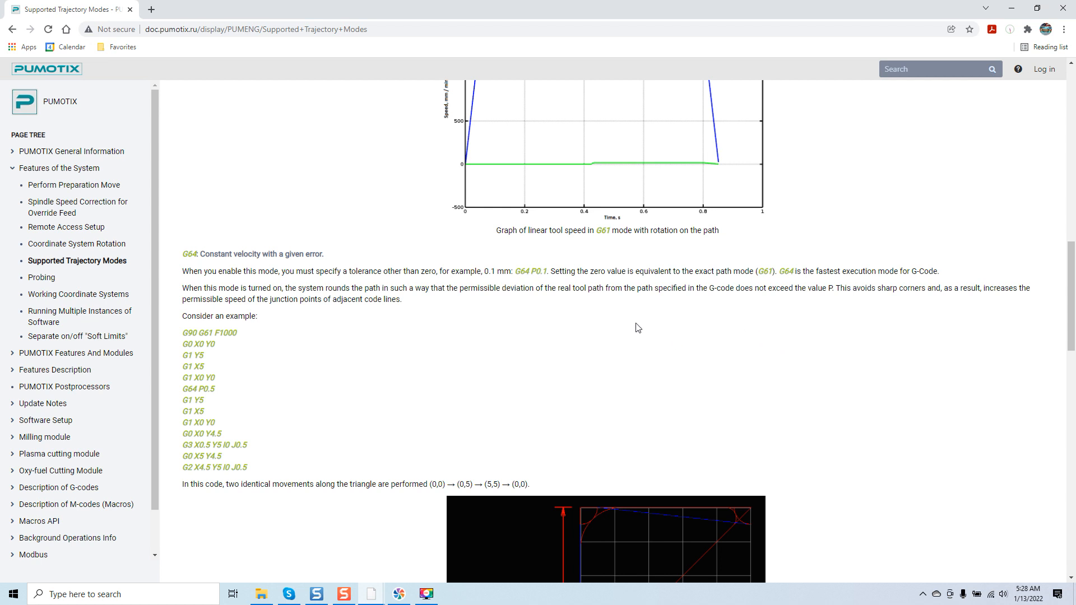
mouse_move(613, 306)
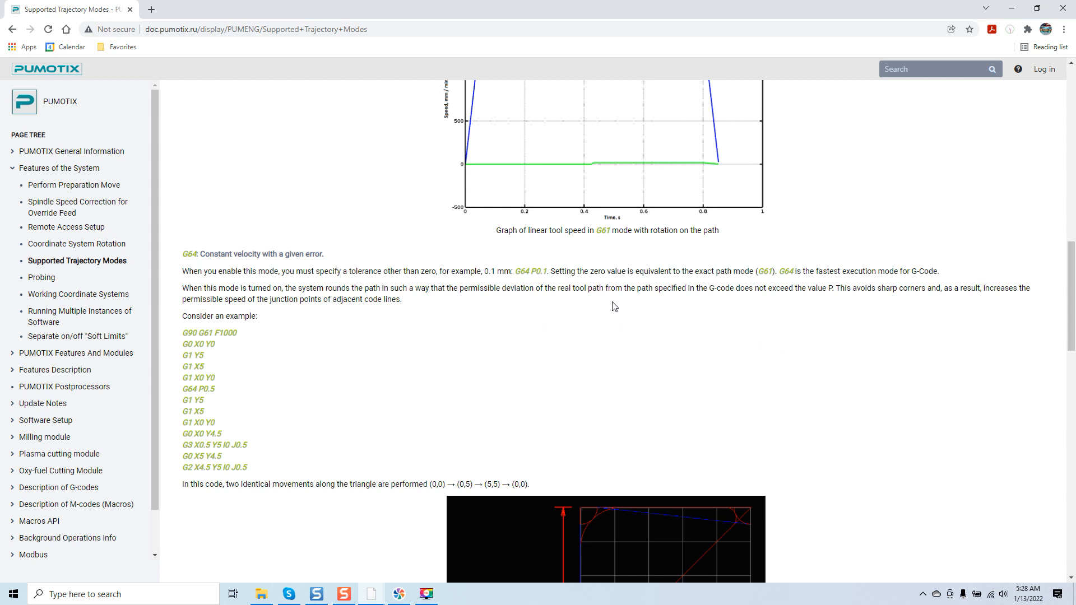
mouse_move(510, 329)
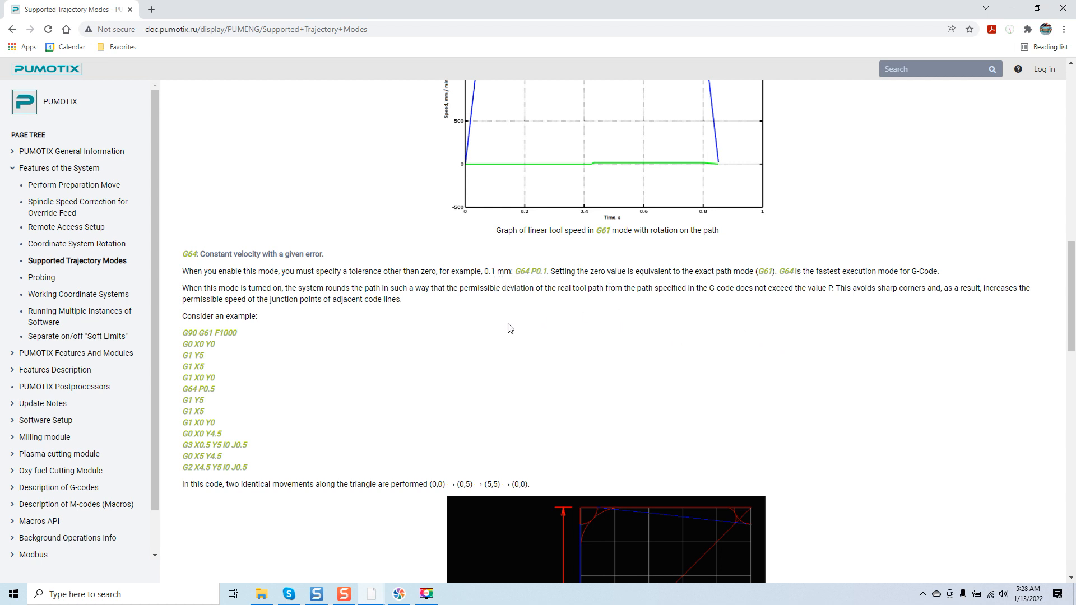
mouse_move(381, 334)
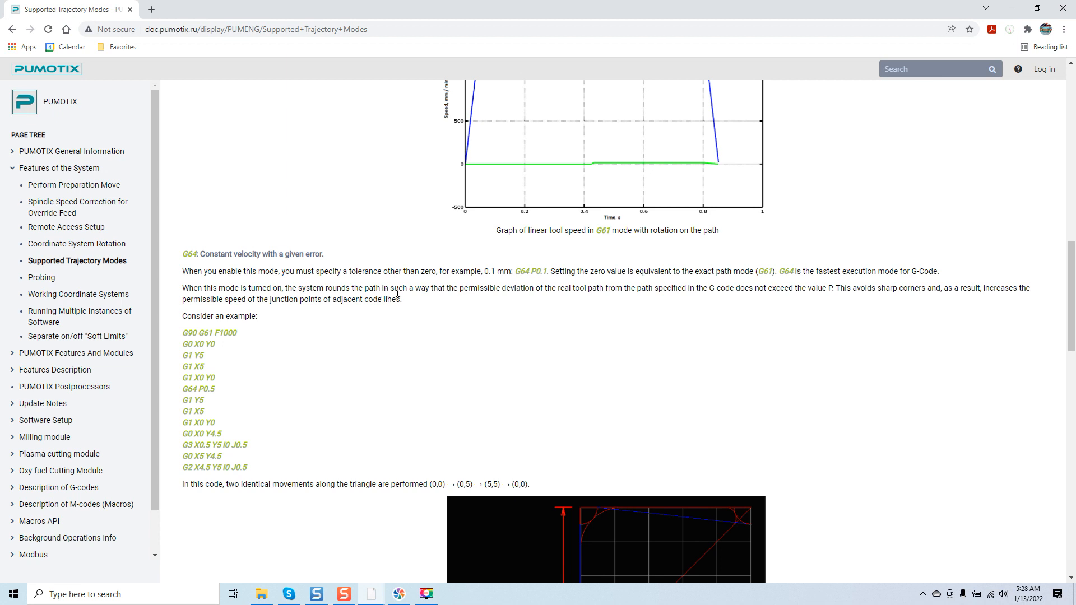
mouse_move(463, 301)
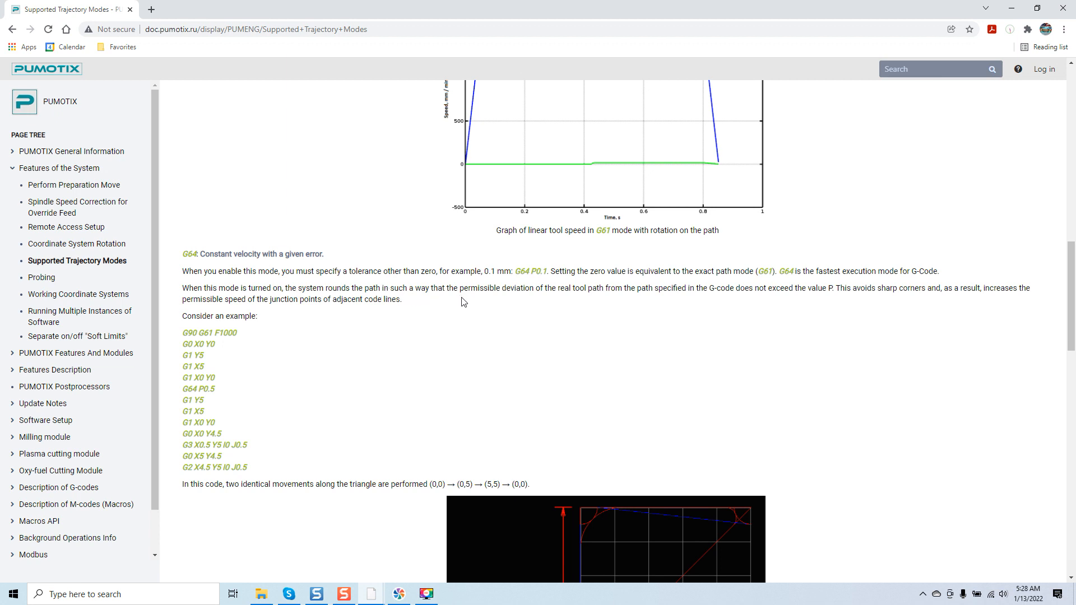
mouse_move(553, 315)
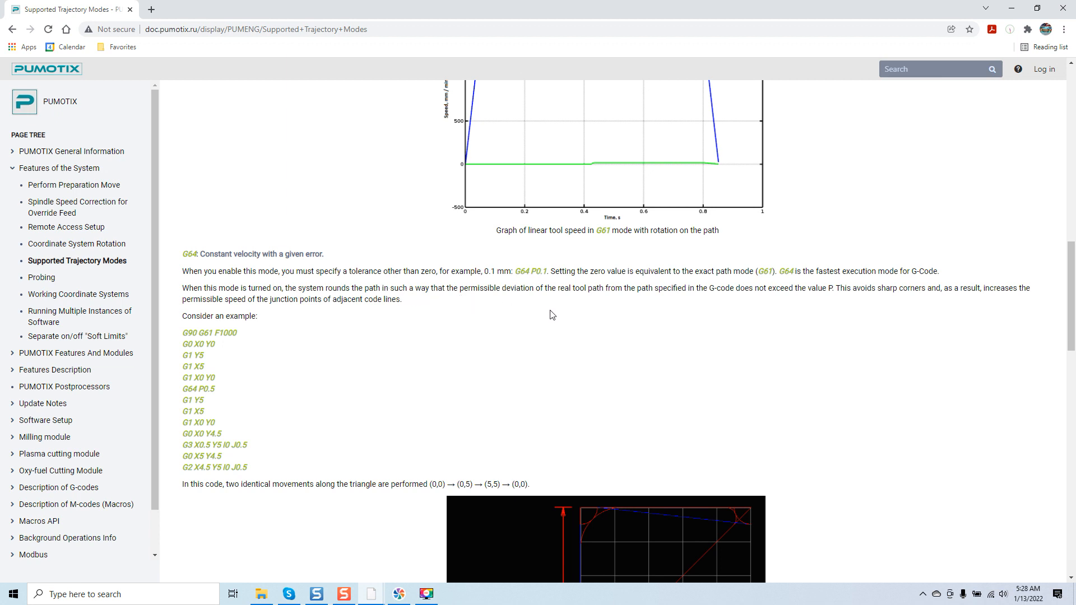
mouse_move(649, 338)
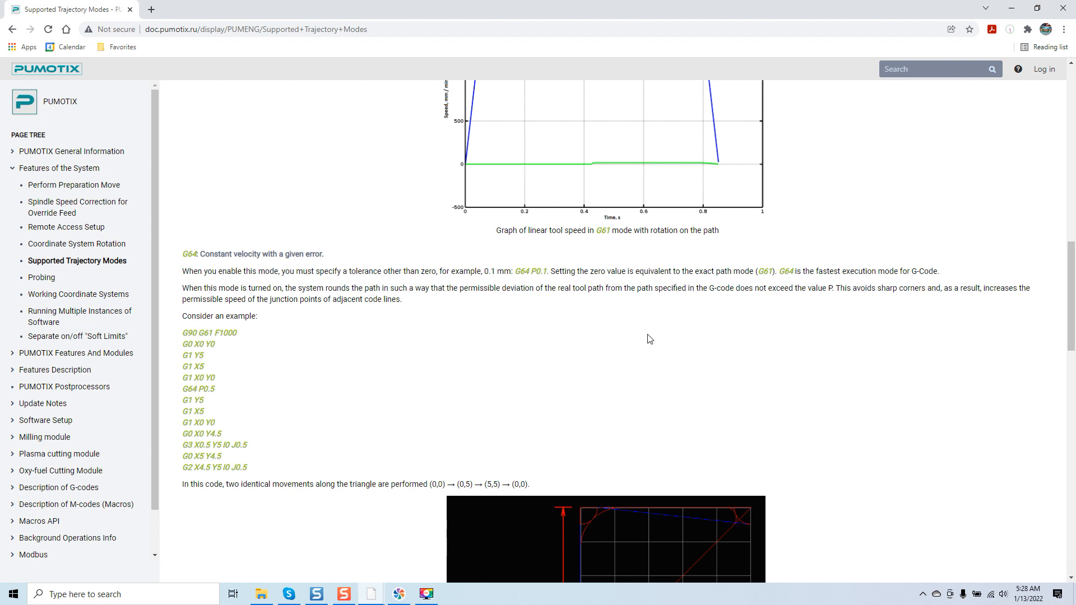
mouse_move(670, 346)
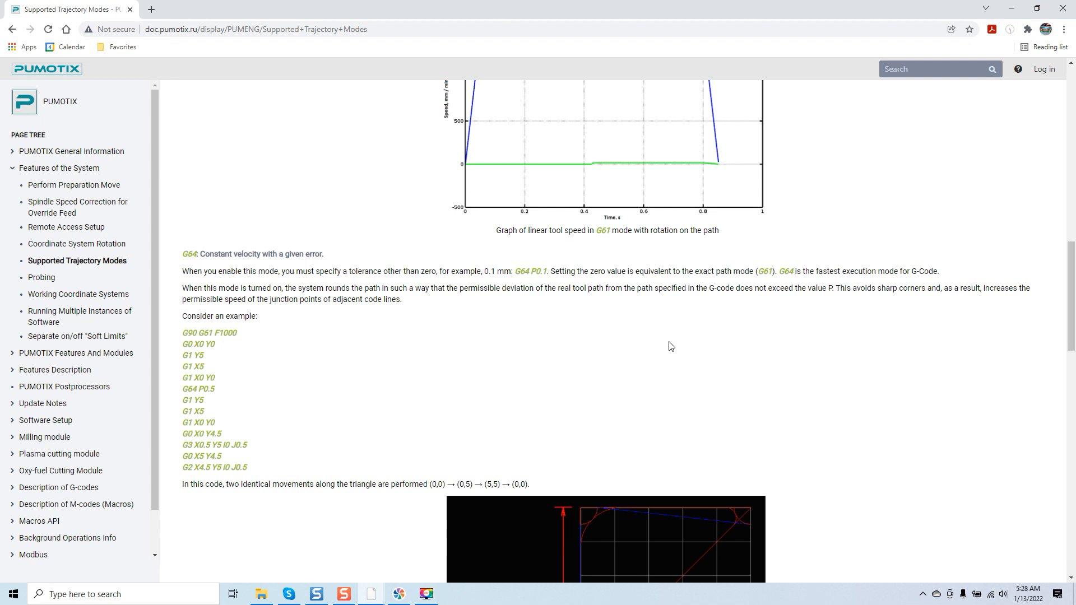
mouse_move(540, 275)
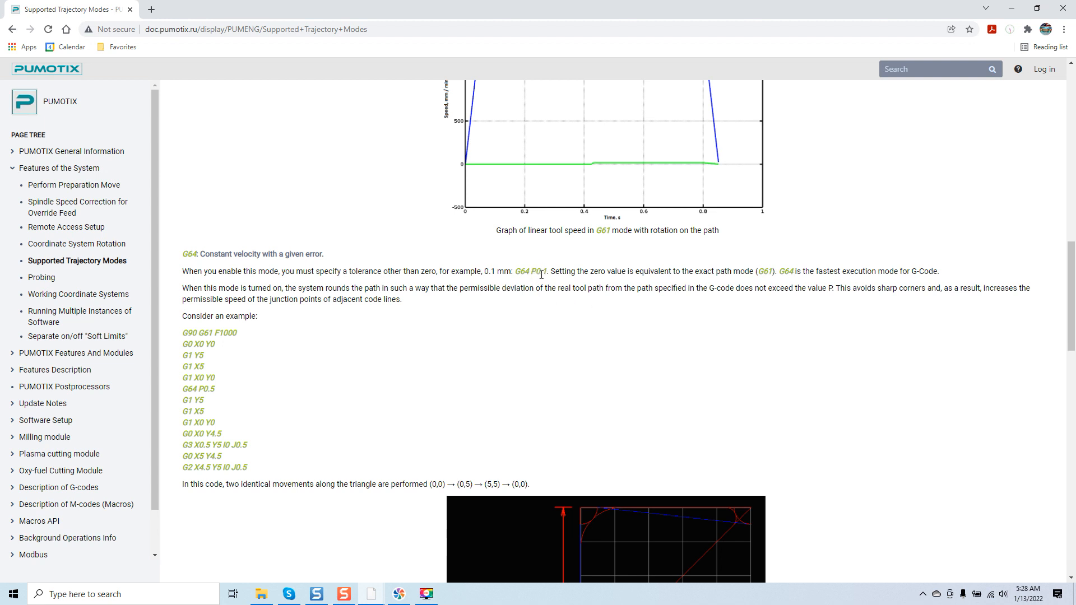
mouse_move(704, 319)
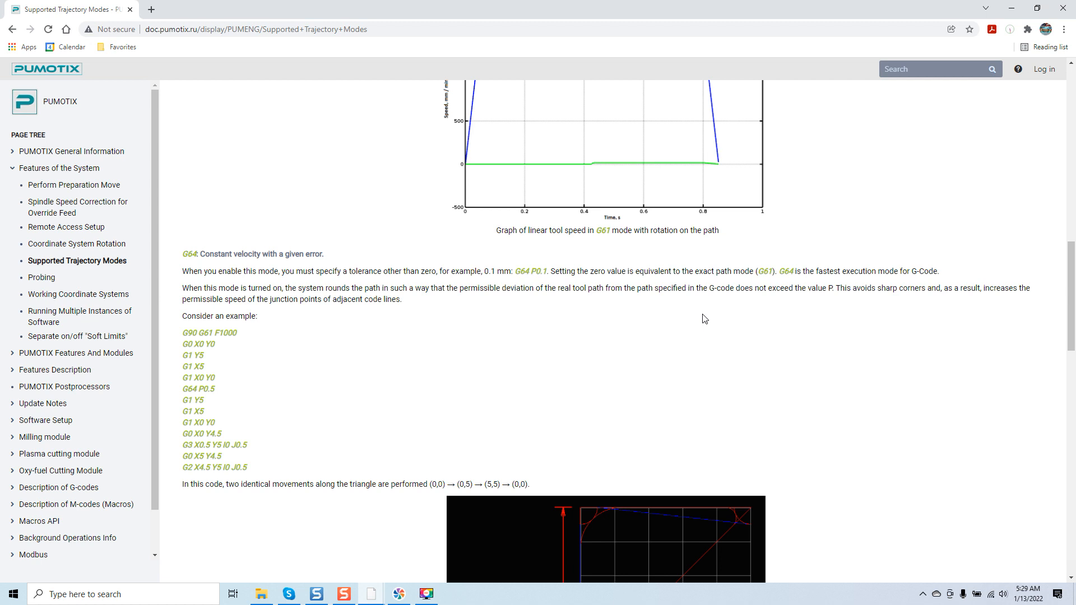
mouse_move(647, 328)
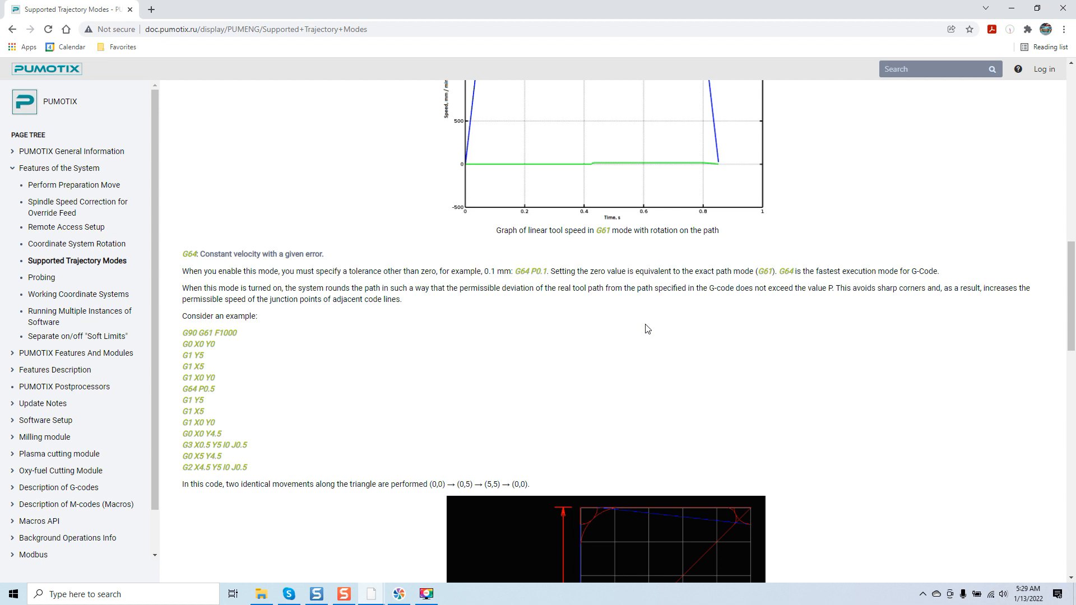
- Scroll past the G64 code example to the 'Example toolpath in modes G61 and G64 P0.5' image
scroll("down", 3)
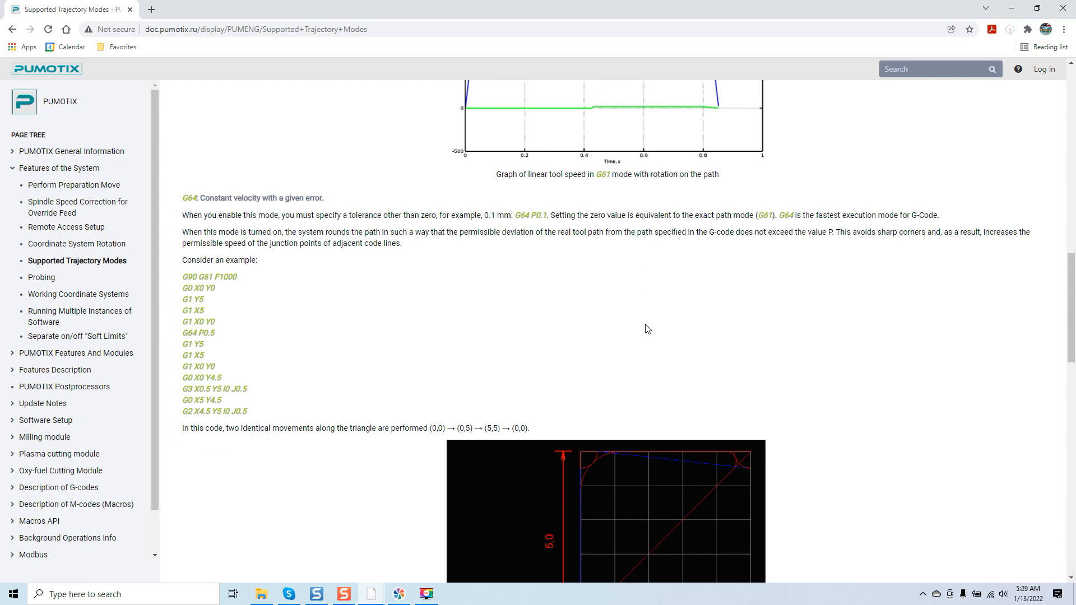
scroll("down", 3)
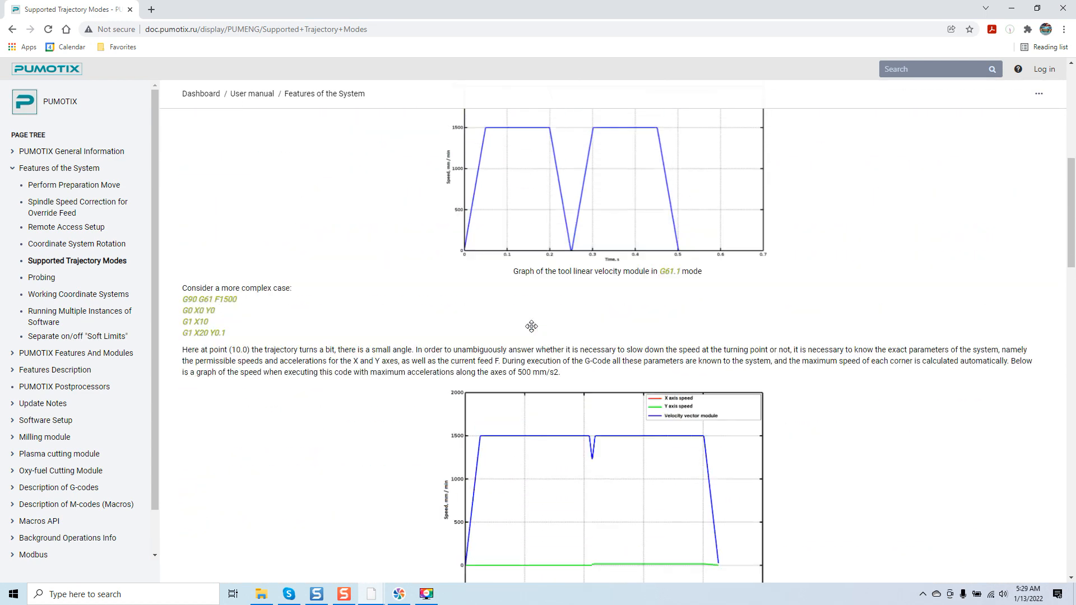
scroll("down", 3)
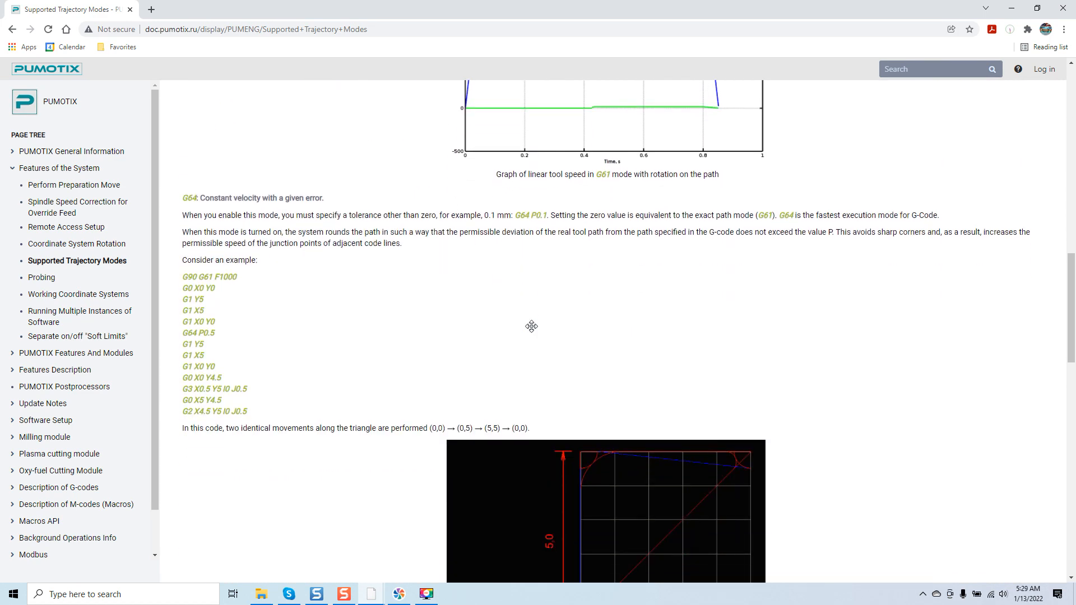
scroll("down", 3)
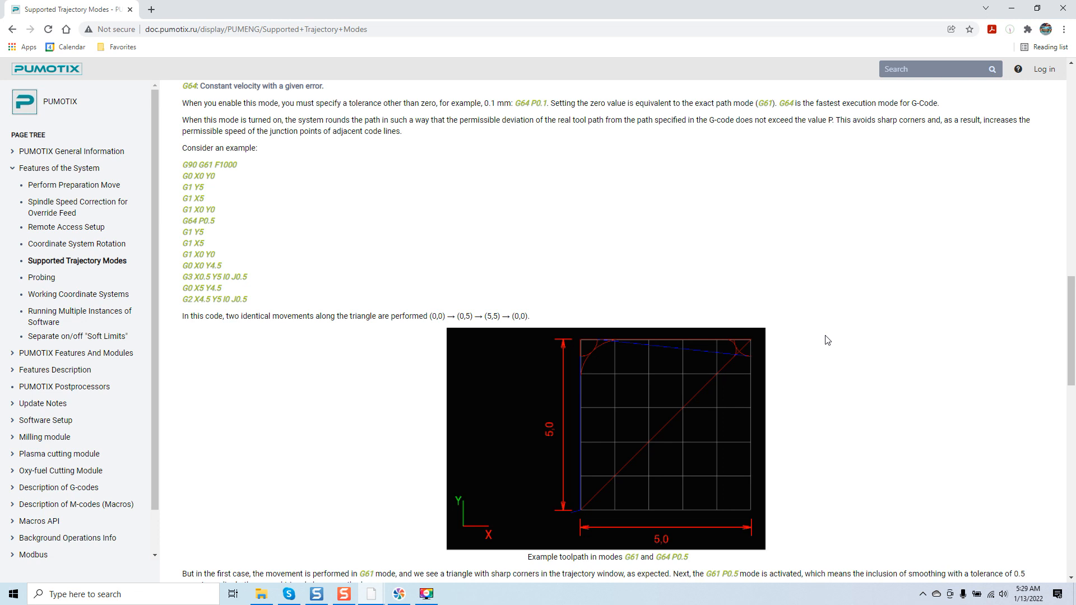
mouse_move(757, 334)
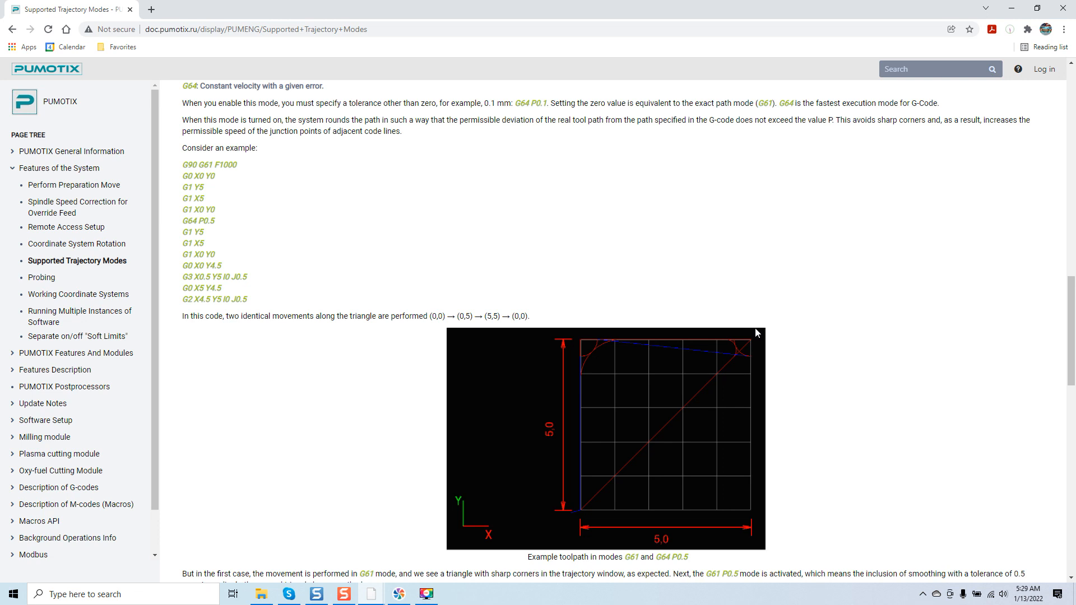
mouse_move(619, 375)
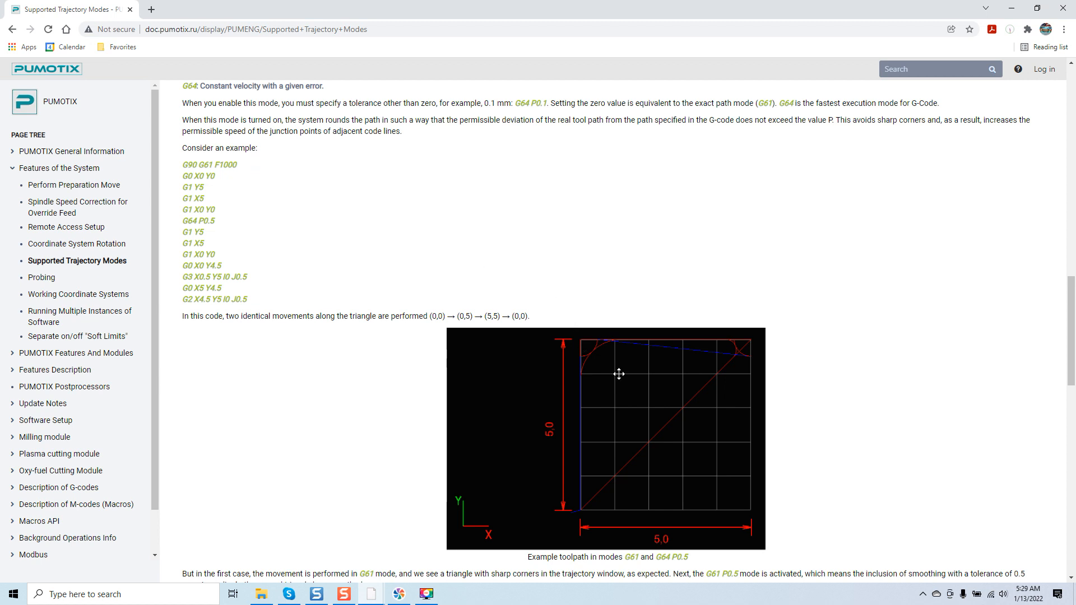
- Scroll through the G64 smoothing section and its example toolpath images
scroll("down", 3)
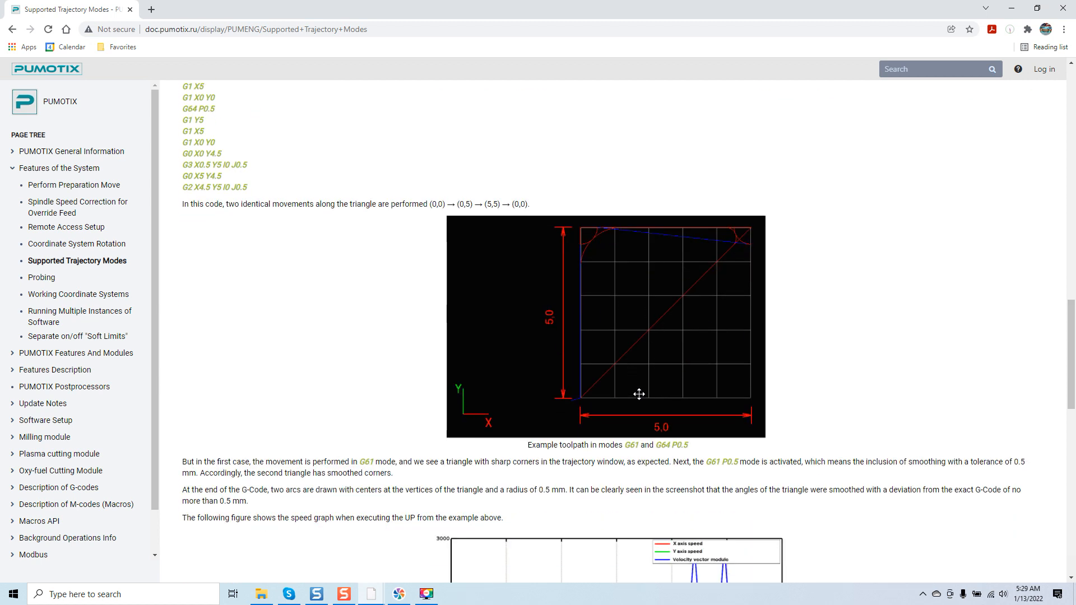
mouse_move(732, 297)
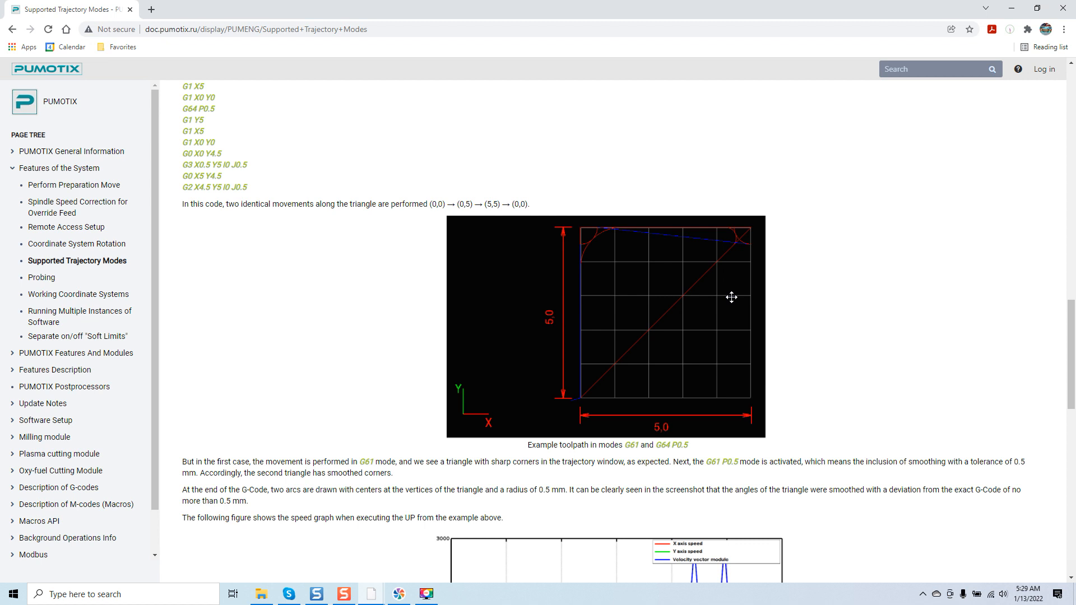
scroll("down", 3)
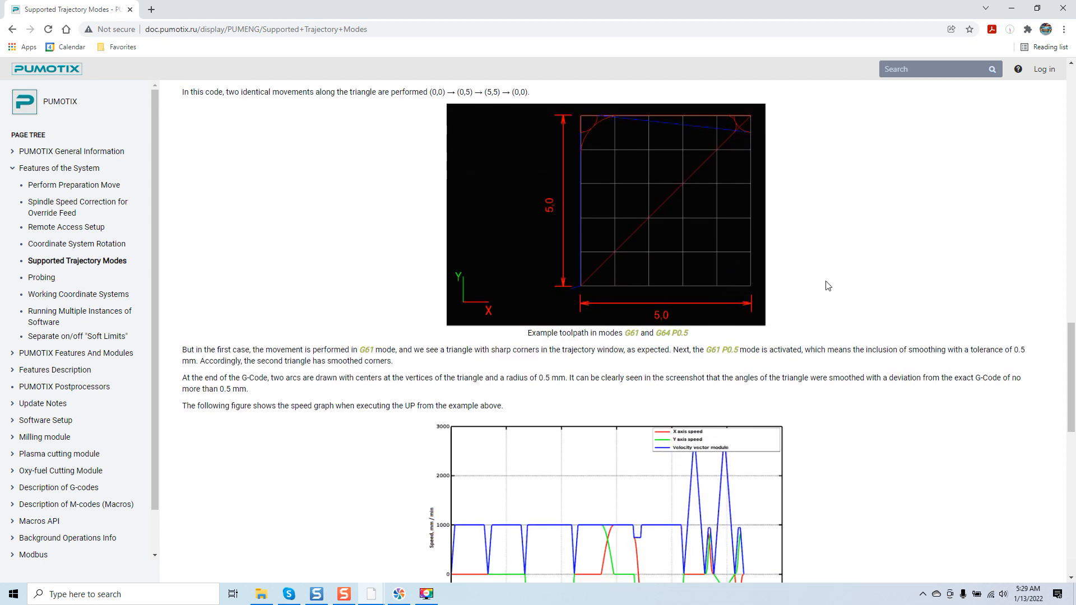
scroll("up", 3)
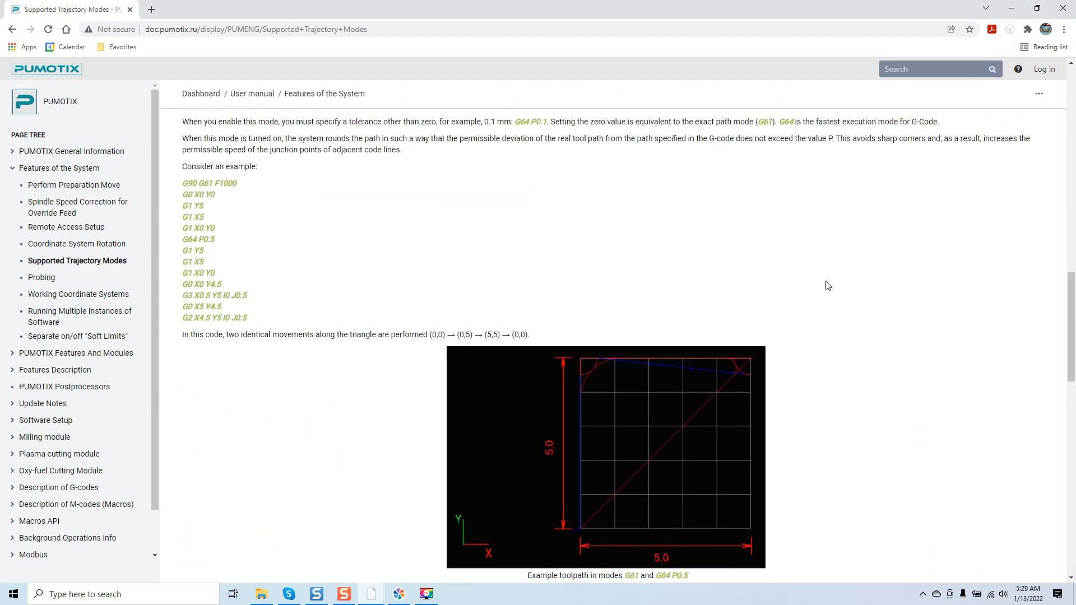
scroll("up", 3)
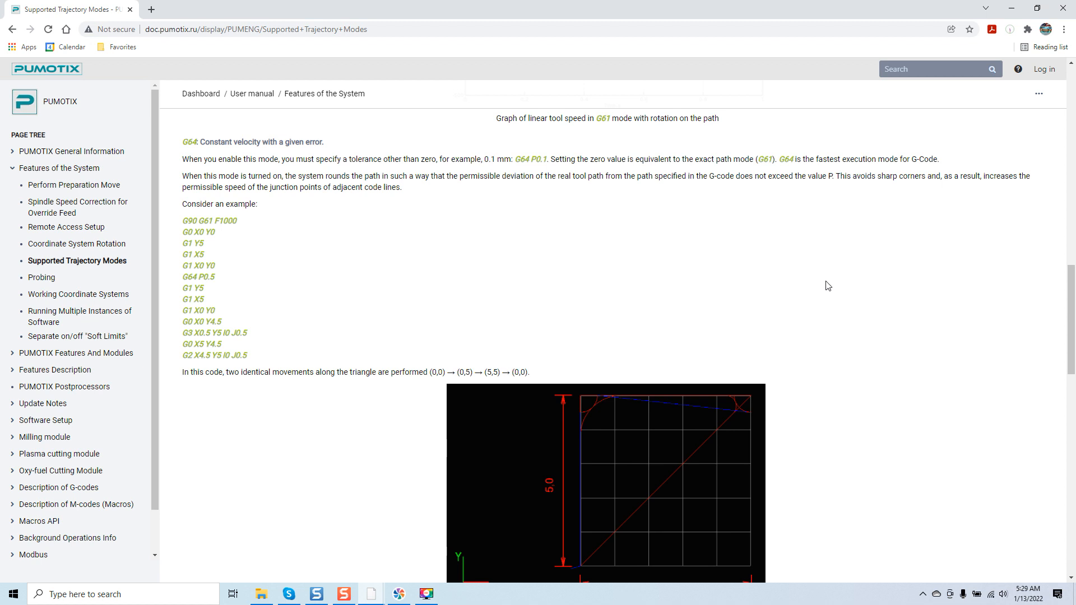
mouse_move(454, 265)
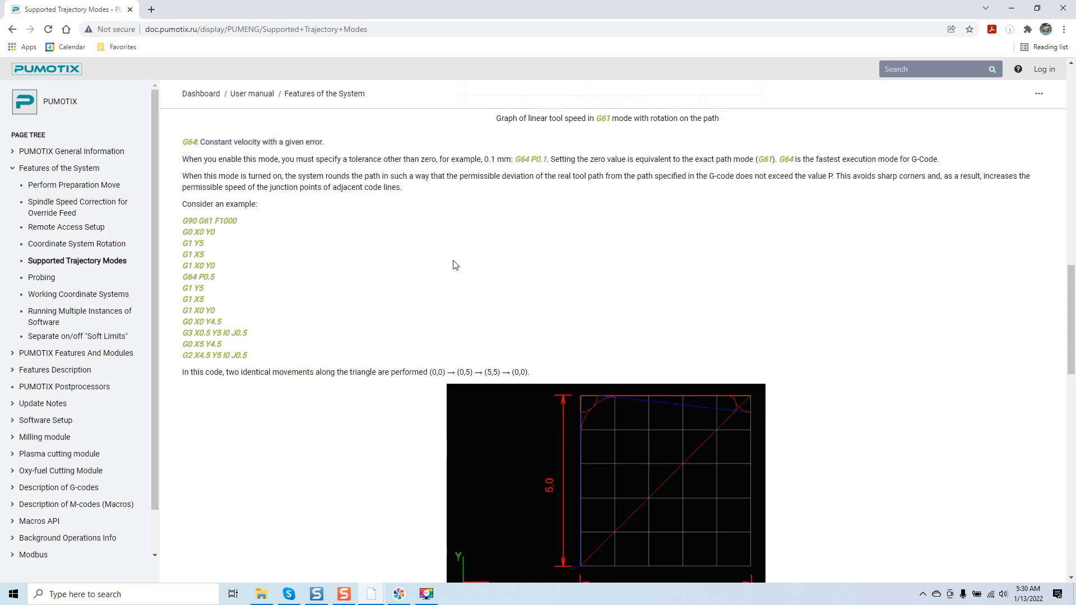
mouse_move(250, 158)
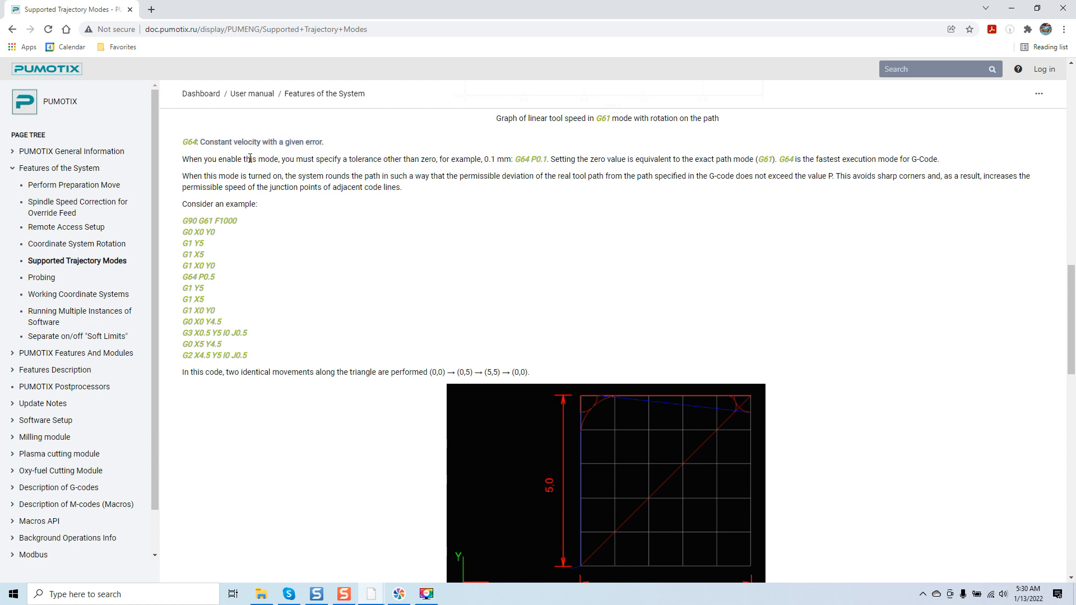
mouse_move(583, 286)
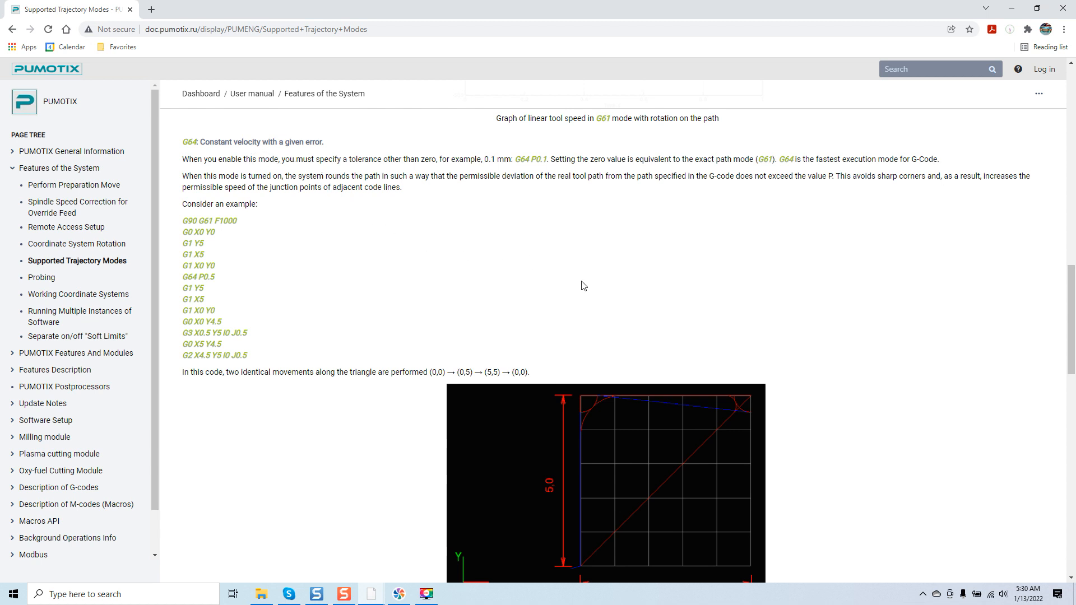
scroll("down", 3)
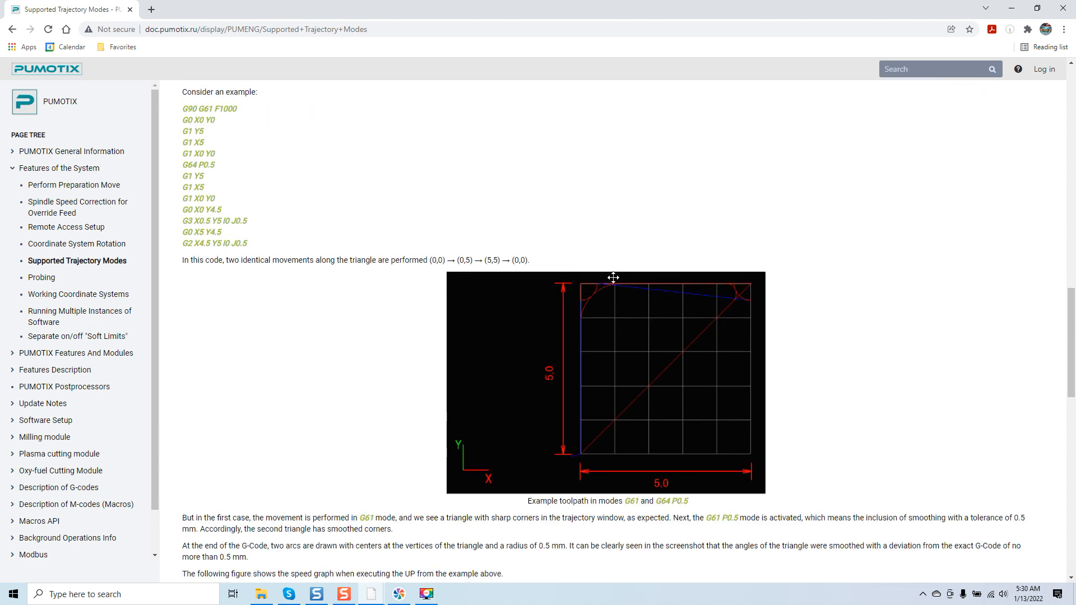
mouse_move(713, 249)
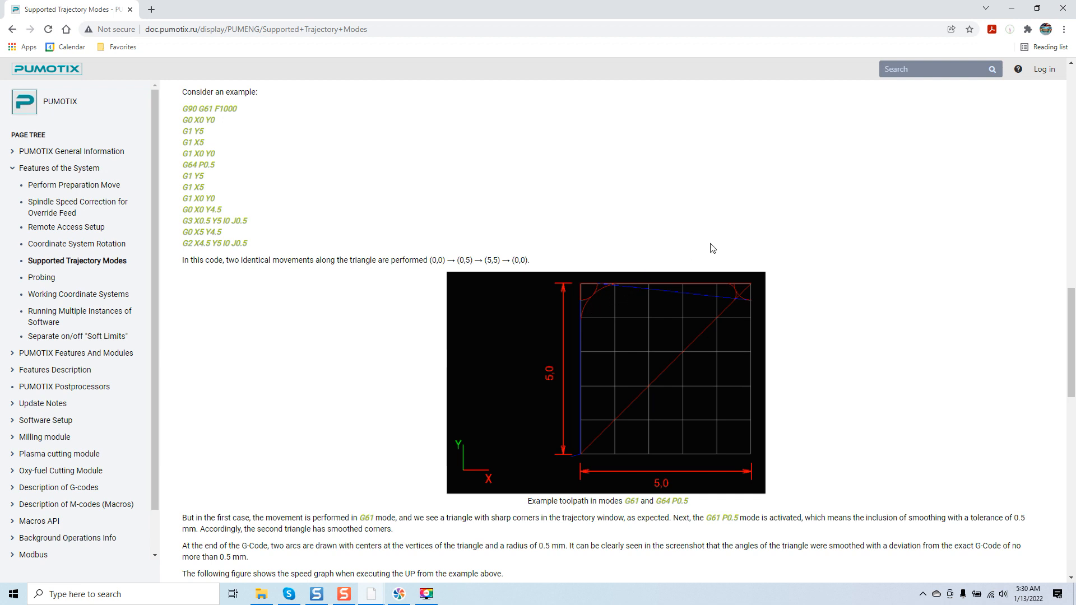
mouse_move(841, 277)
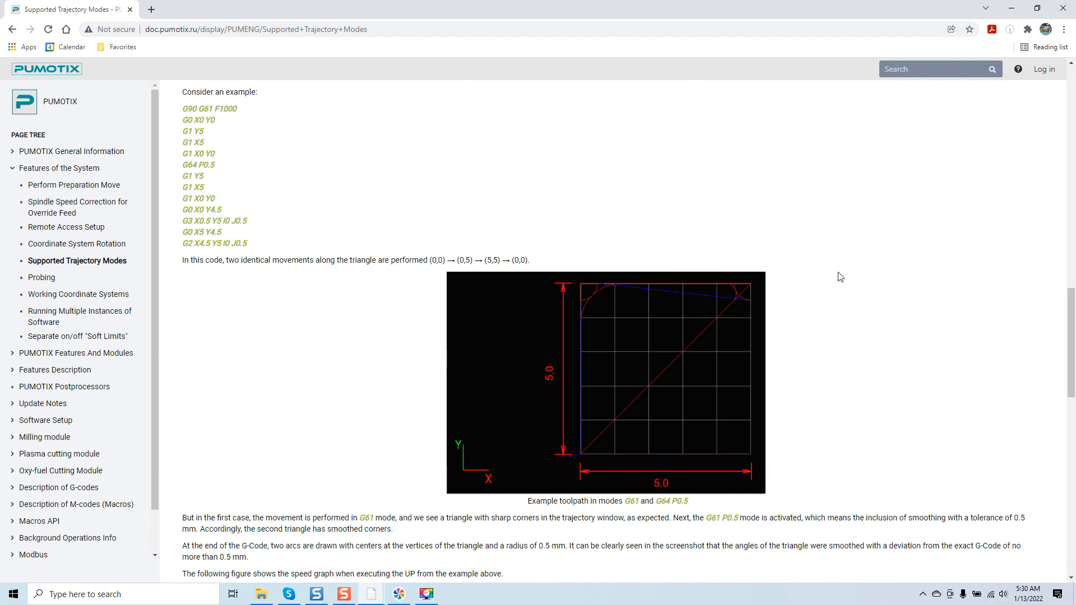
scroll("down", 3)
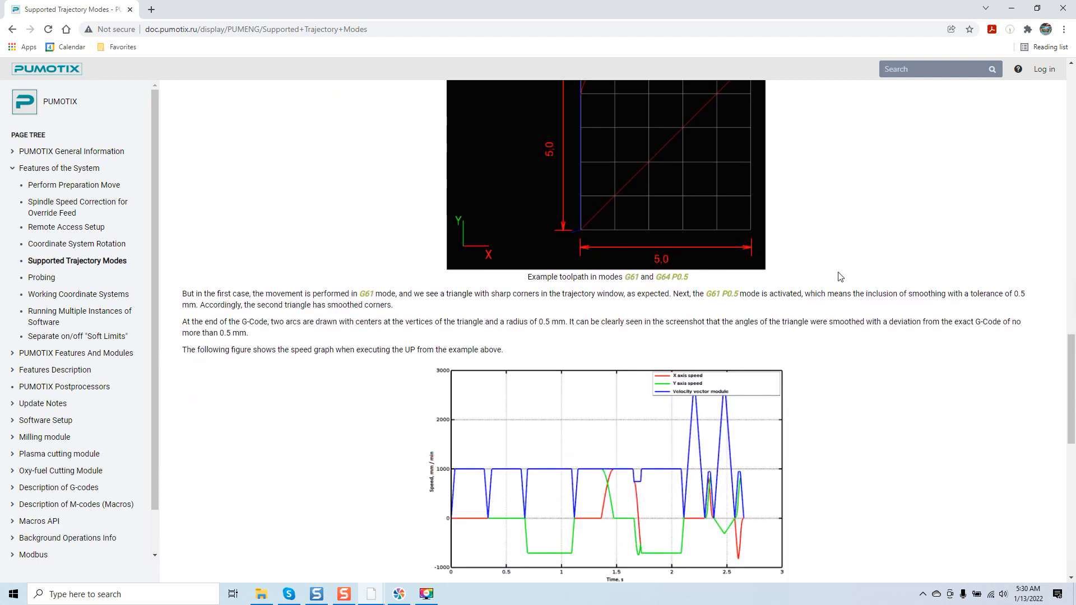
- Scroll to the G61/G64 comparative speed graph at the article's end
scroll("down", 3)
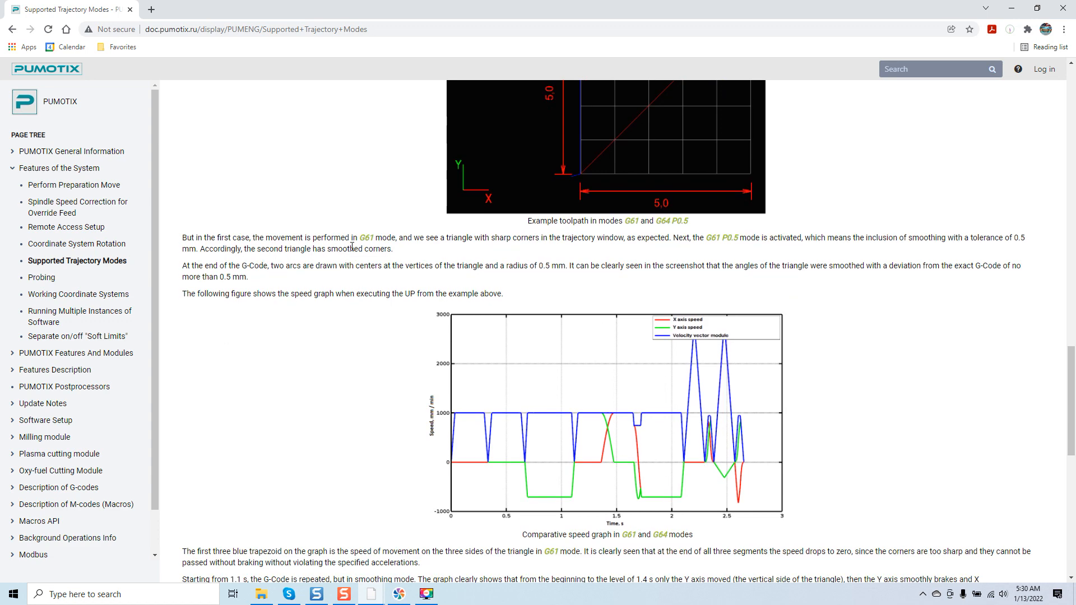
mouse_move(478, 281)
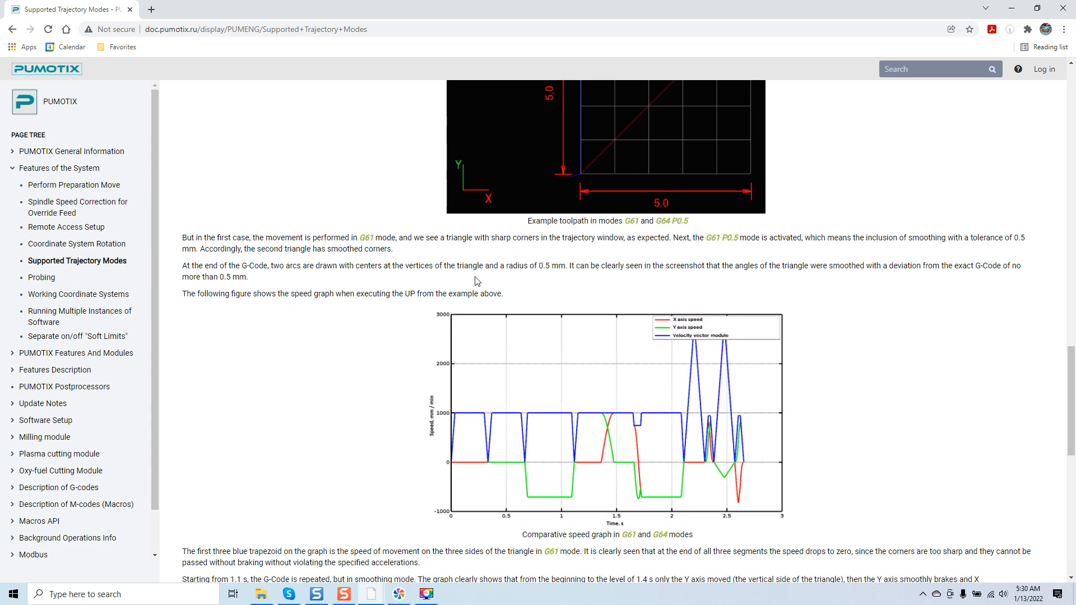
scroll("down", 3)
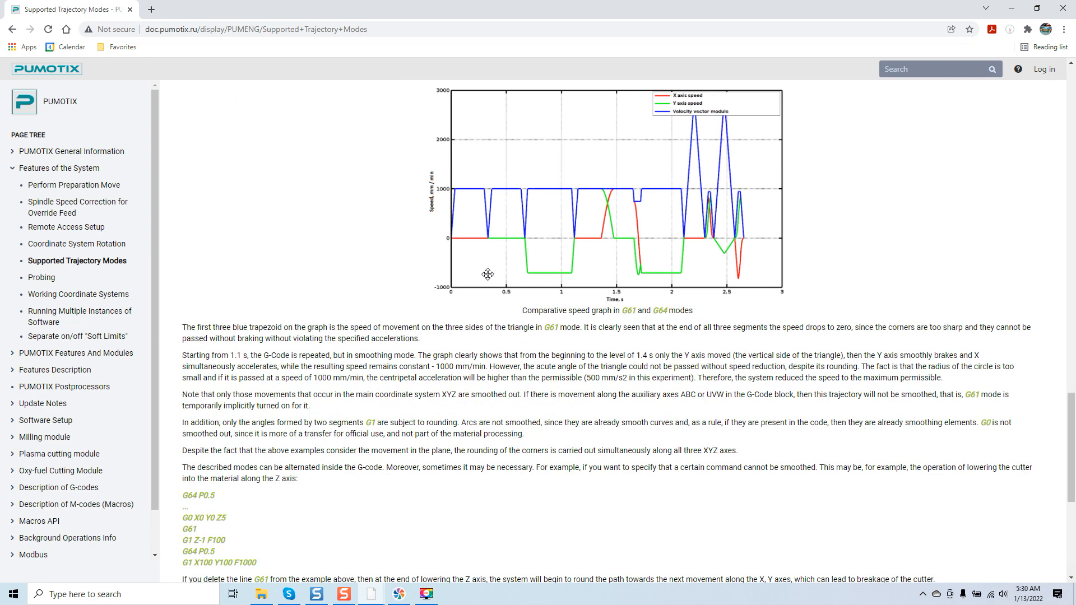
mouse_move(672, 259)
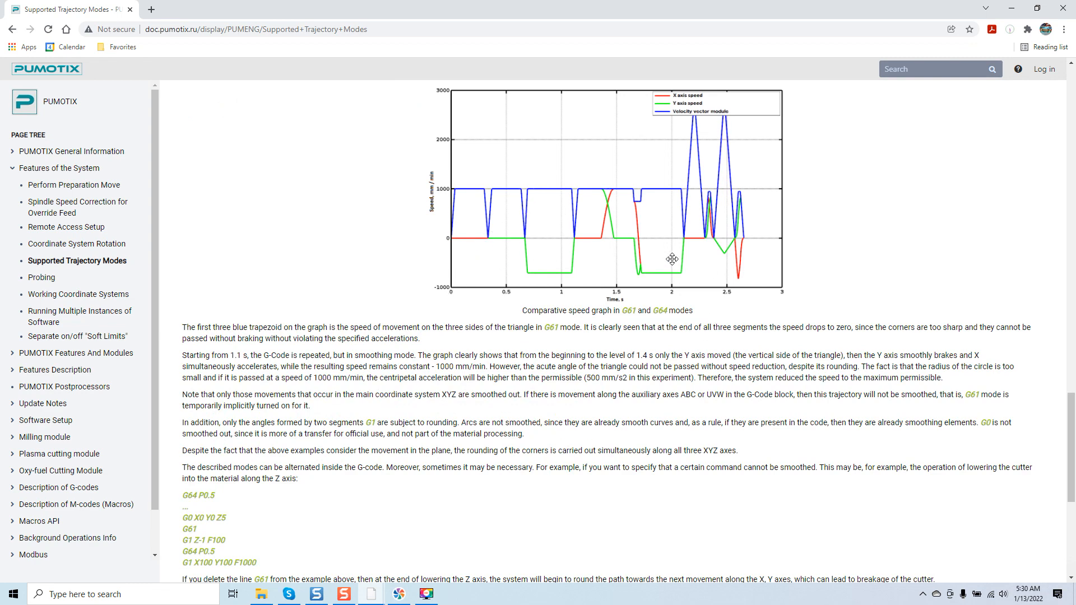
scroll("down", 3)
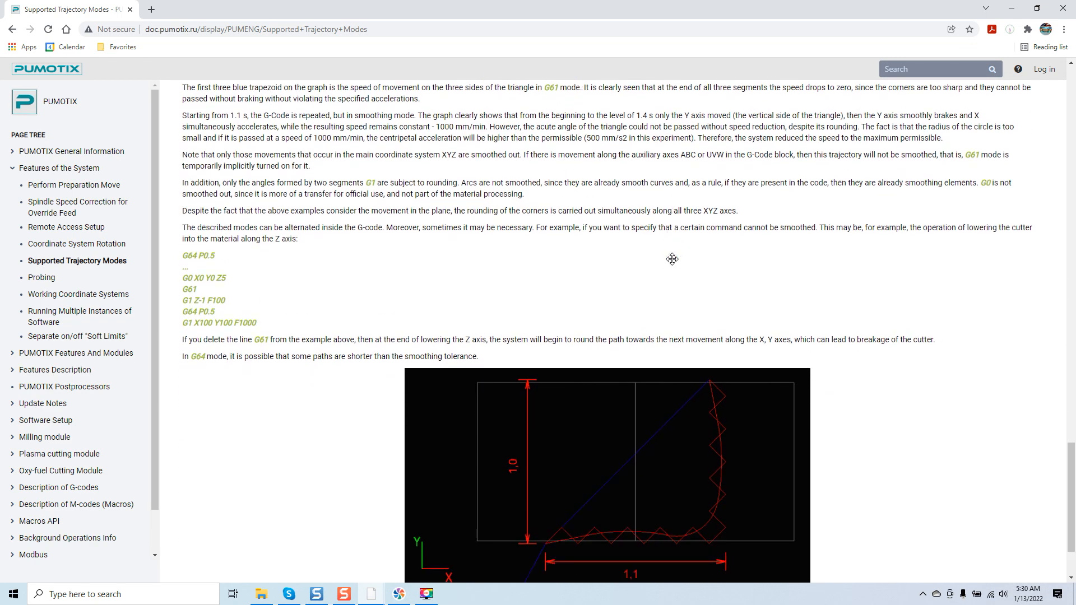
scroll("down", 3)
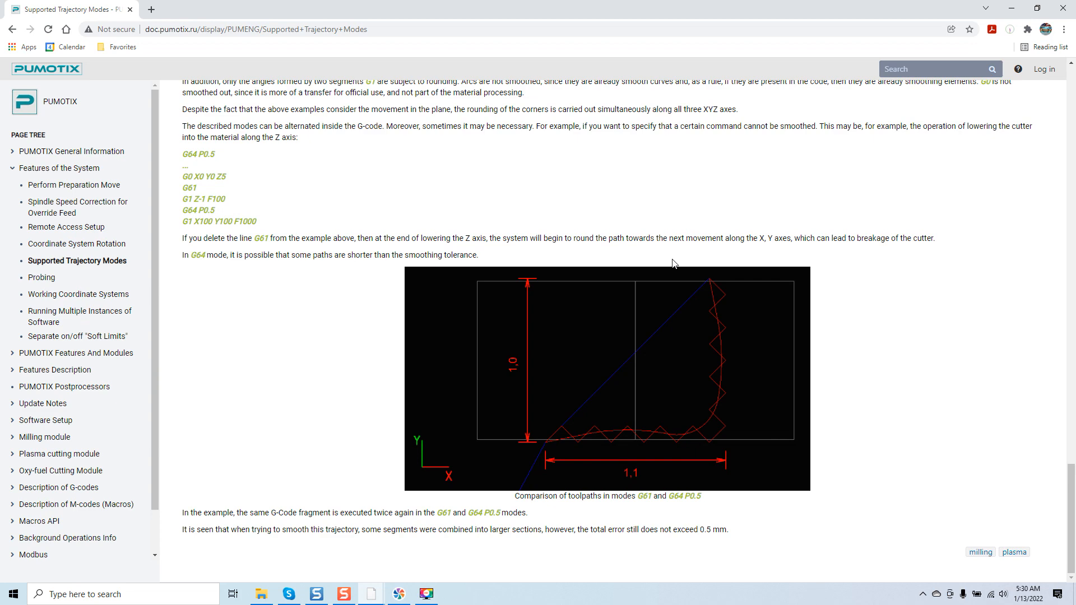
scroll("up", 3)
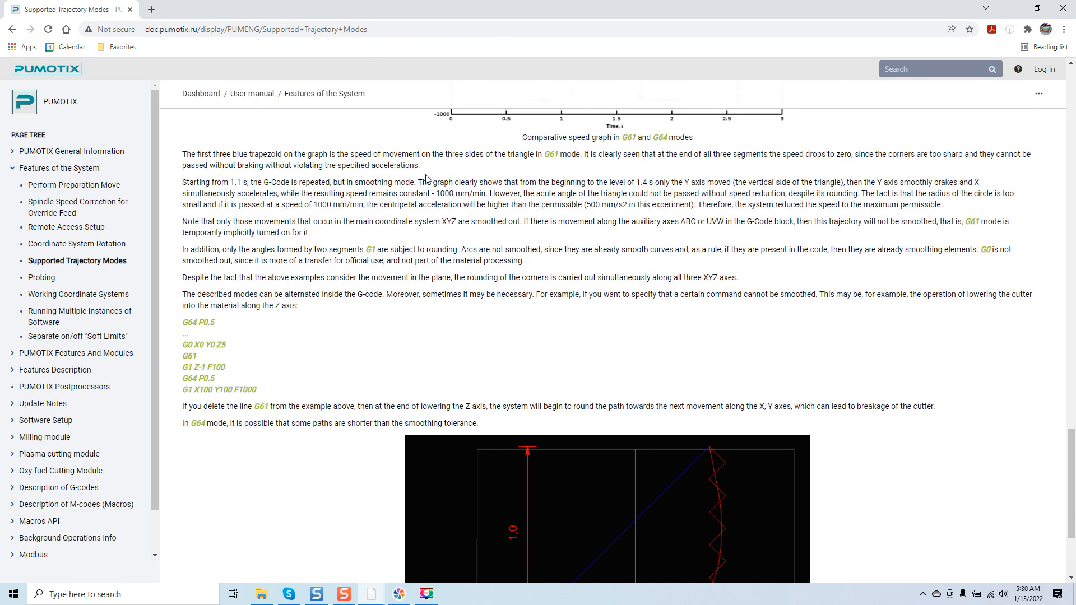
scroll("up", 3)
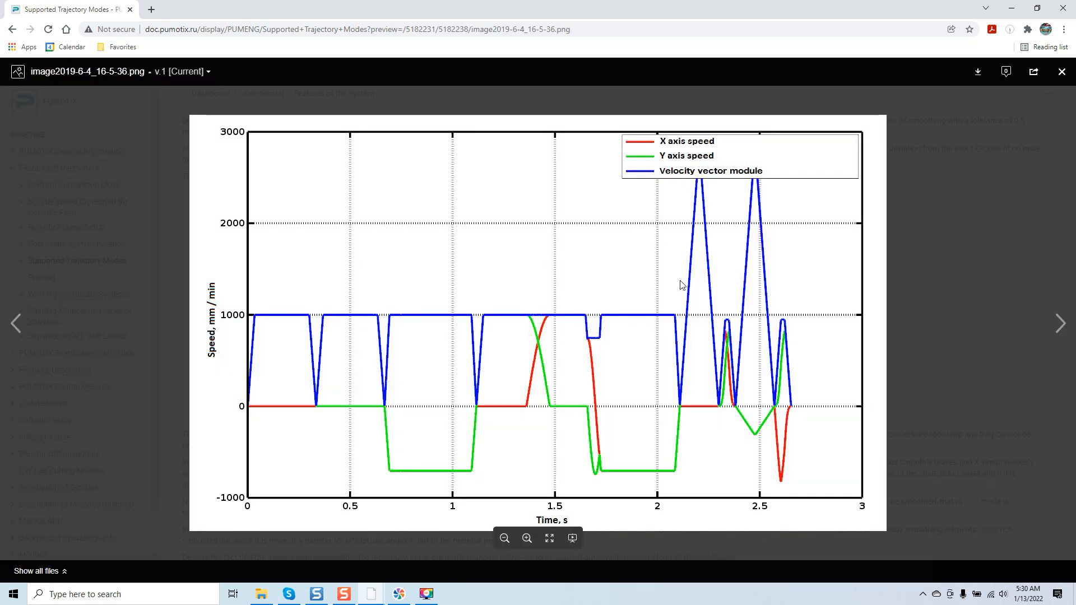
mouse_move(250, 355)
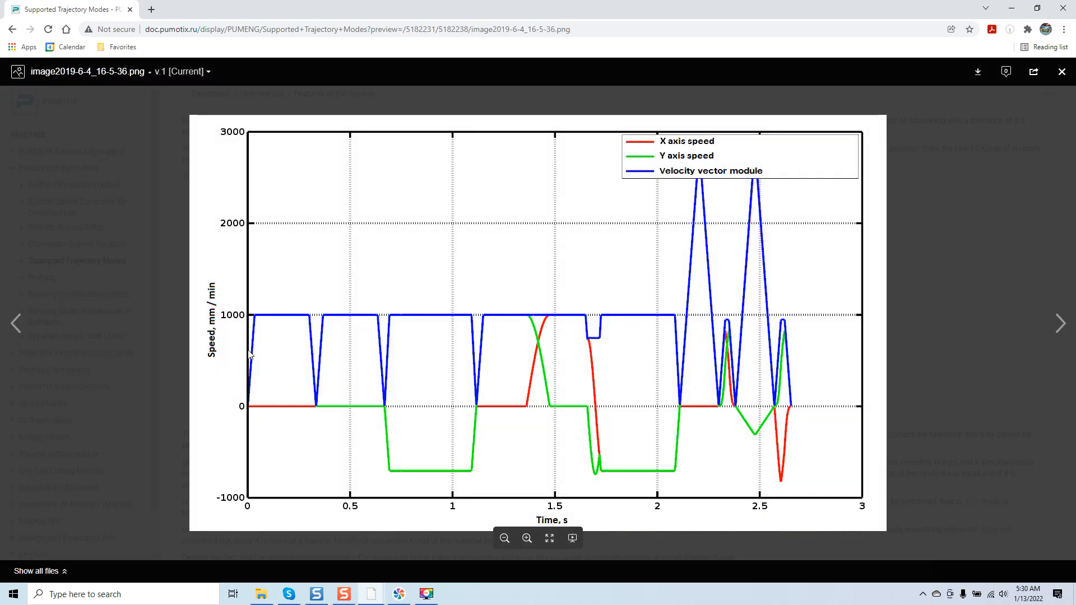
mouse_move(470, 441)
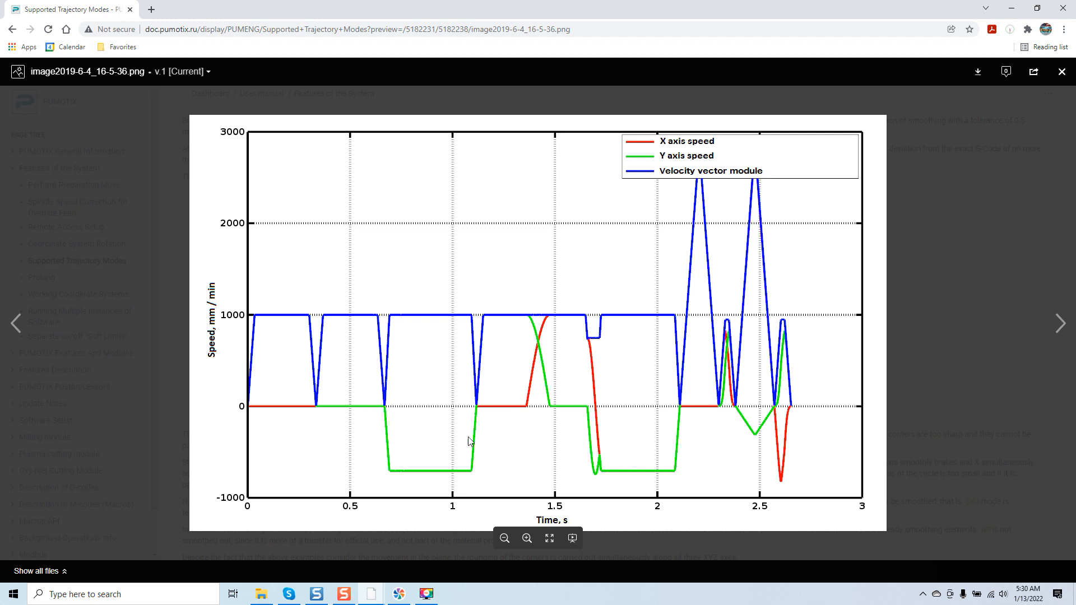
mouse_move(683, 182)
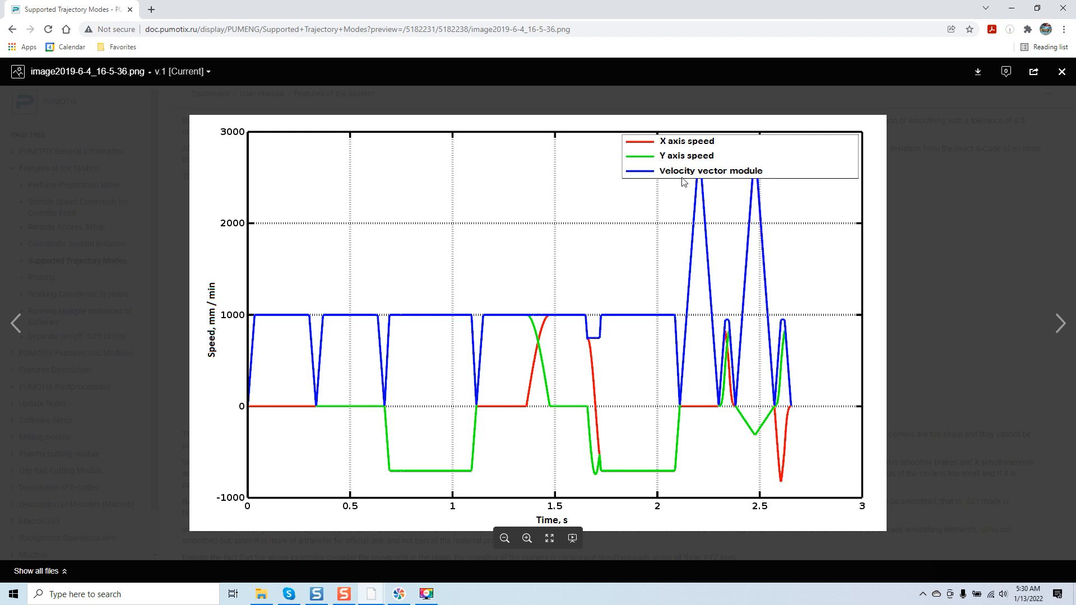
mouse_move(676, 177)
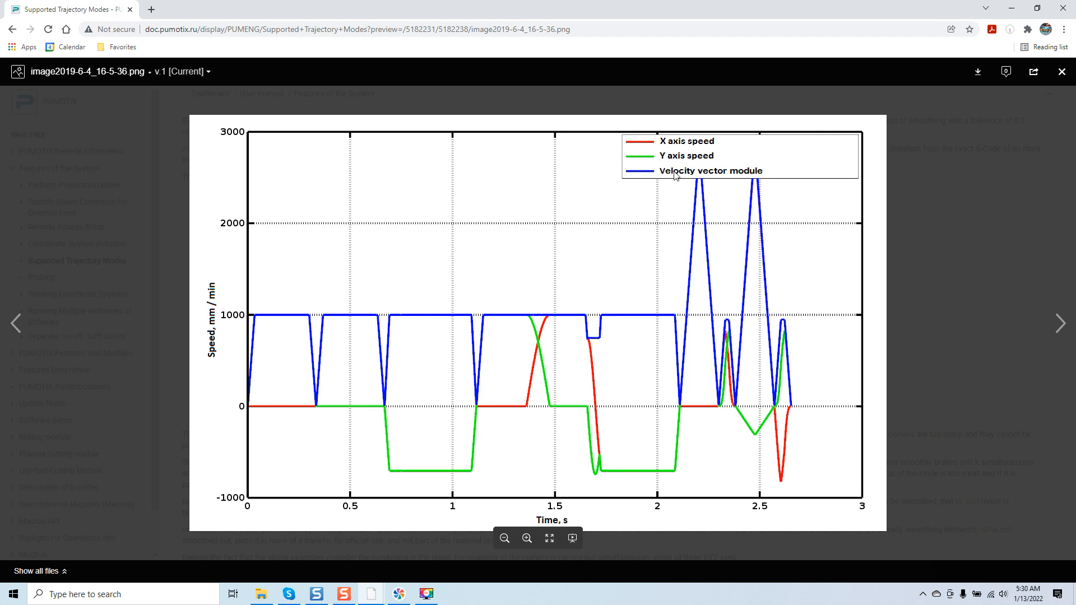
mouse_move(964, 74)
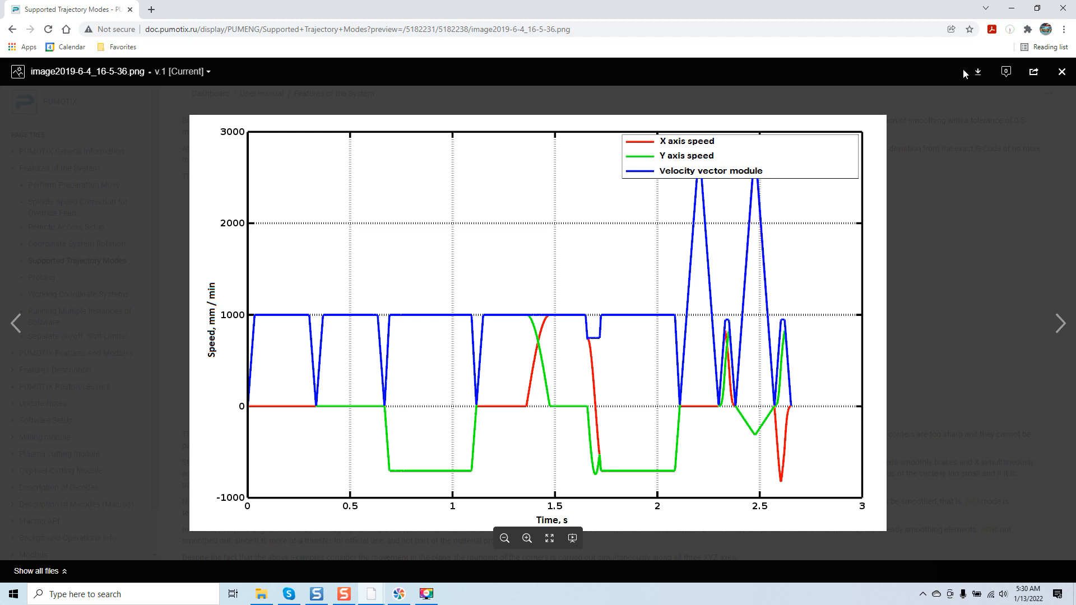
left_click(1063, 72)
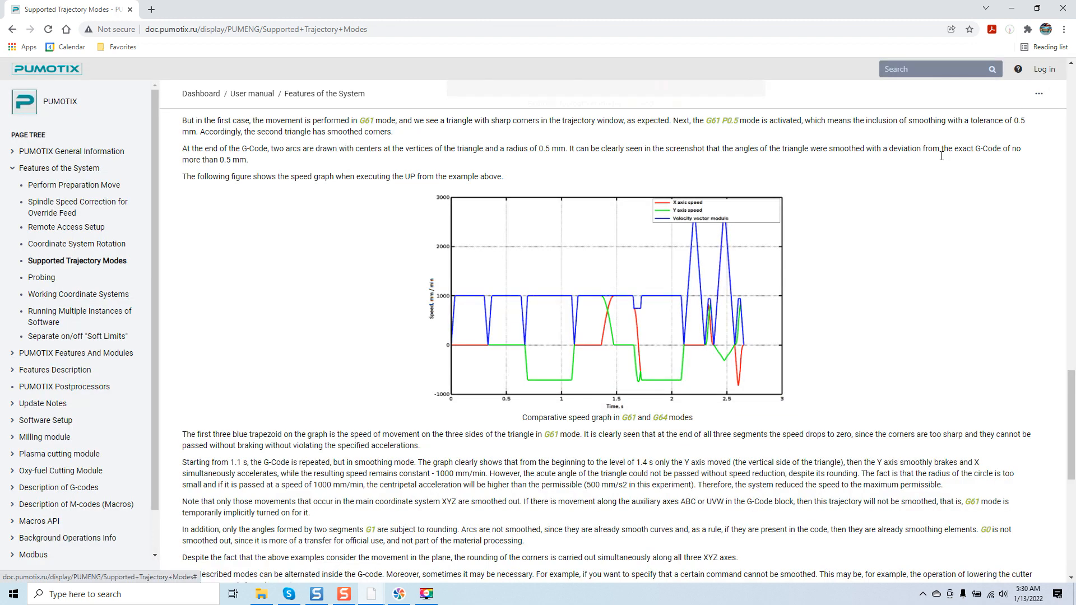
mouse_move(884, 191)
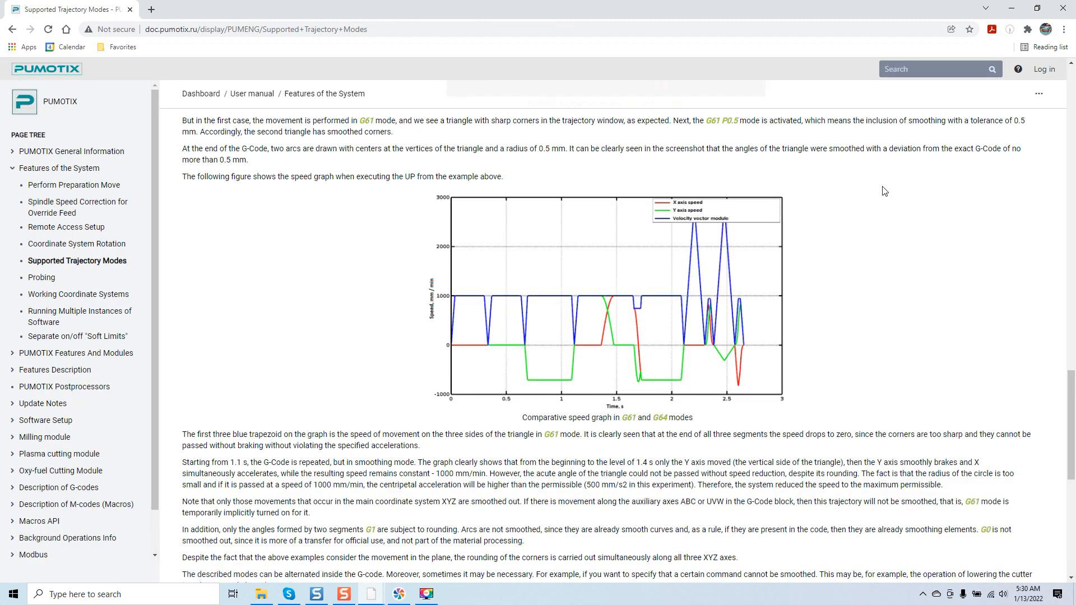
- Scroll back to the article title and G61 Exact stop section, then start the trajectory-modes video in VLC
scroll("up", 3)
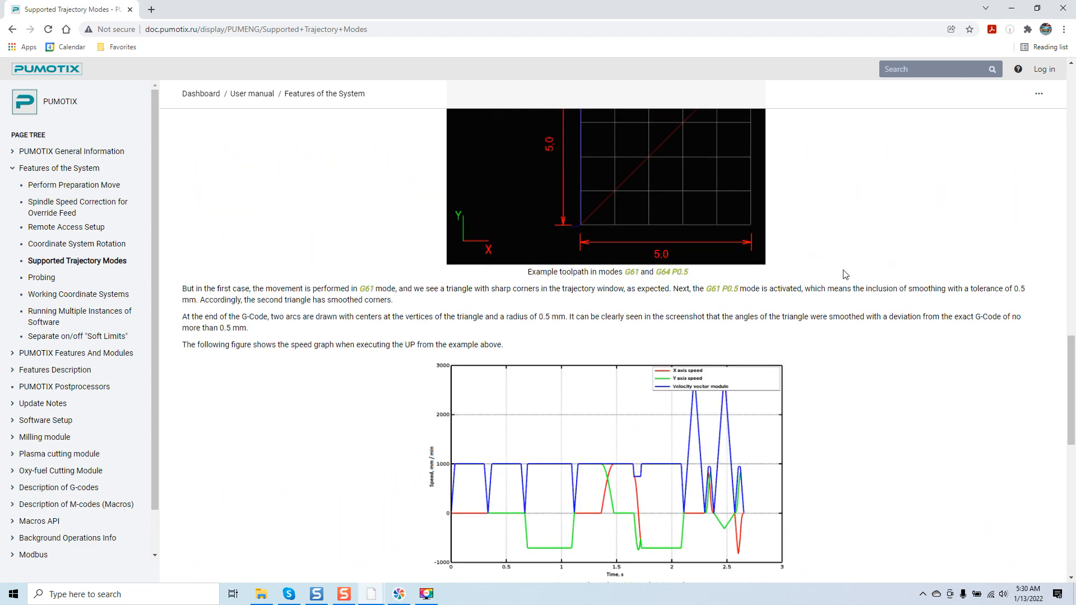
scroll("up", 3)
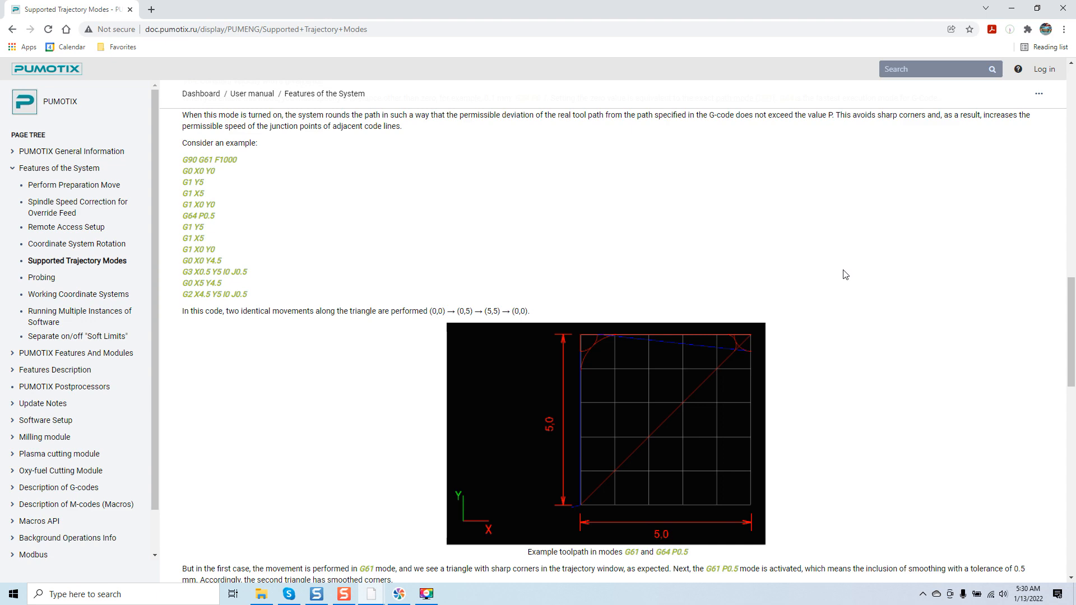
scroll("down", 3)
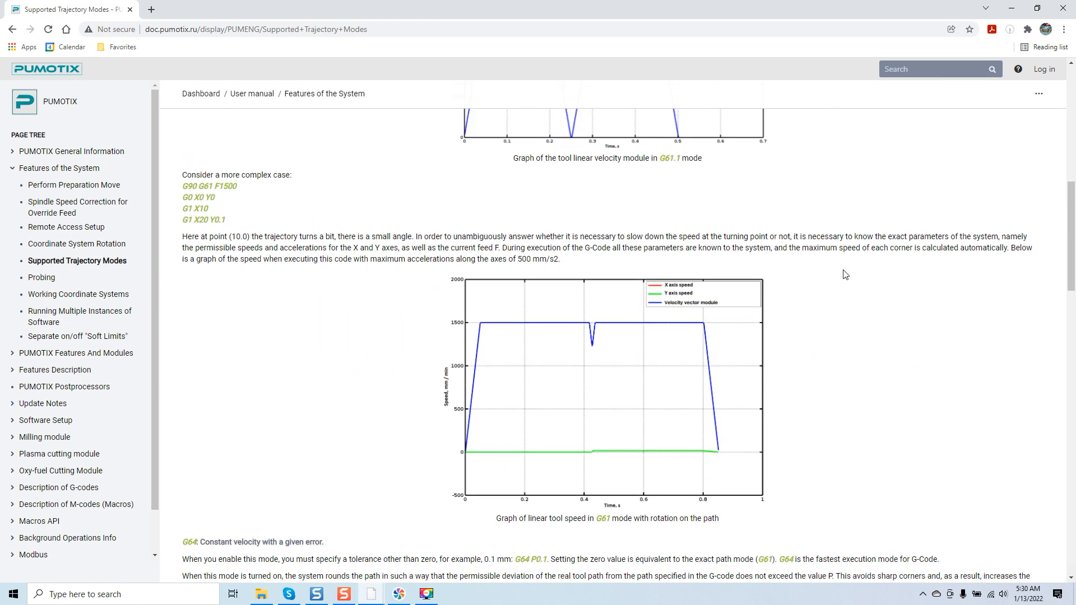
scroll("up", 3)
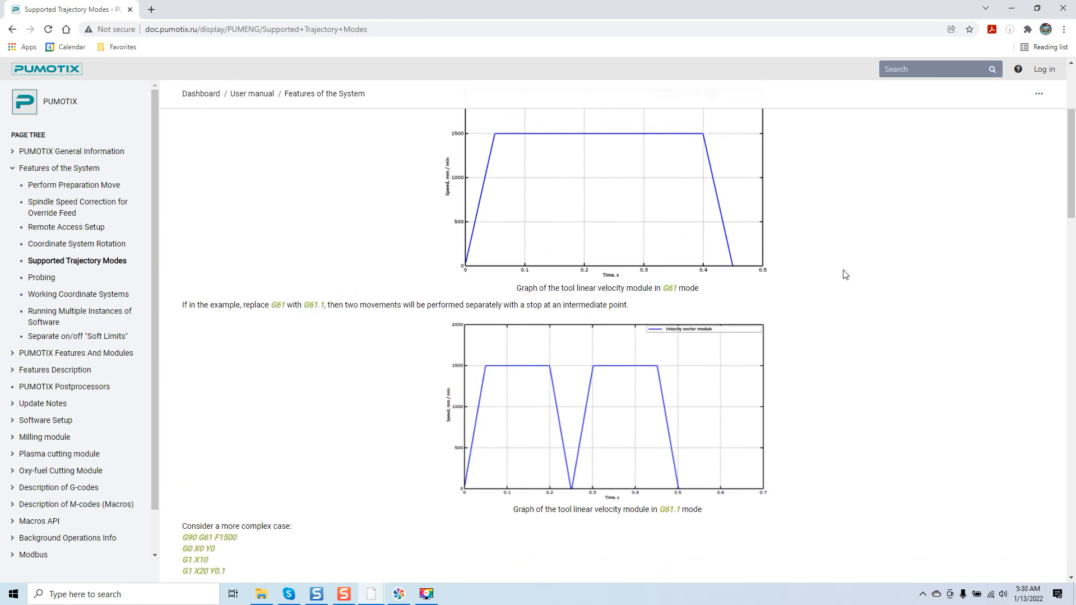
scroll("up", 3)
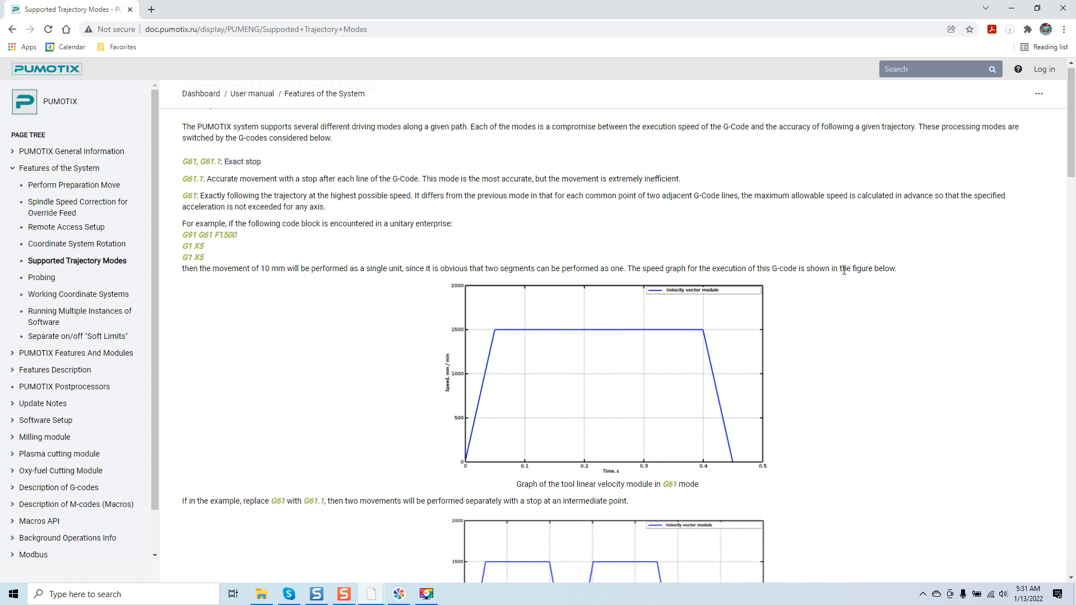
scroll("up", 3)
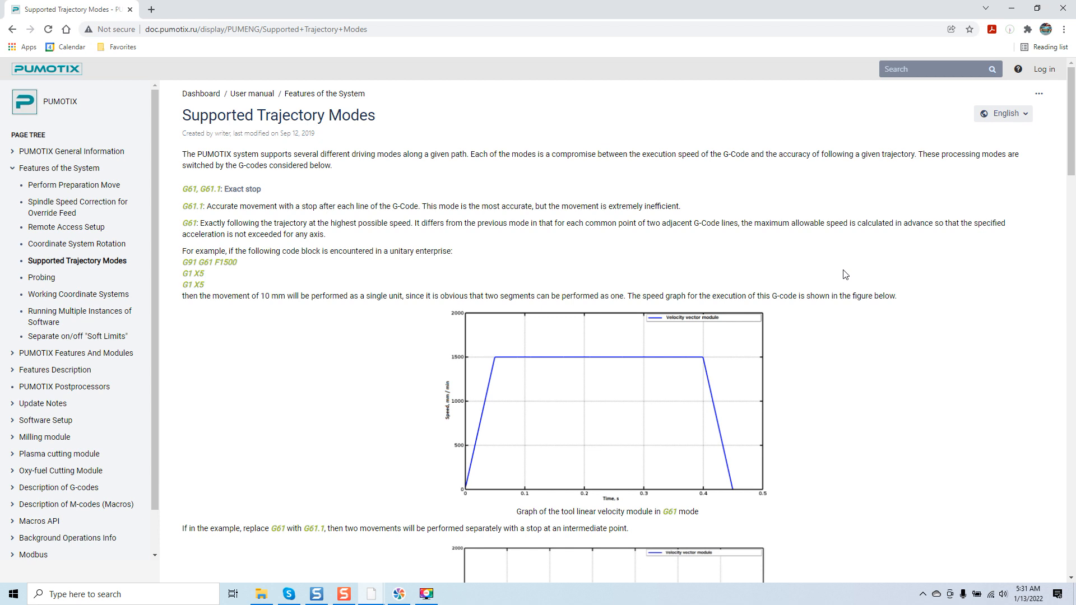
mouse_move(699, 285)
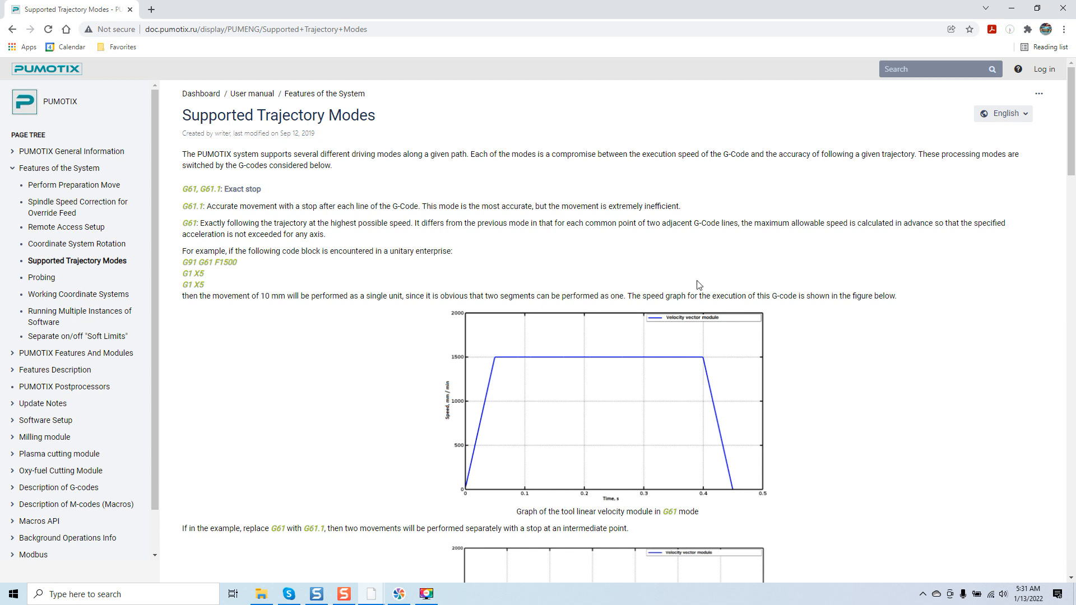
mouse_move(652, 282)
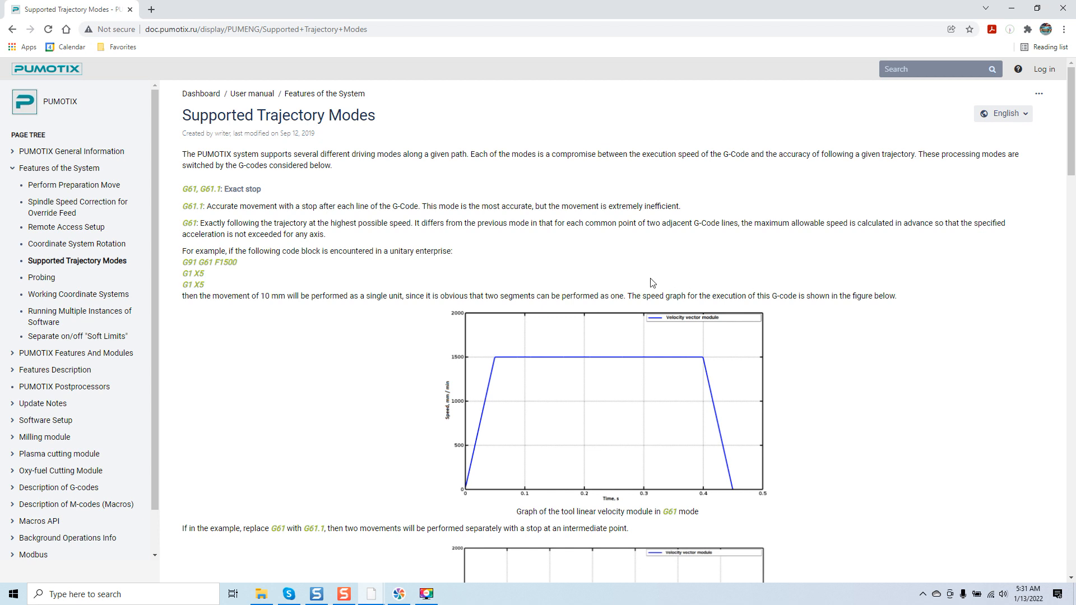
left_click(453, 594)
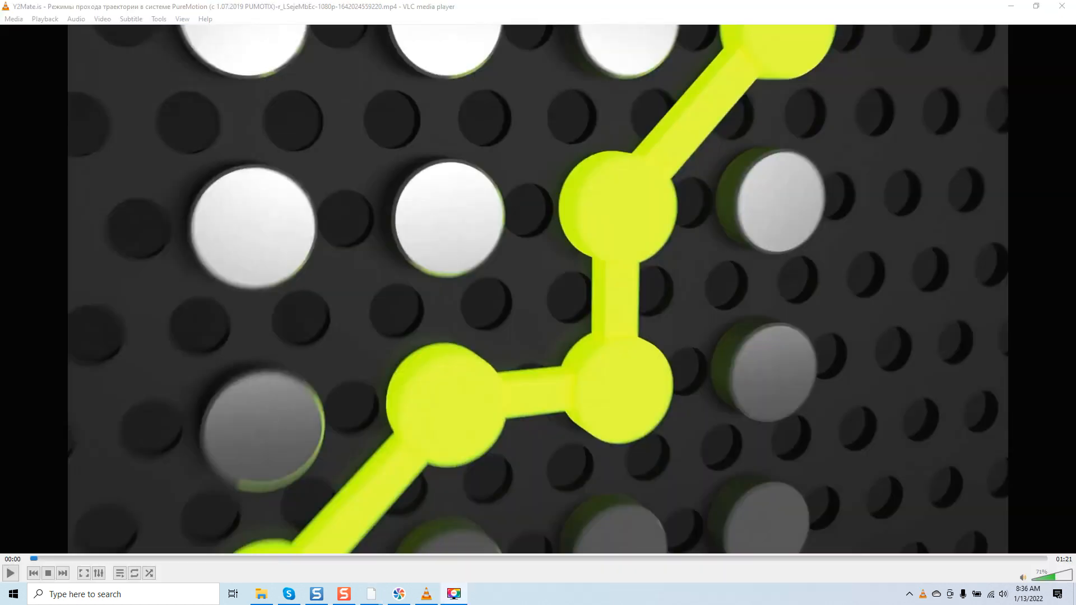
mouse_move(307, 480)
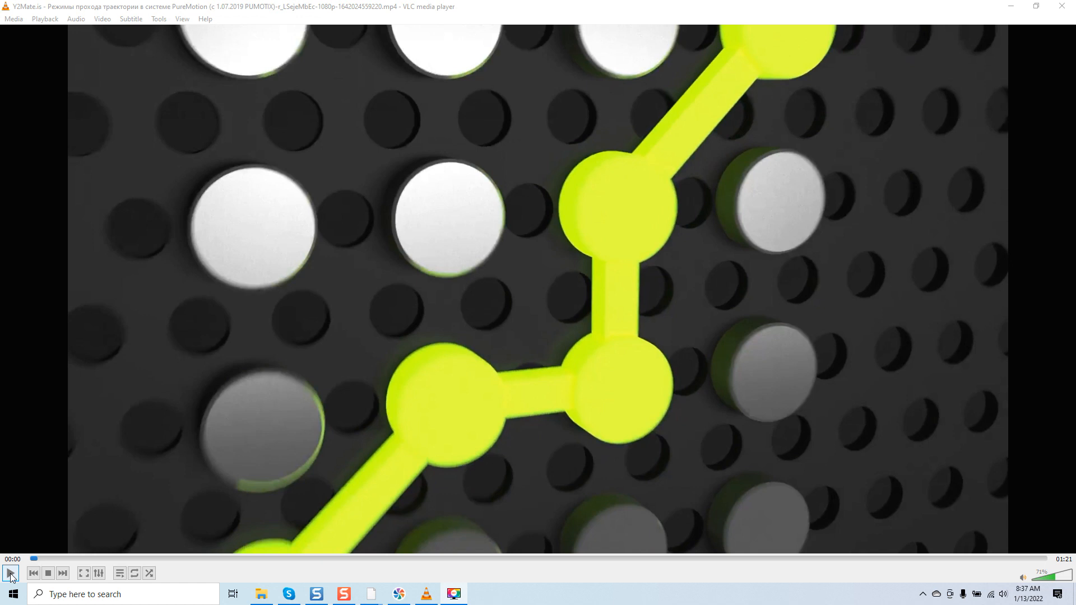
- Play the tutorial, pausing on the Exact Stop (G61.1) title card, then continue to its explanation slide
left_click(10, 572)
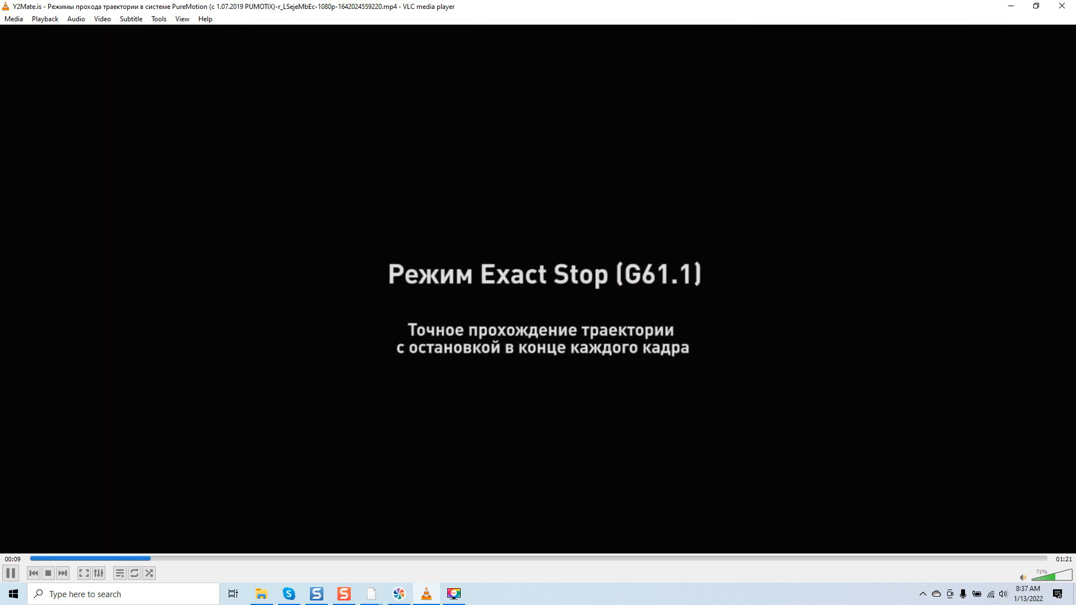
left_click(10, 573)
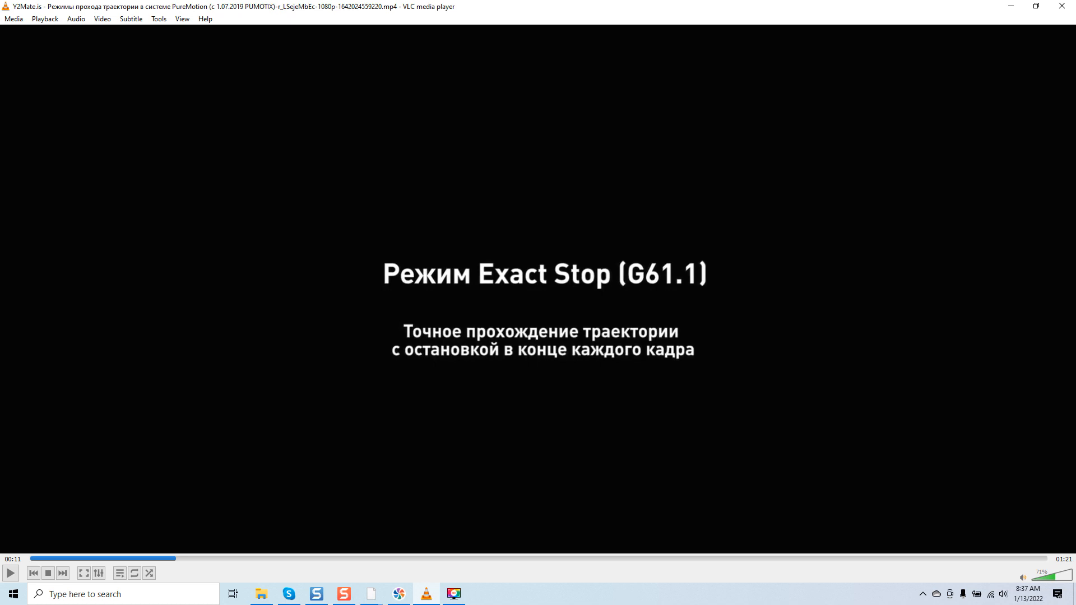
mouse_move(261, 430)
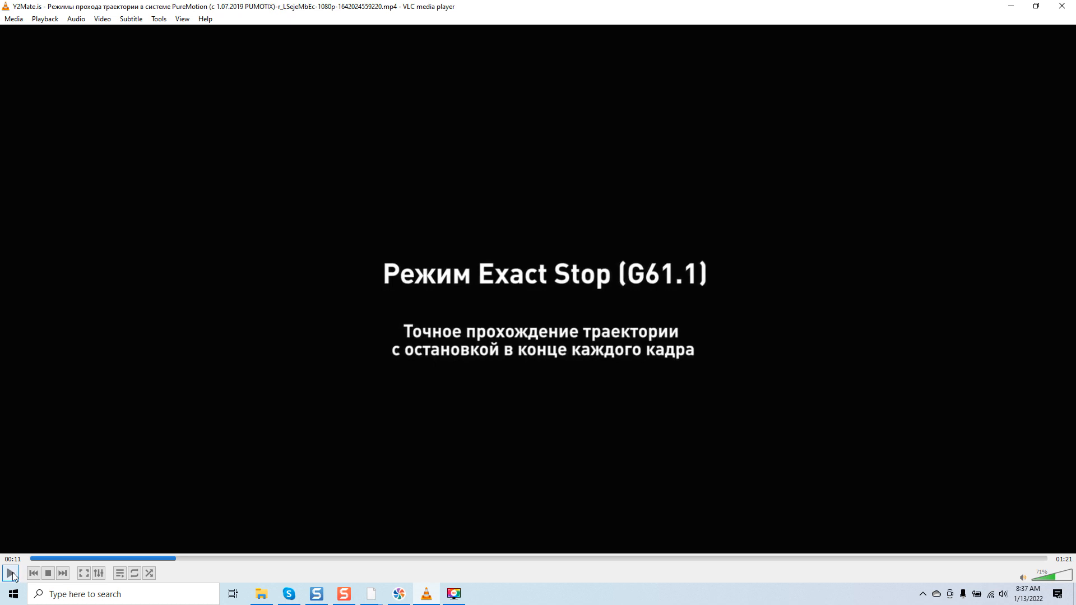
left_click(10, 573)
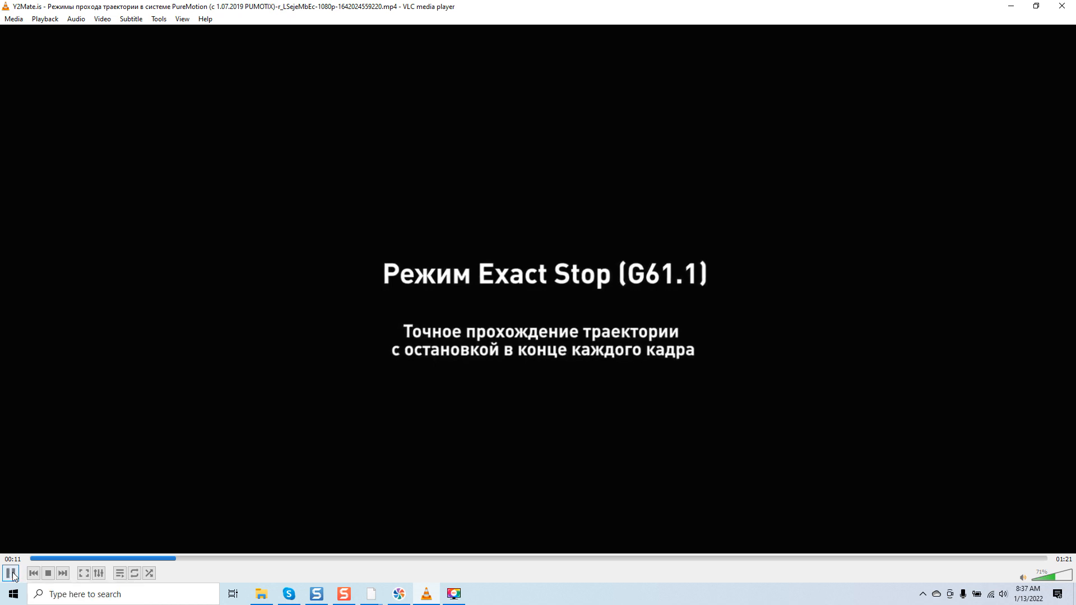
left_click(11, 573)
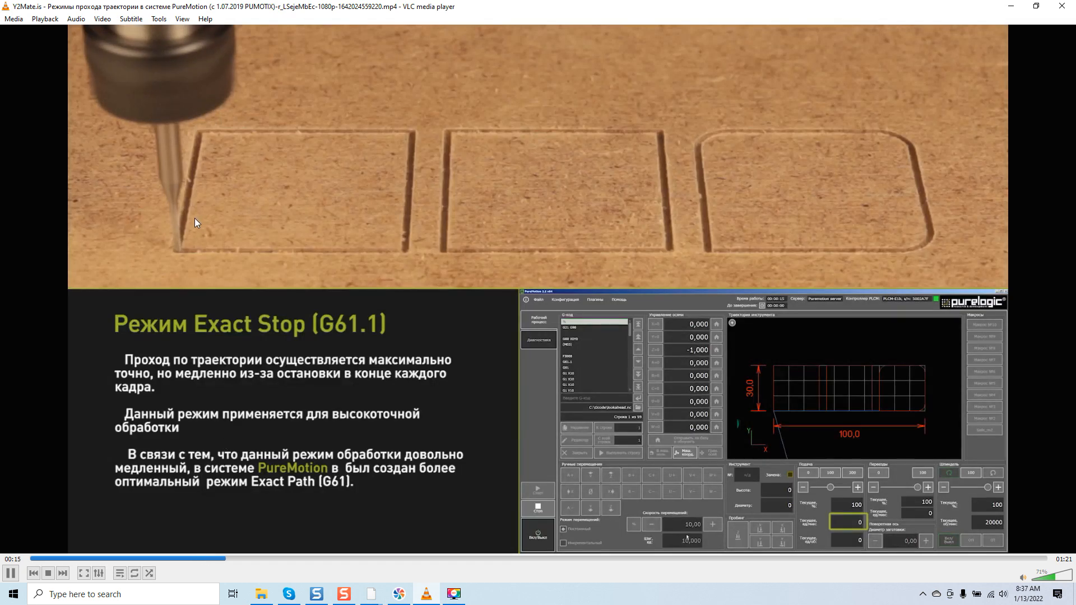
mouse_move(127, 237)
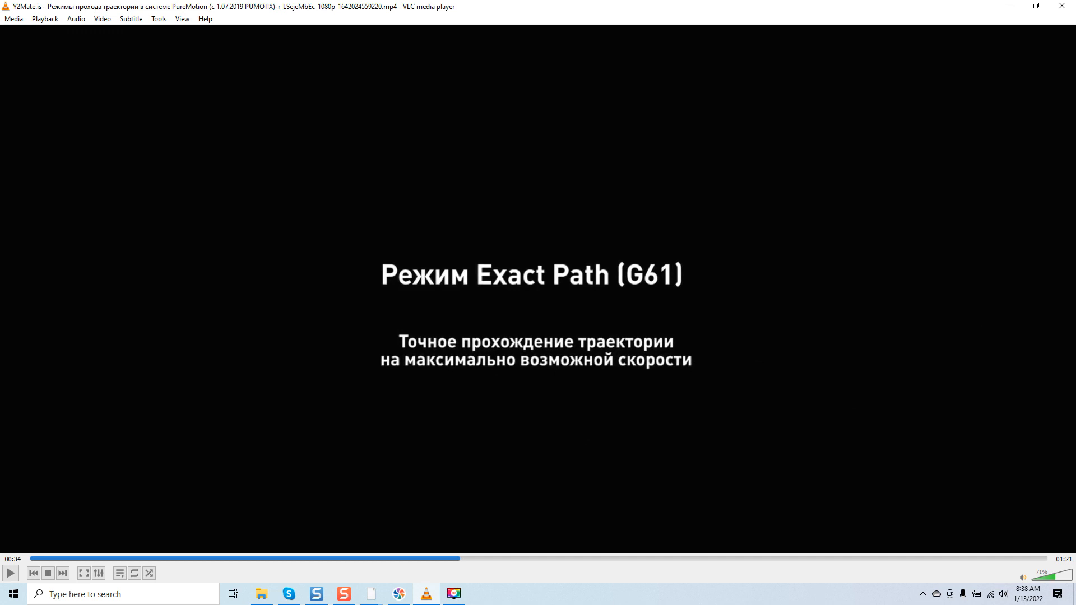
- Resume playback through the Exact Path (G61) title card to the Constant Velocity (G64) title
left_click(11, 573)
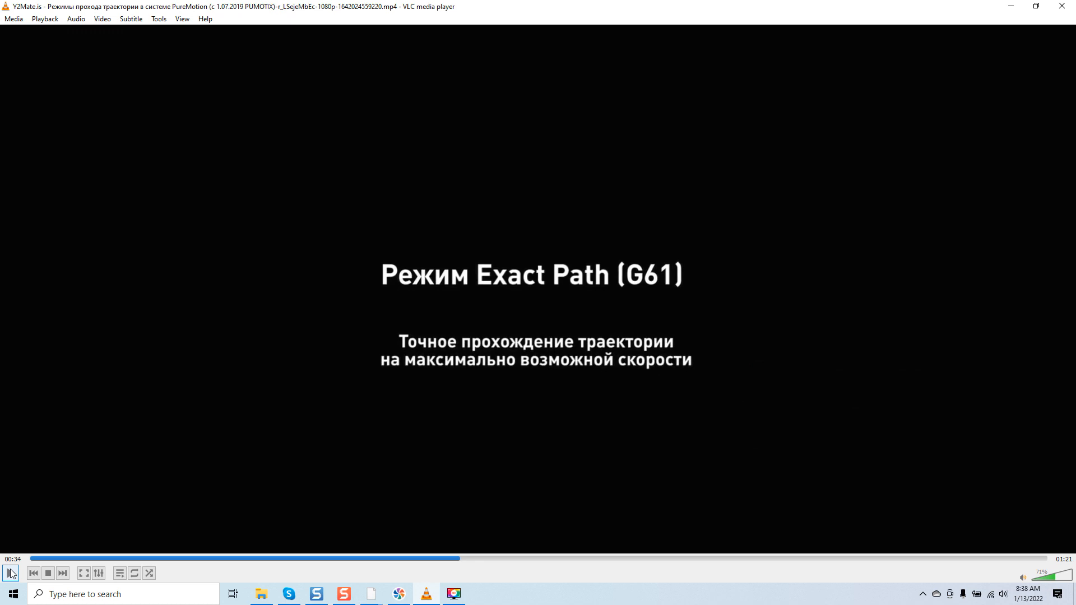
left_click(10, 573)
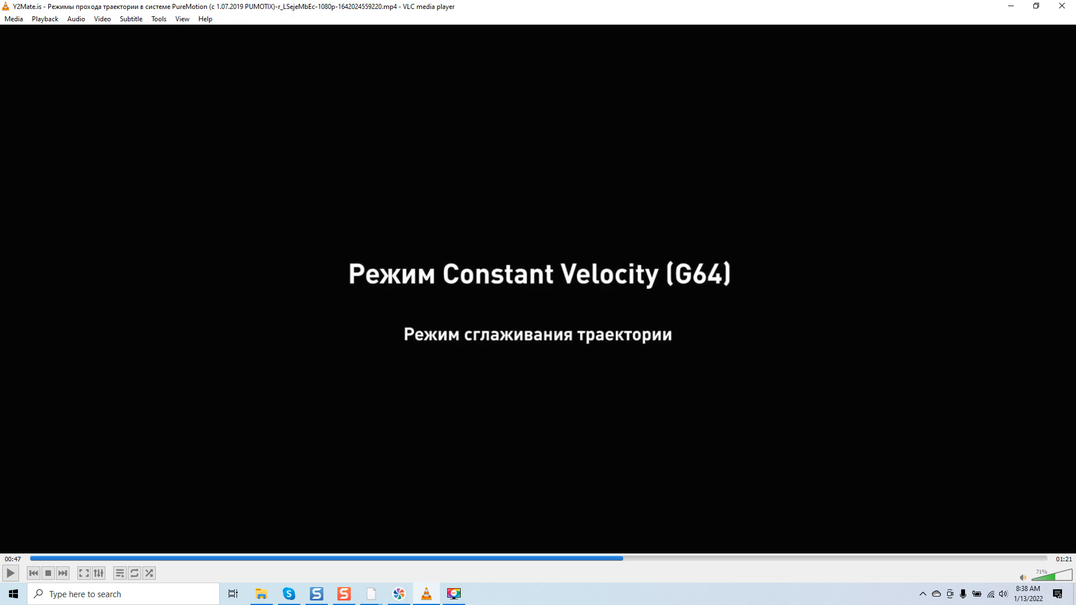
mouse_move(44, 553)
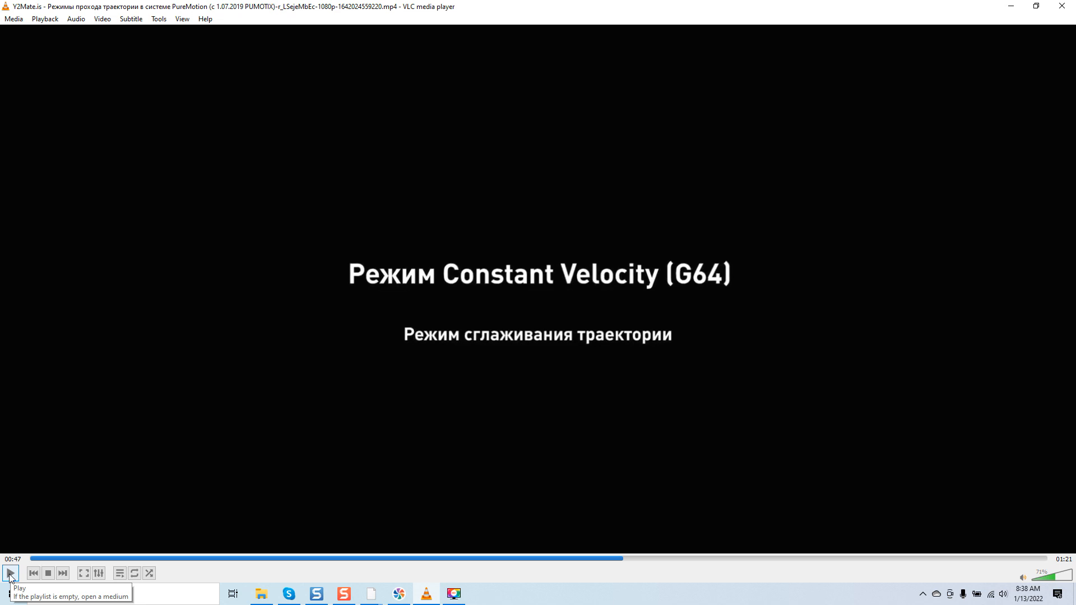
- Play the Constant Velocity (G64) section through its smoothing slide and machining footage
left_click(10, 573)
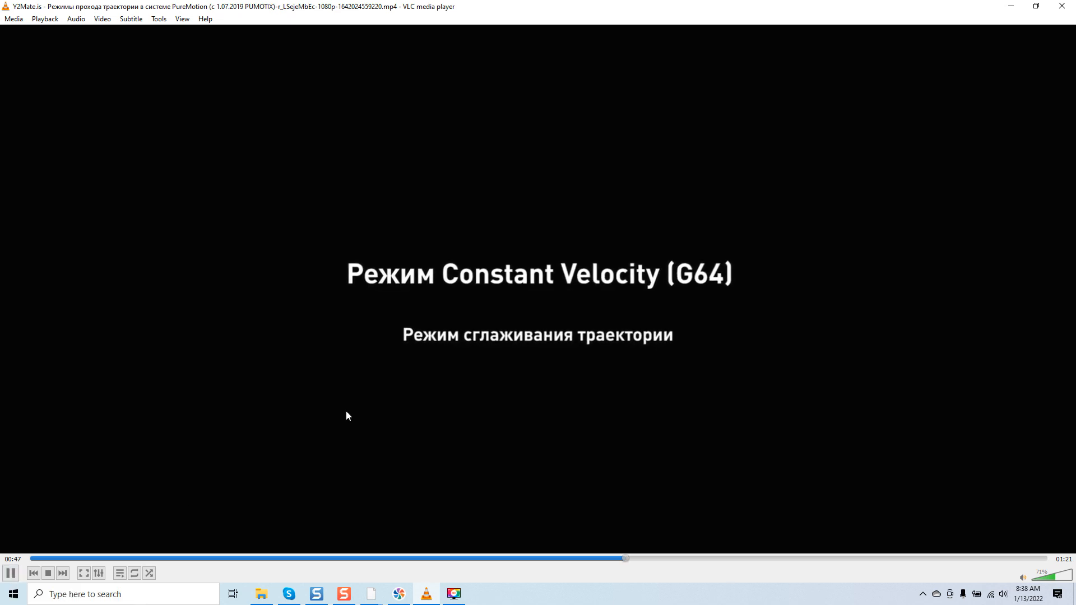
mouse_move(548, 271)
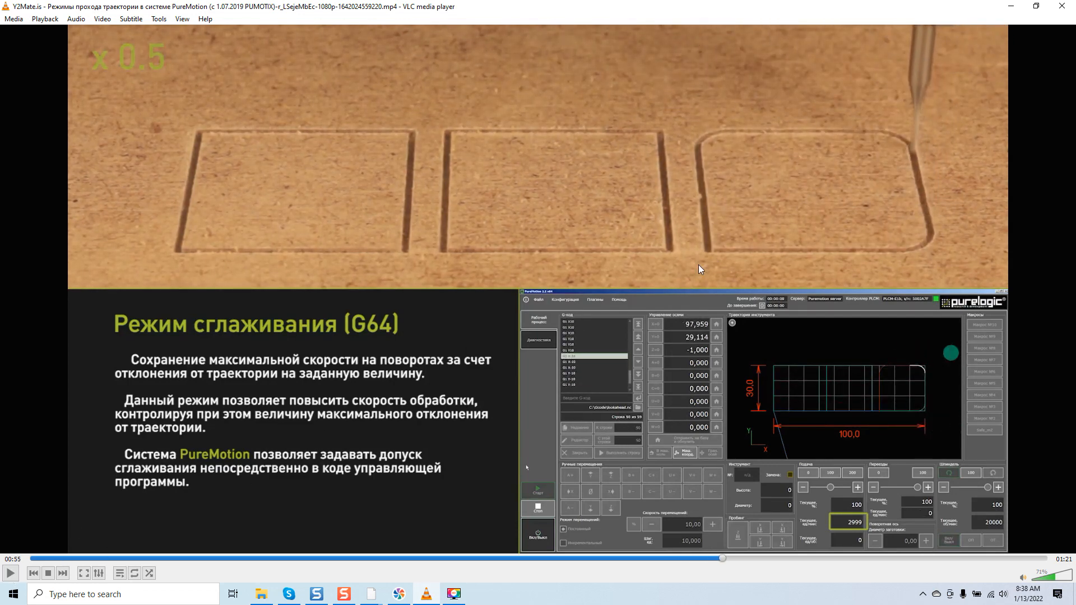
mouse_move(686, 130)
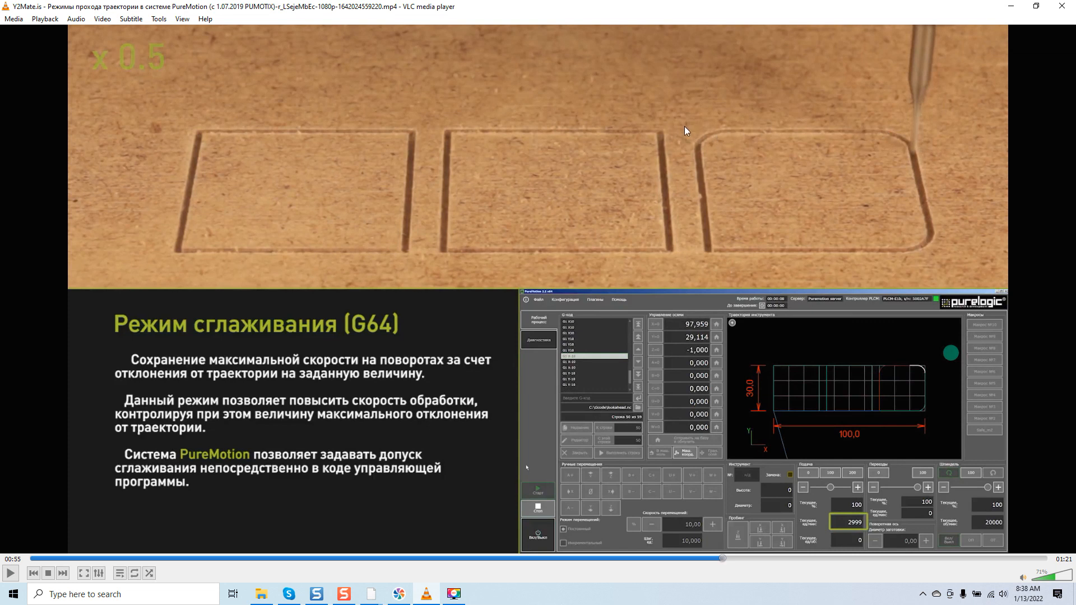
mouse_move(695, 245)
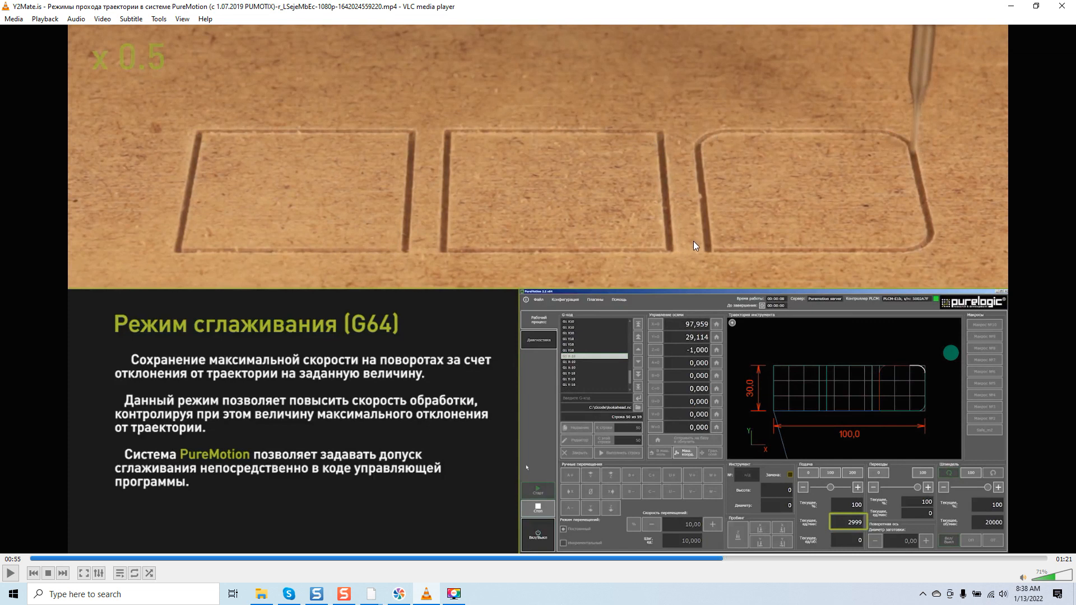
mouse_move(744, 141)
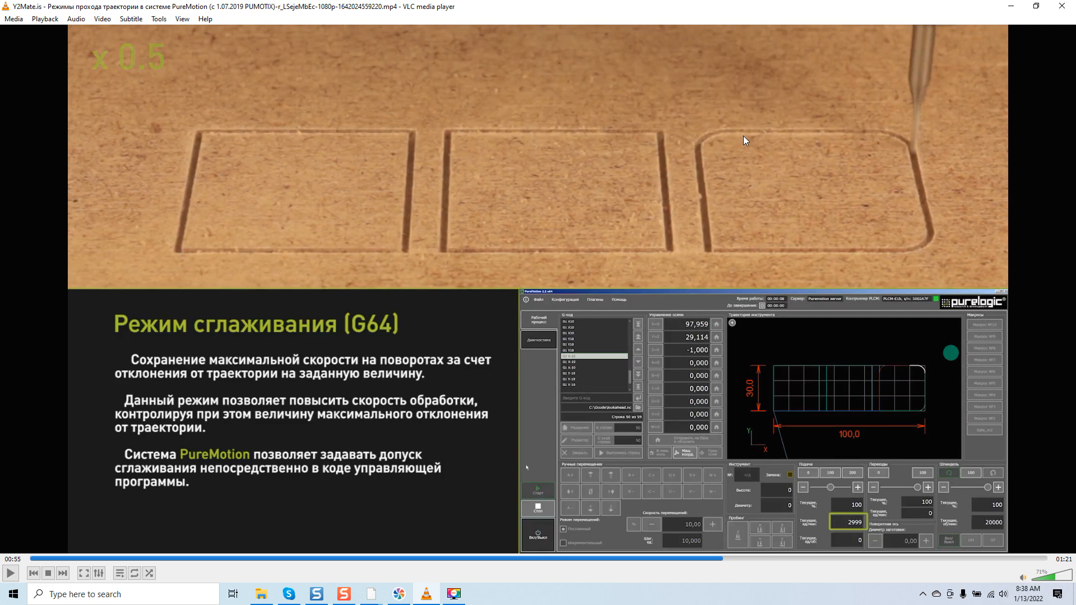
mouse_move(906, 377)
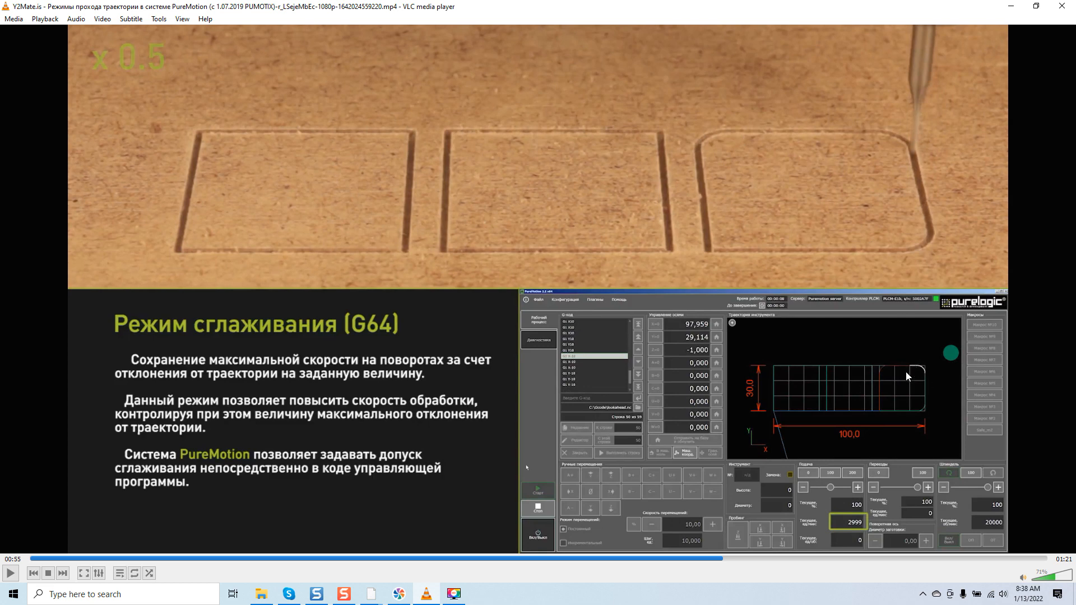
left_click(11, 573)
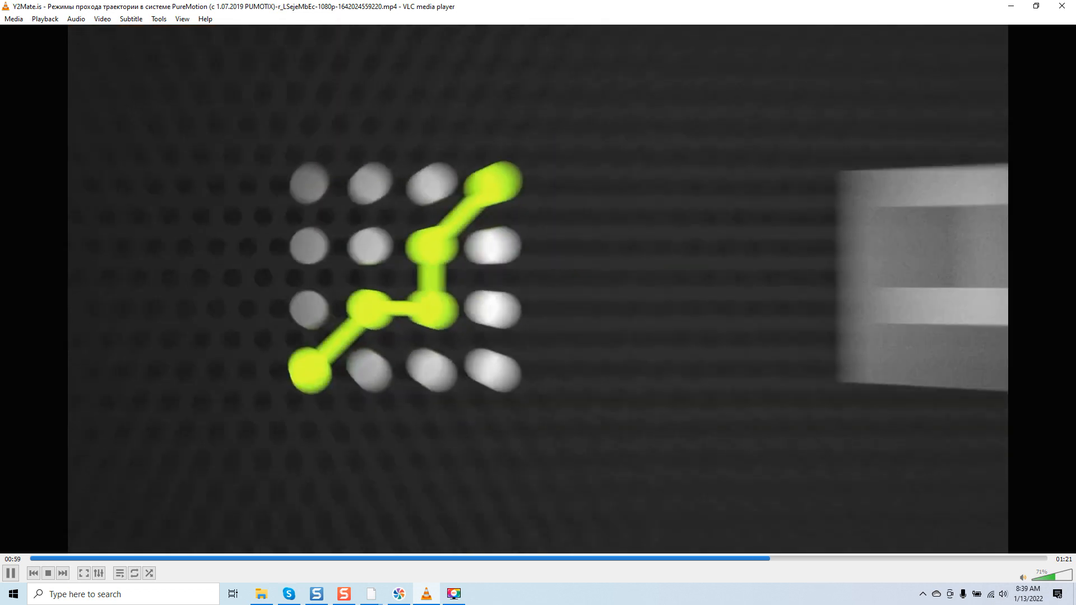
- Continue playback and pause on the closing purelogic logo near the video's end
left_click(10, 573)
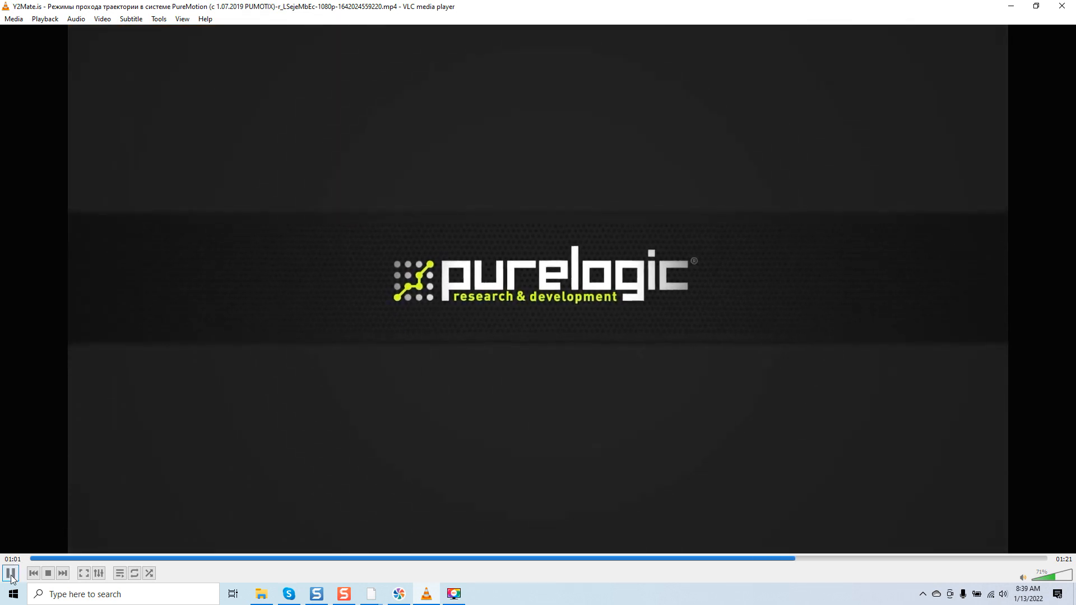
left_click(10, 573)
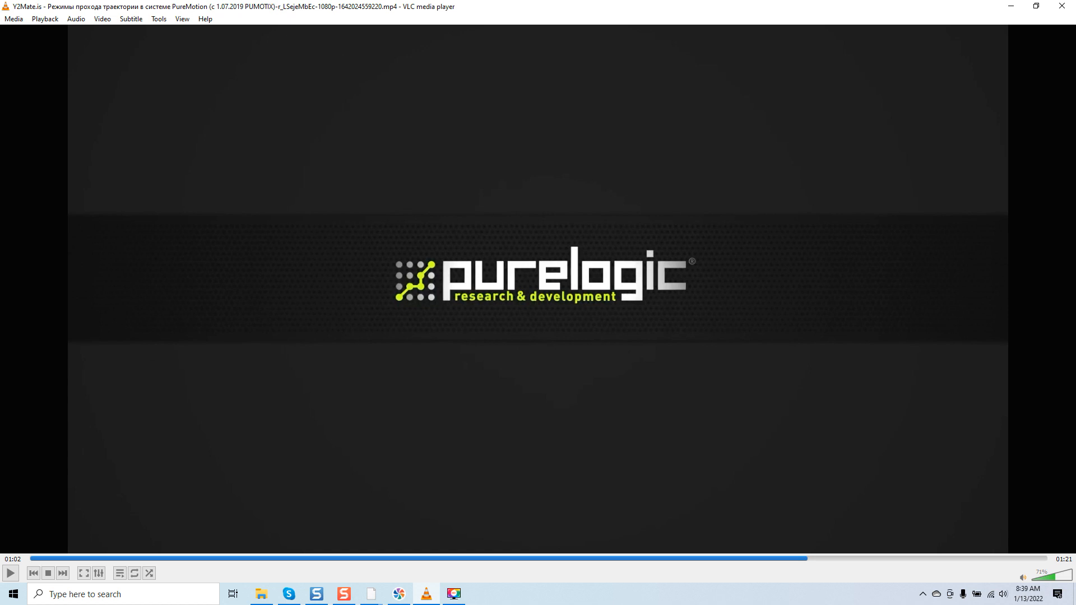
mouse_move(511, 302)
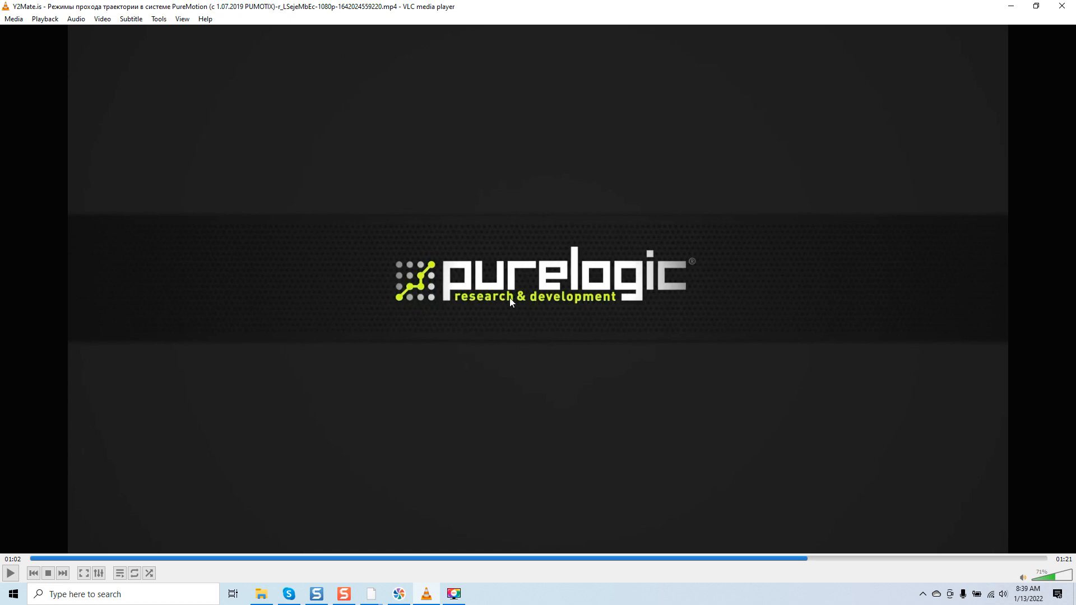
mouse_move(510, 303)
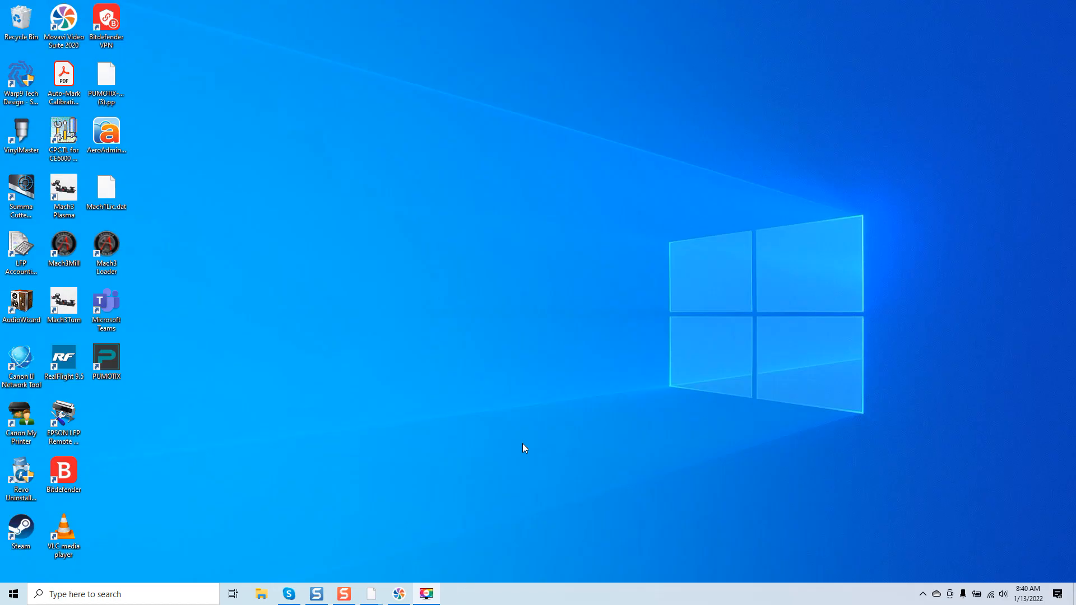
mouse_move(436, 462)
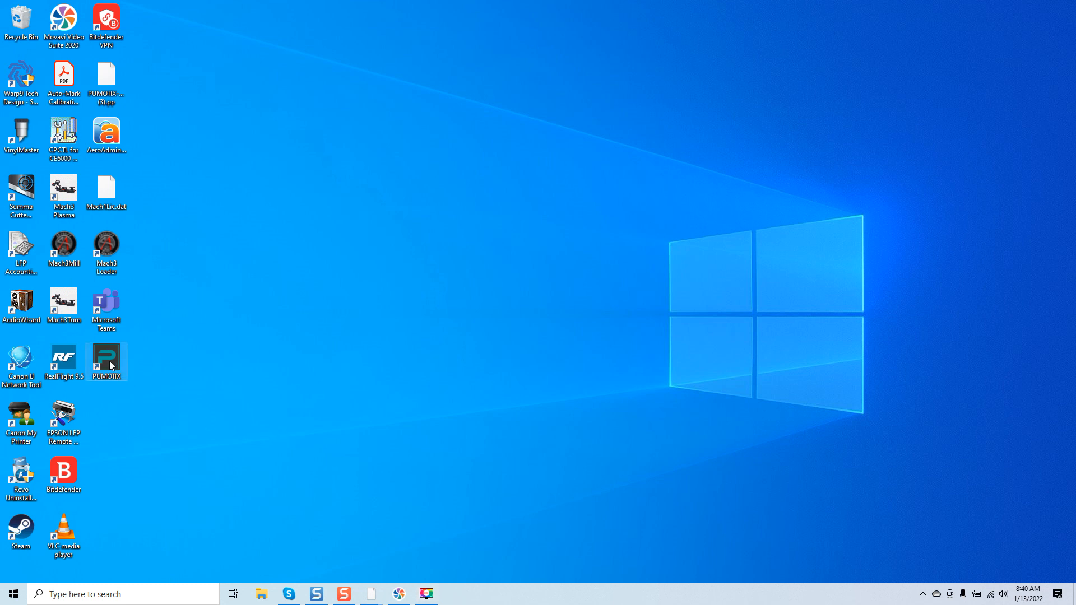
- Launch PUMOTIX from the desktop with the Light colour theme for the Milling (6 axes) module
double_click(105, 359)
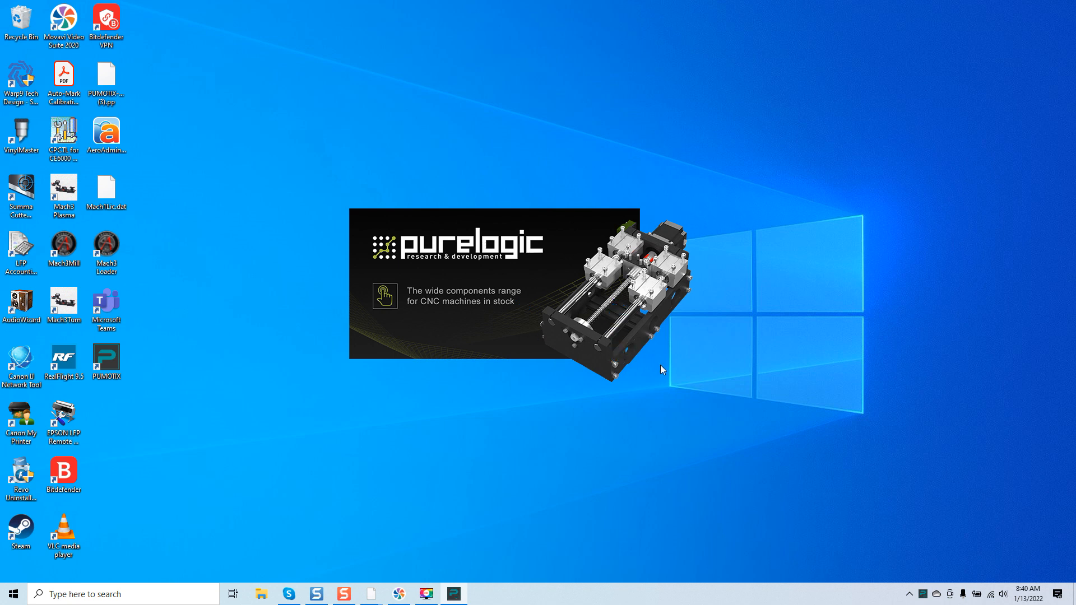
mouse_move(707, 343)
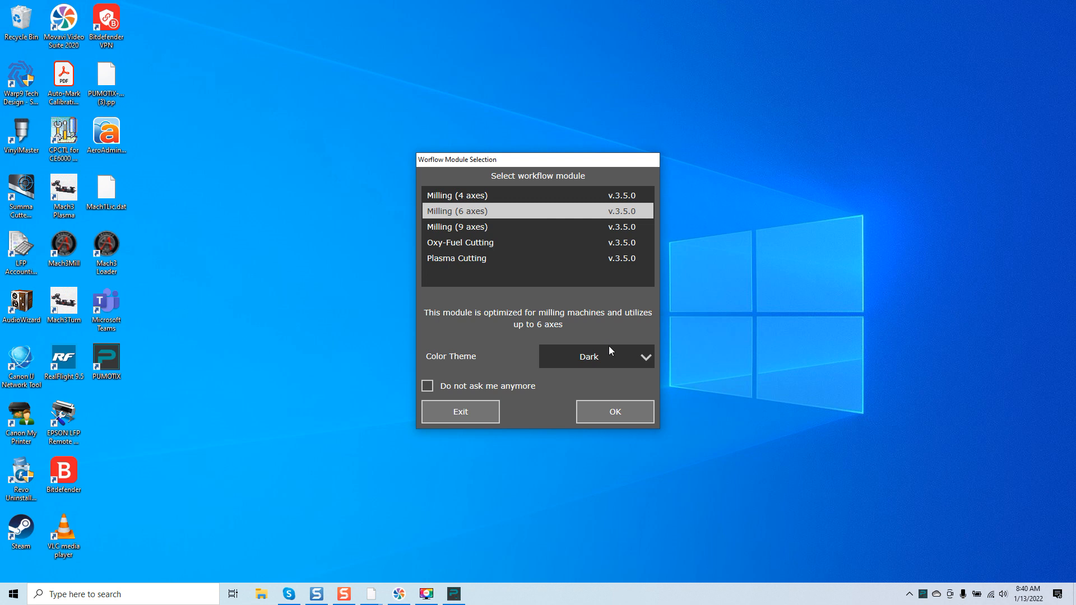
left_click(594, 356)
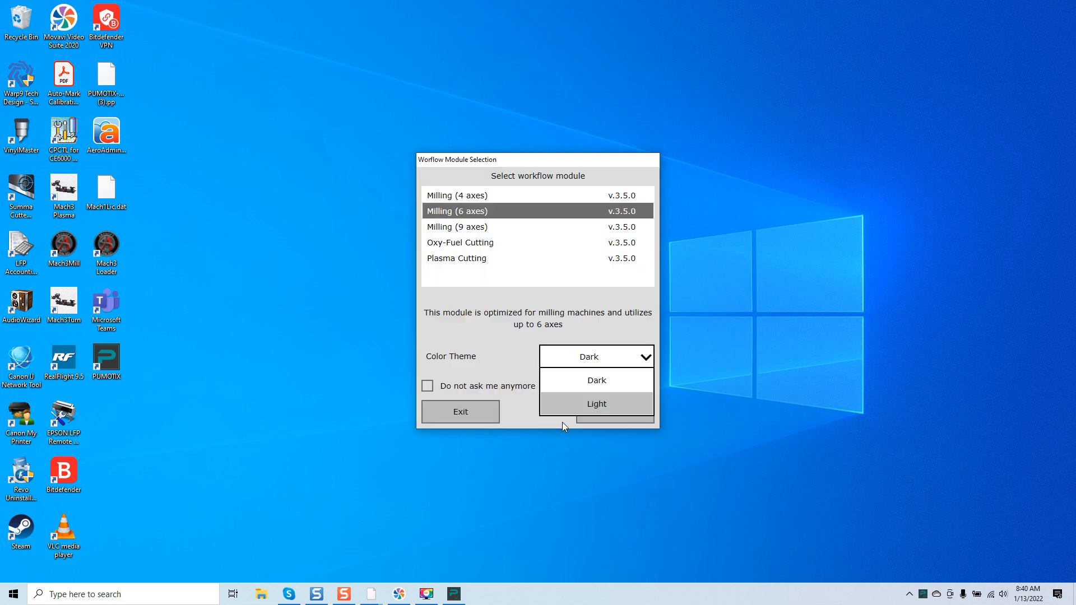
left_click(460, 412)
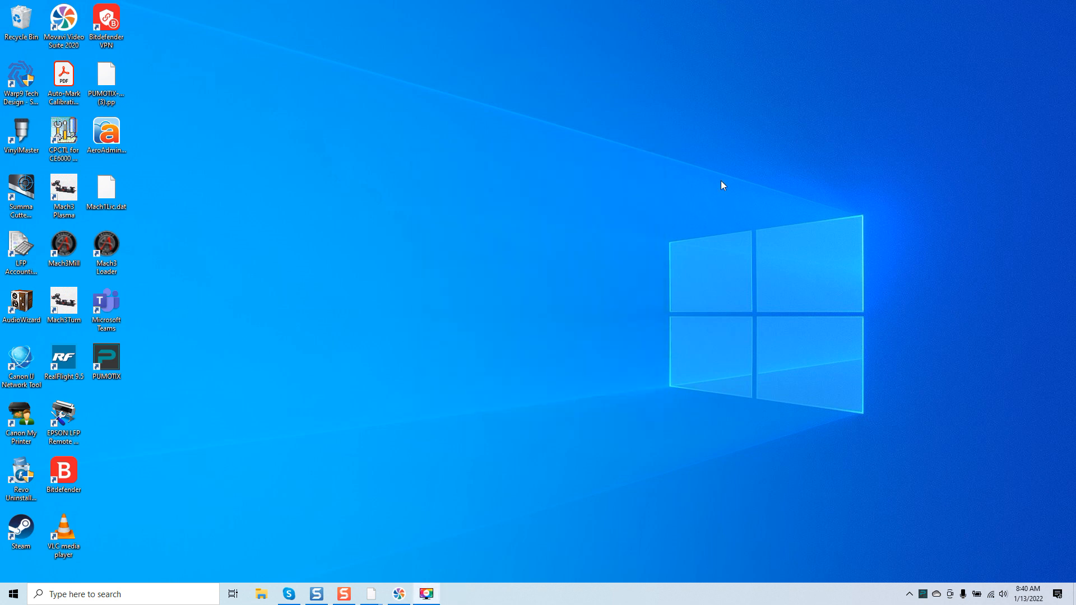
double_click(105, 362)
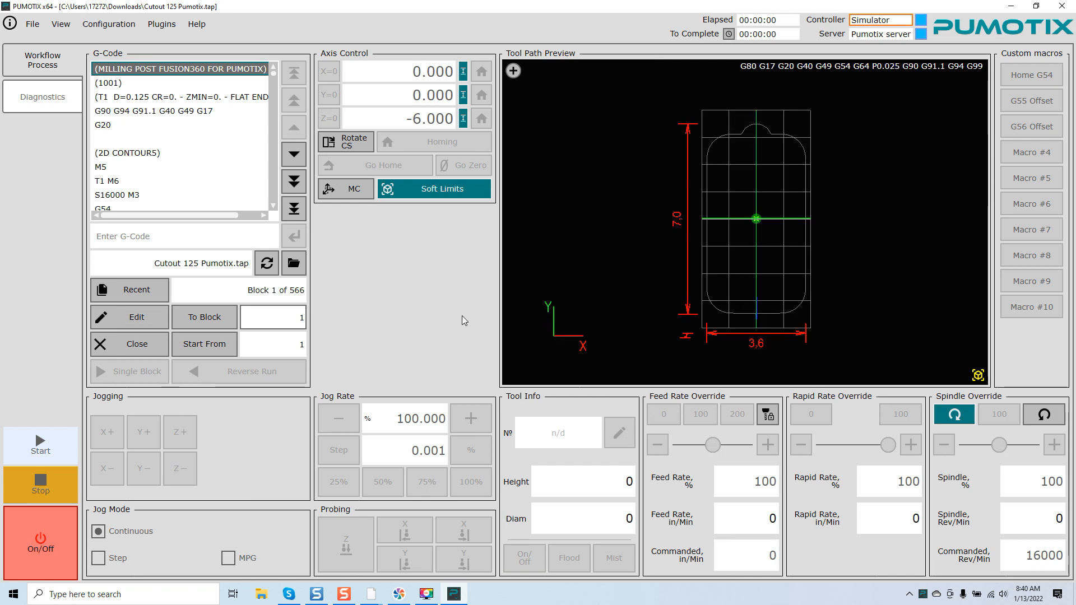
mouse_move(293, 179)
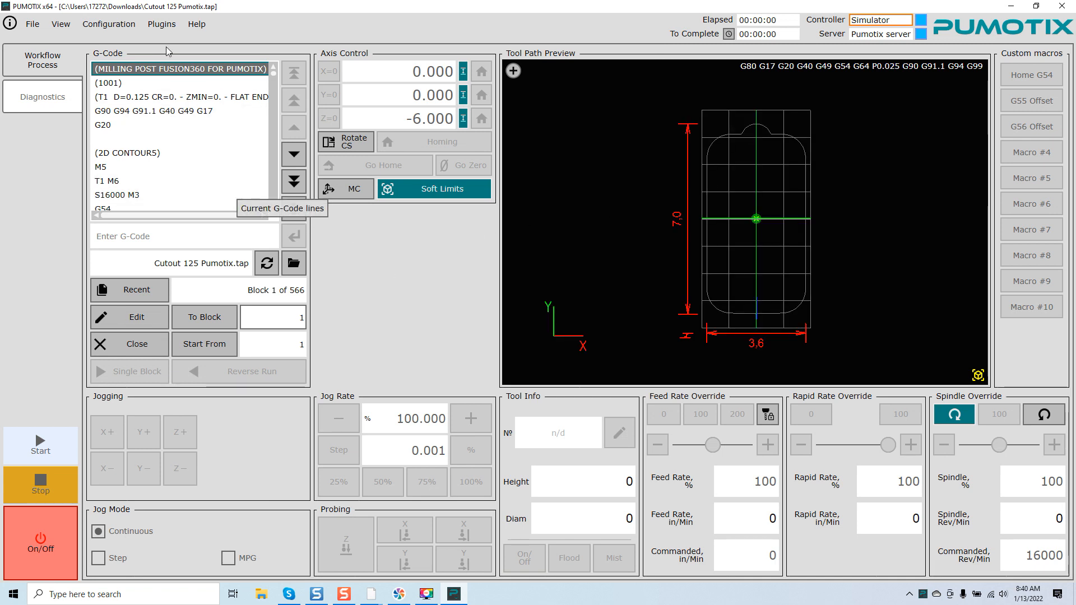
- Bring up the Settings window via Configuration > Settings
left_click(109, 24)
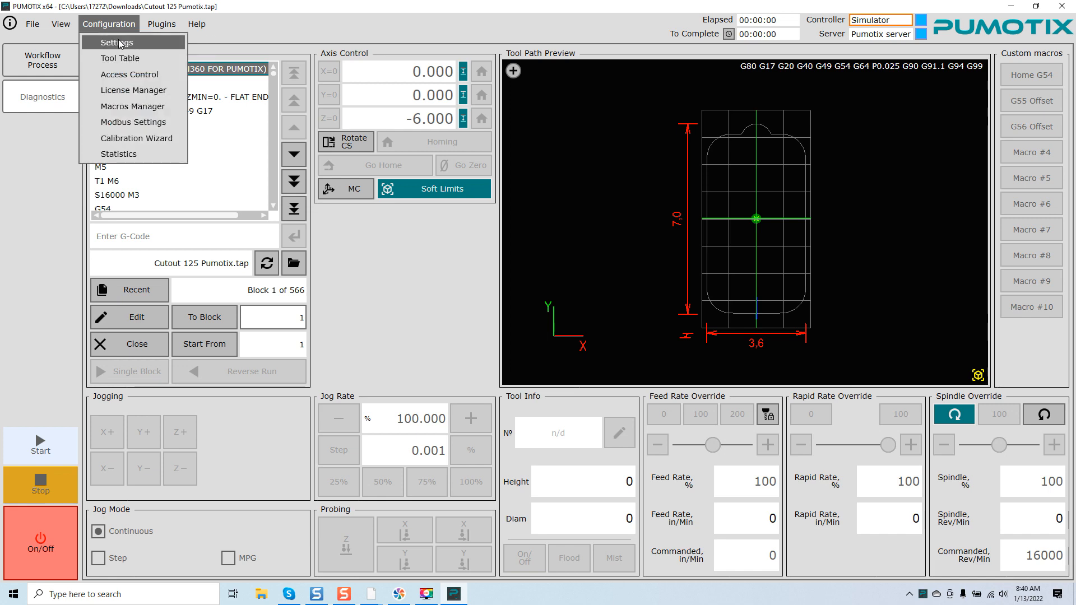
left_click(117, 42)
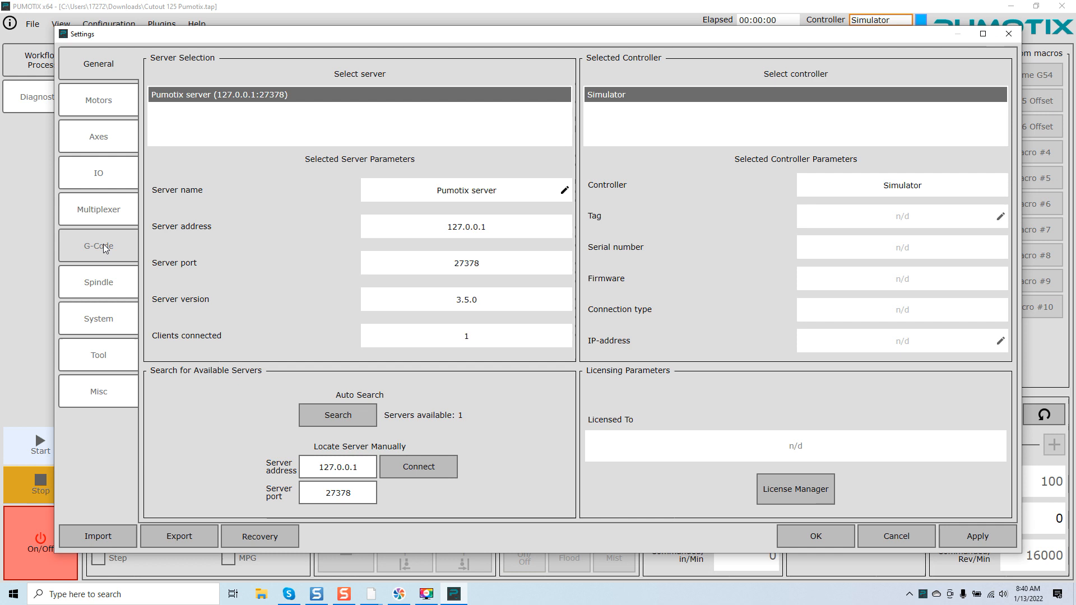
- On the G-Code page, set Motion Mode to Exact Path (G61) and apply it
left_click(98, 245)
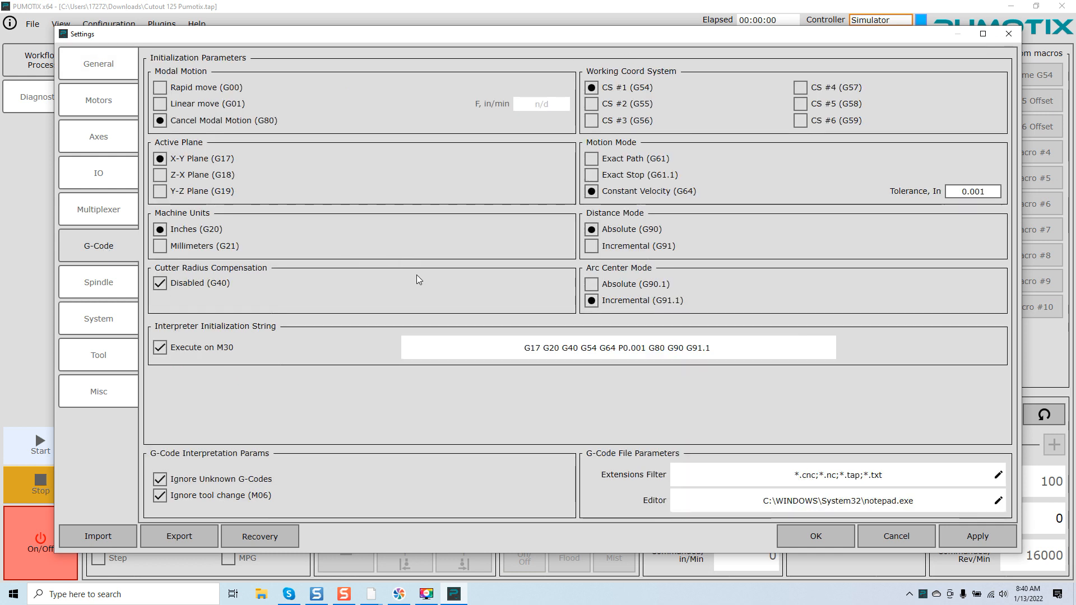
mouse_move(620, 152)
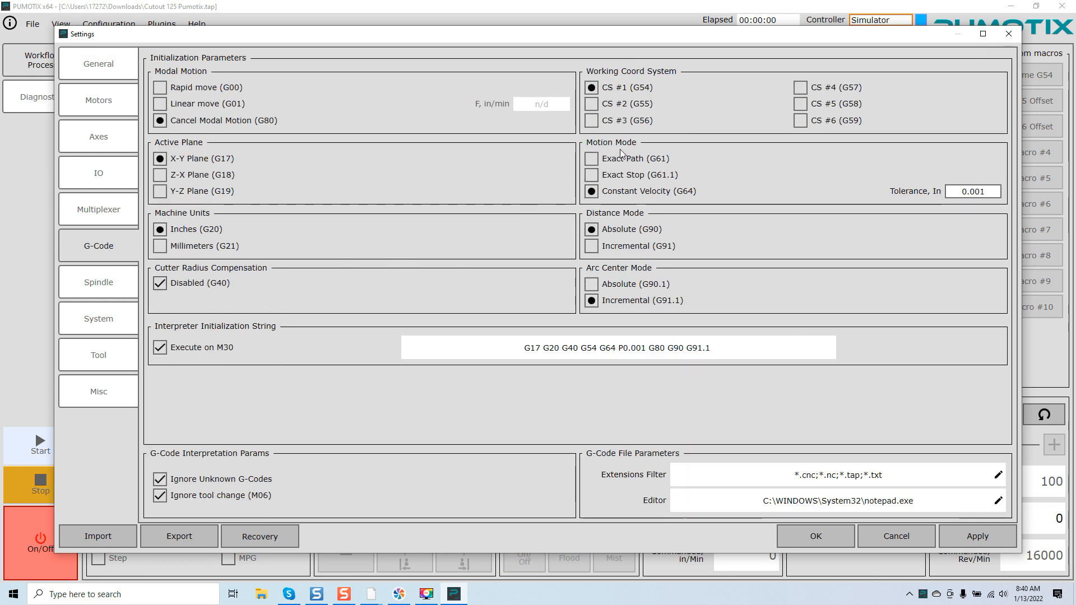
mouse_move(592, 158)
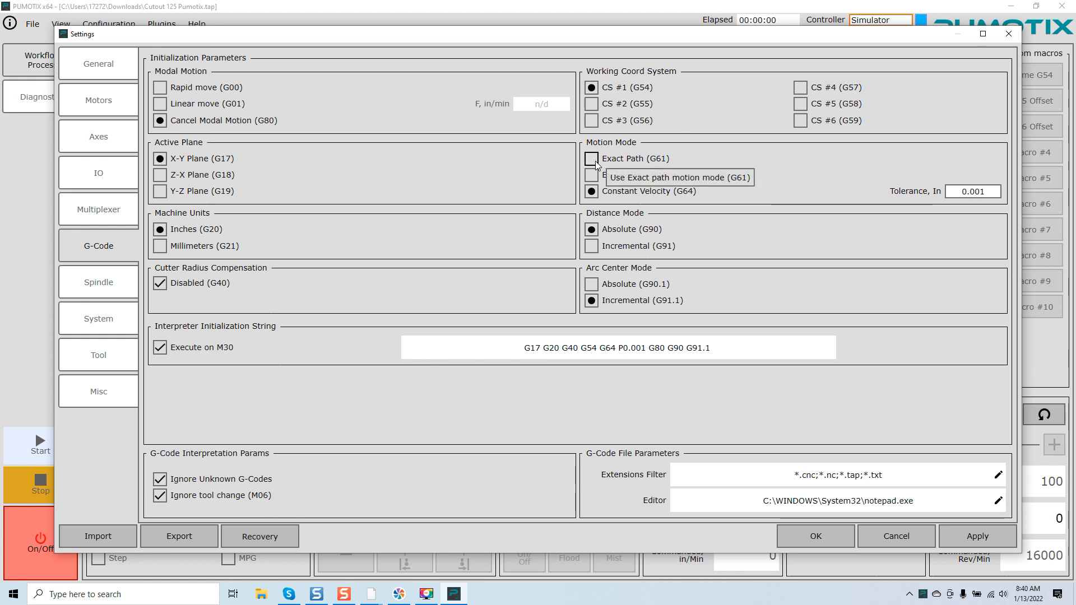
mouse_move(618, 165)
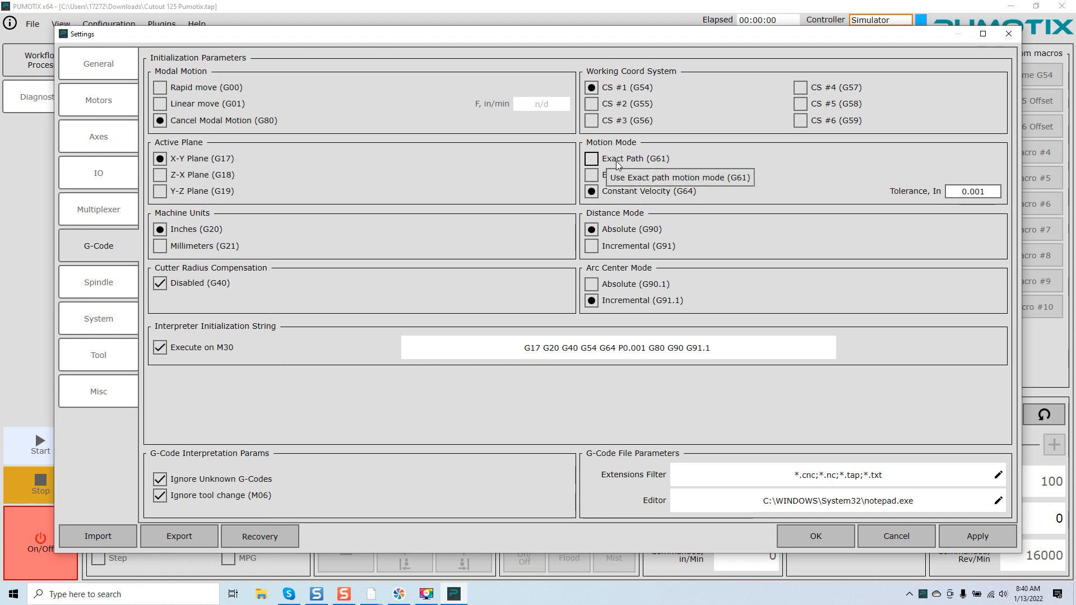
mouse_move(621, 178)
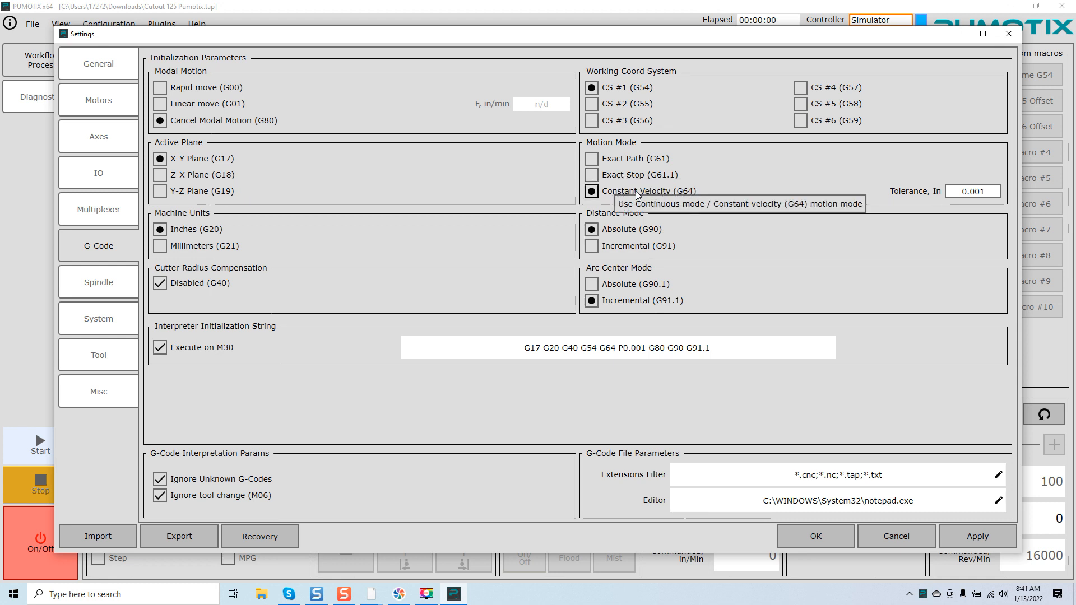
mouse_move(652, 200)
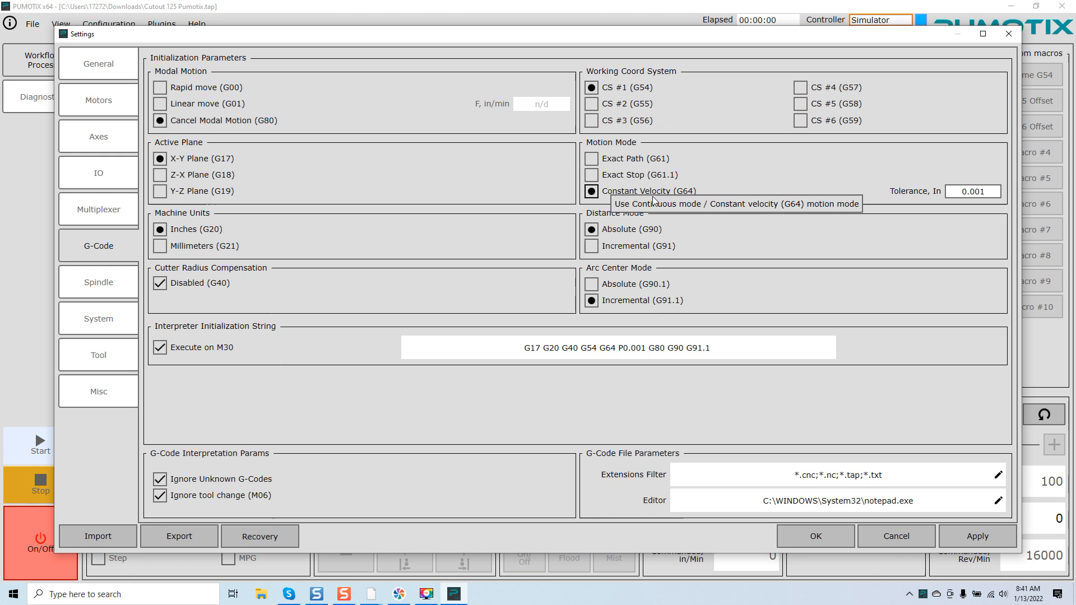
mouse_move(909, 201)
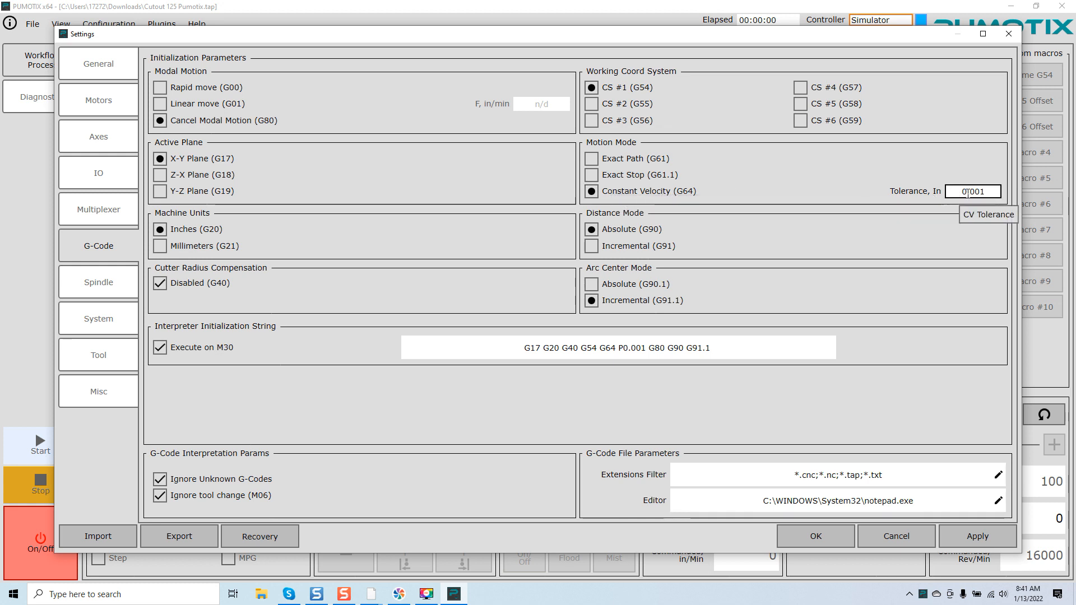
mouse_move(592, 158)
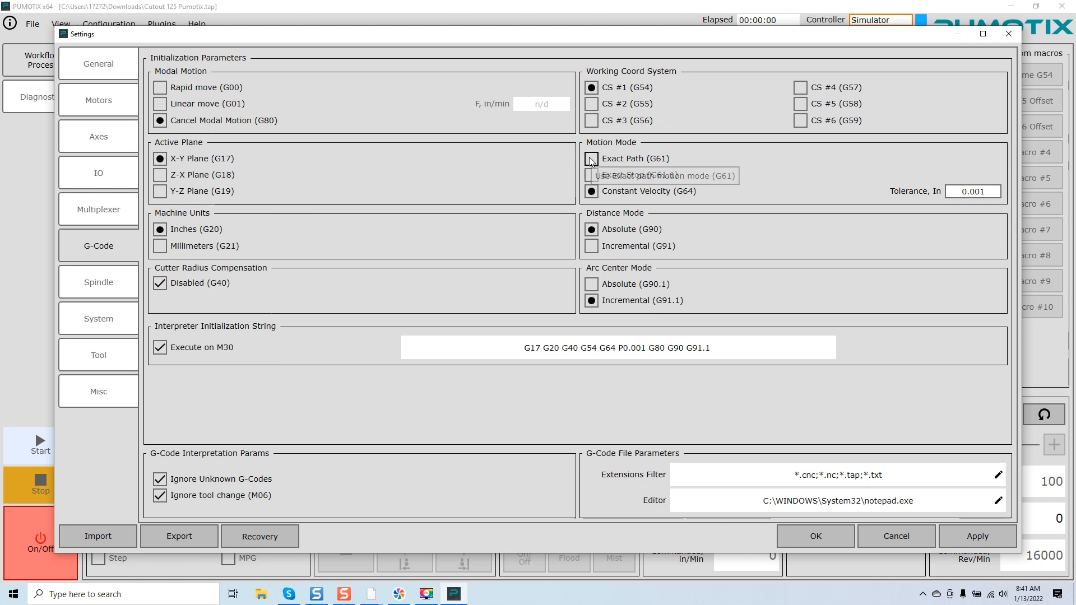
left_click(591, 158)
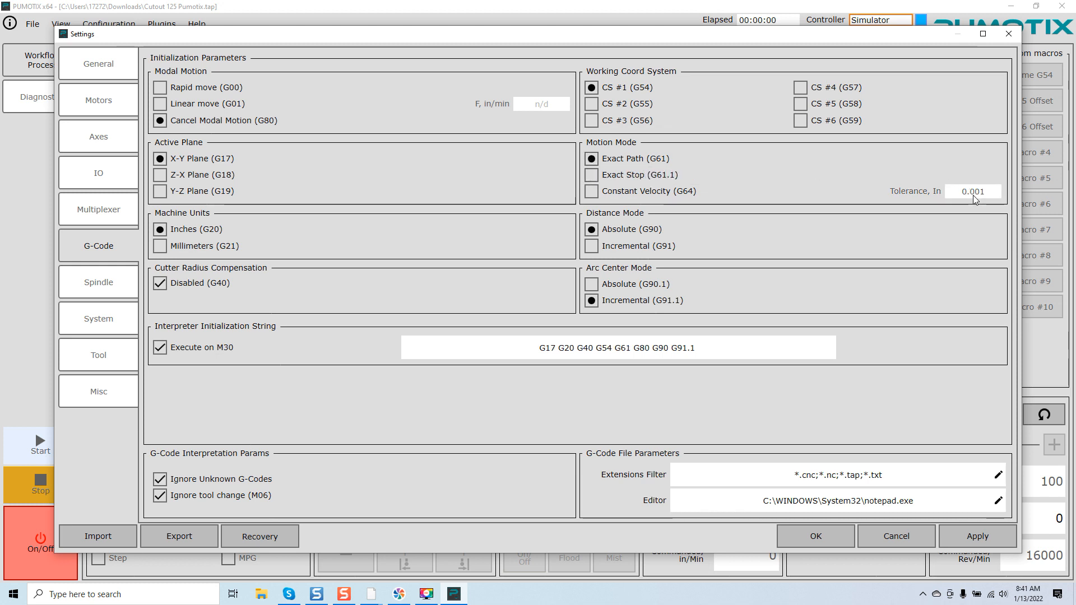
mouse_move(888, 203)
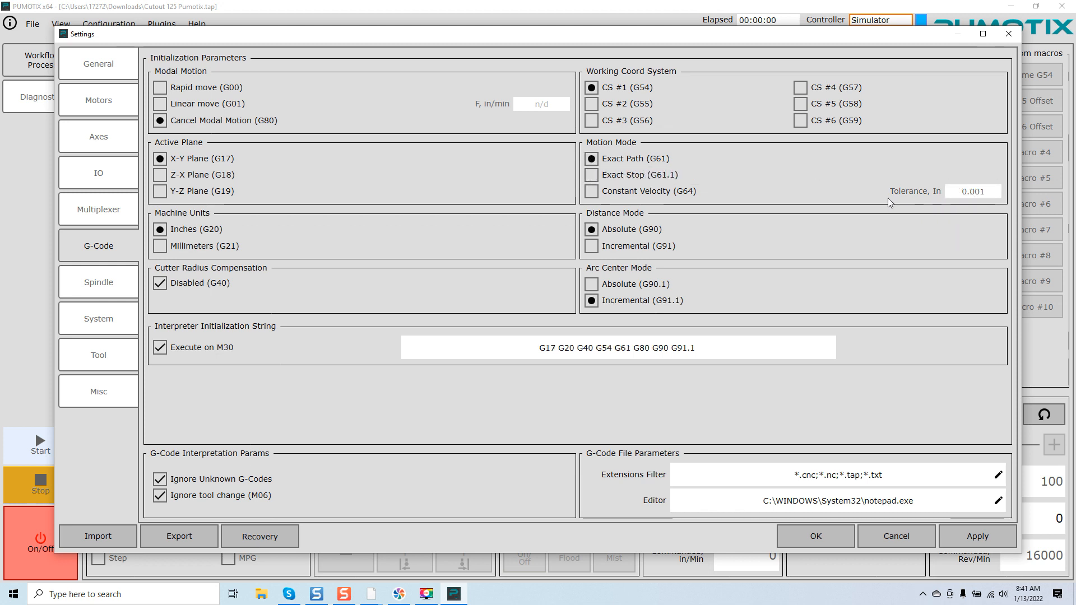
mouse_move(806, 200)
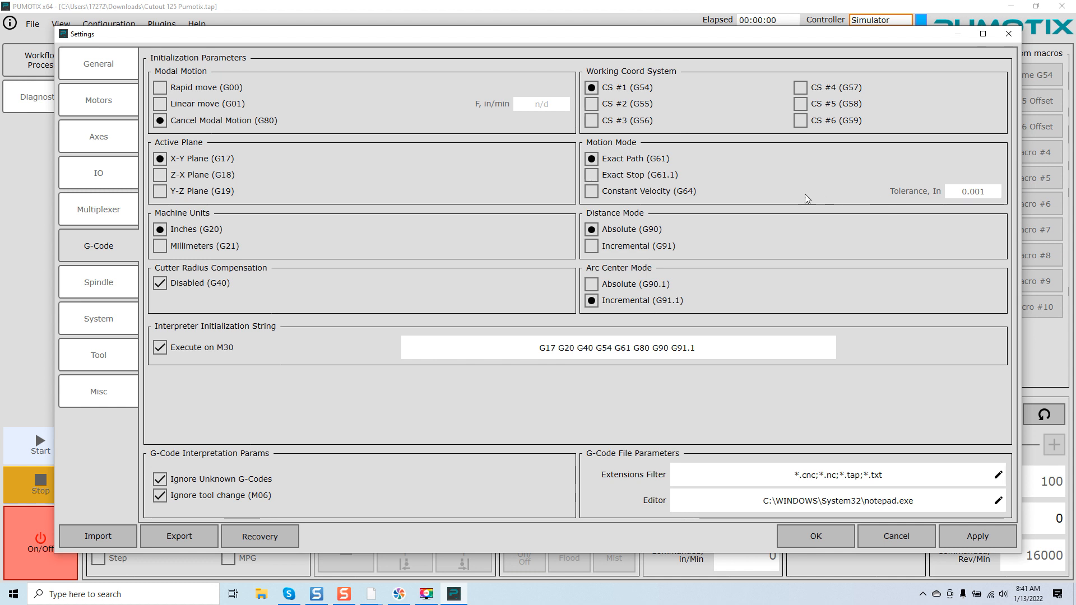
mouse_move(592, 158)
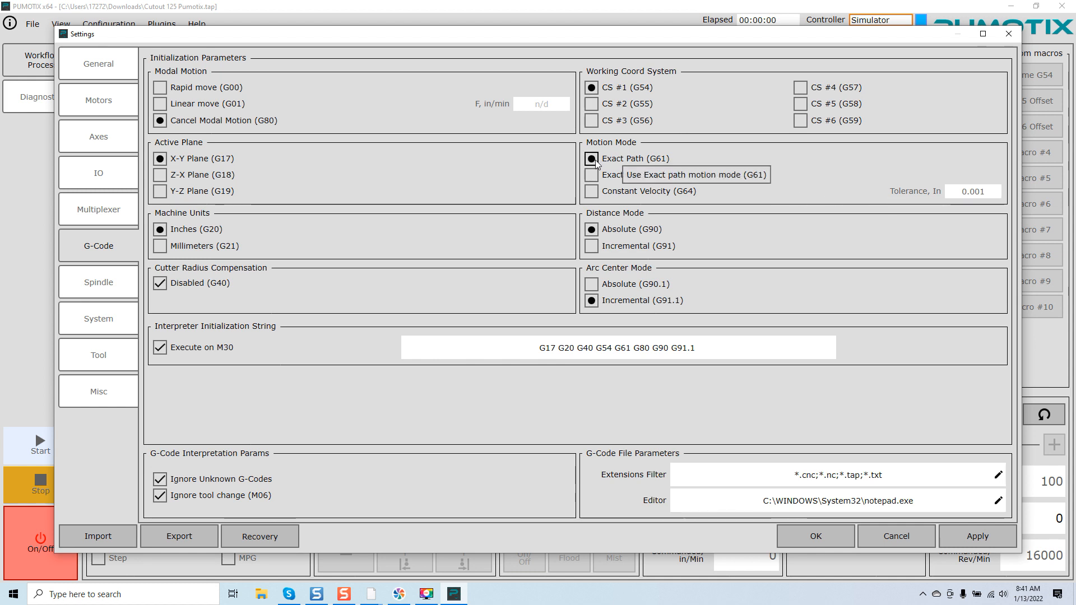
mouse_move(664, 169)
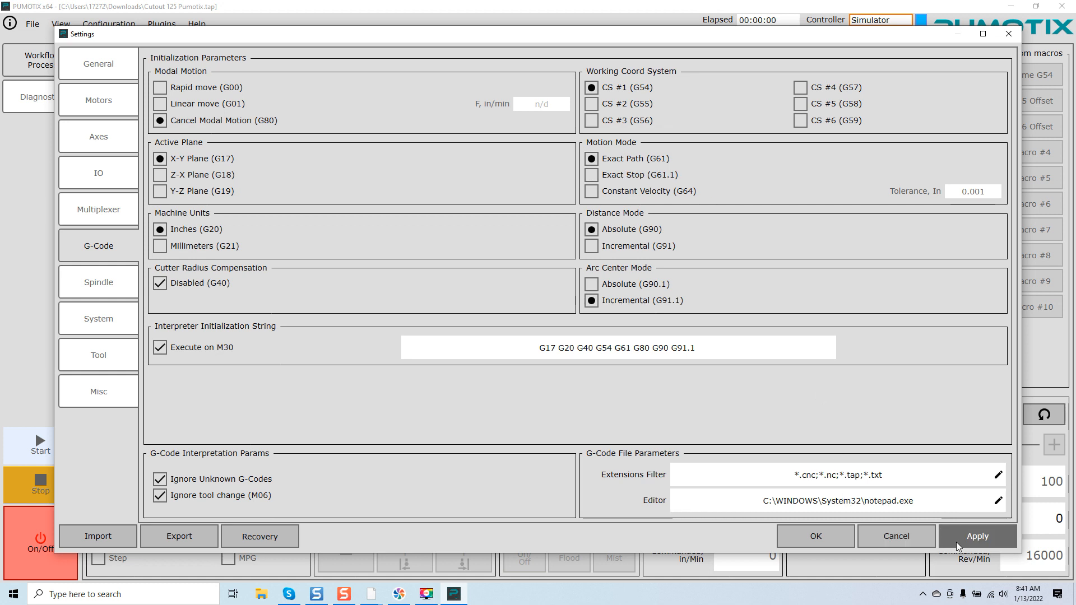
left_click(976, 535)
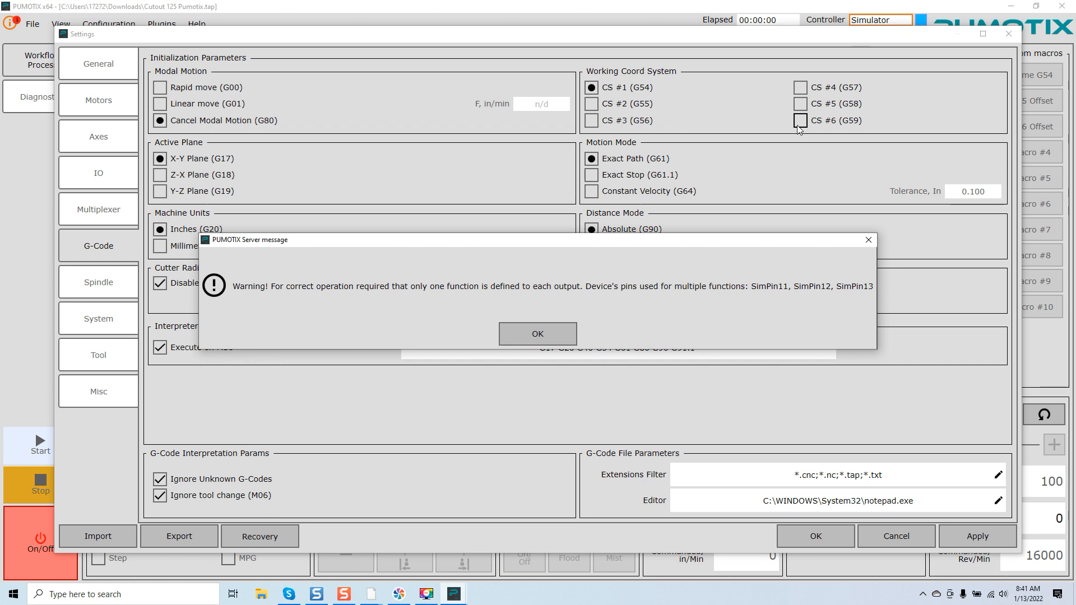
mouse_move(365, 305)
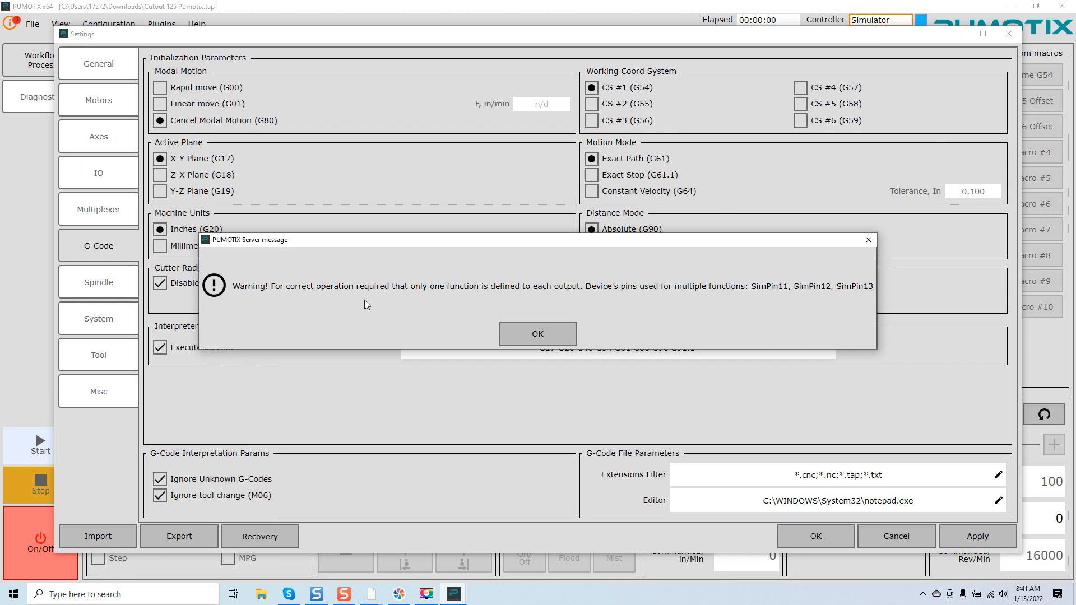
mouse_move(477, 298)
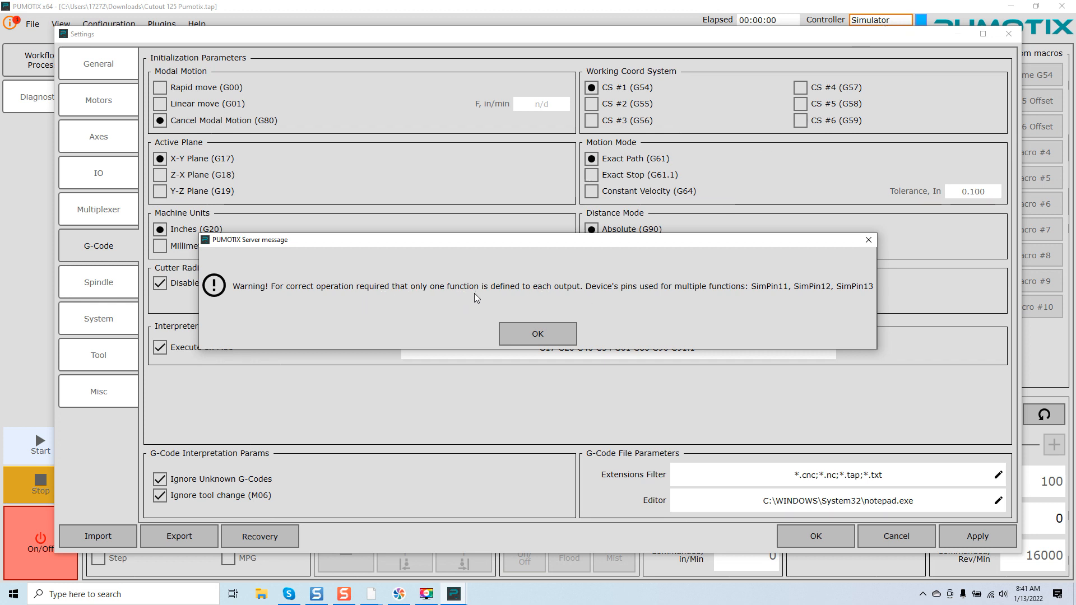
mouse_move(653, 307)
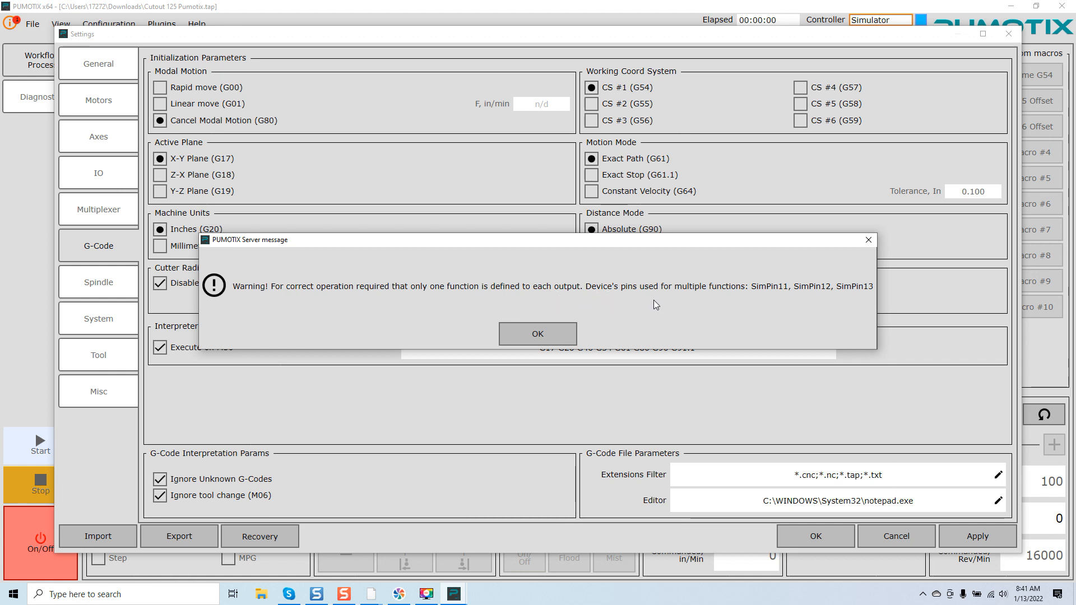
mouse_move(537, 334)
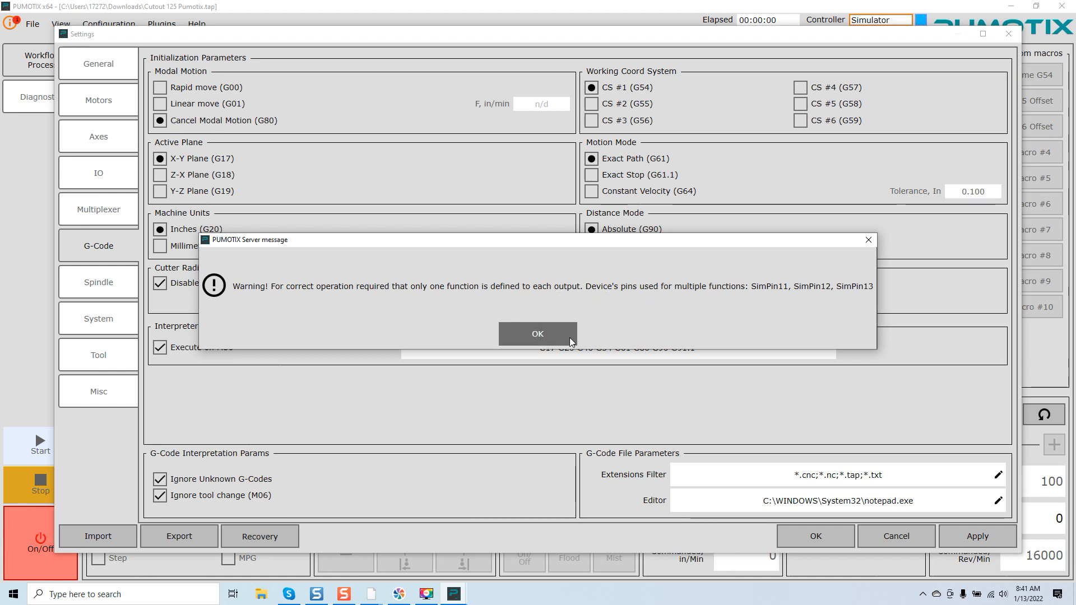
- Dismiss the shared-pin warnings and confirm Settings with OK, so the HUD shows G61
left_click(537, 334)
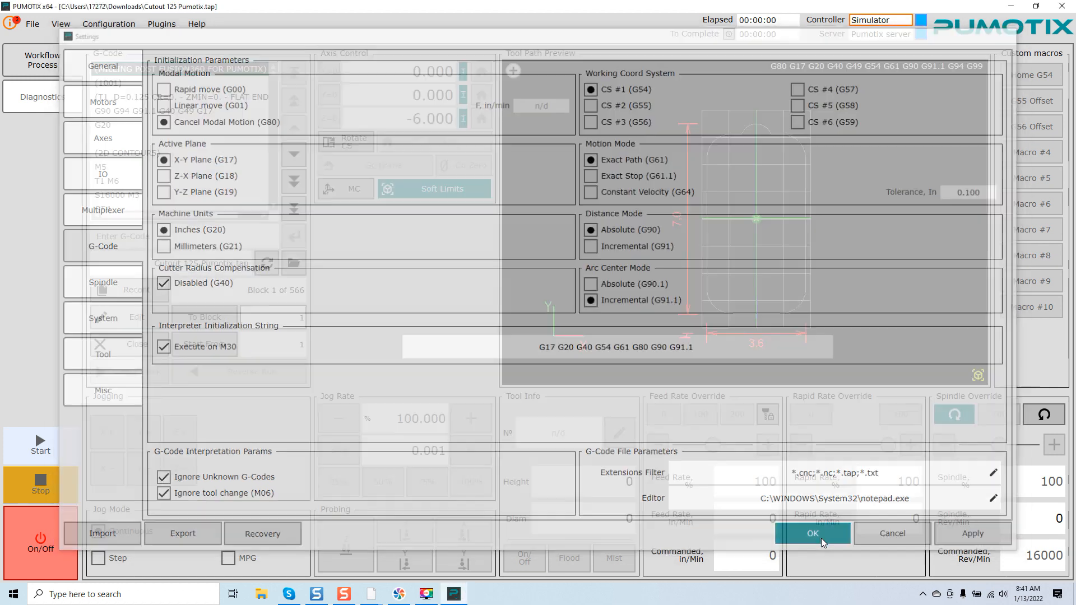
left_click(811, 533)
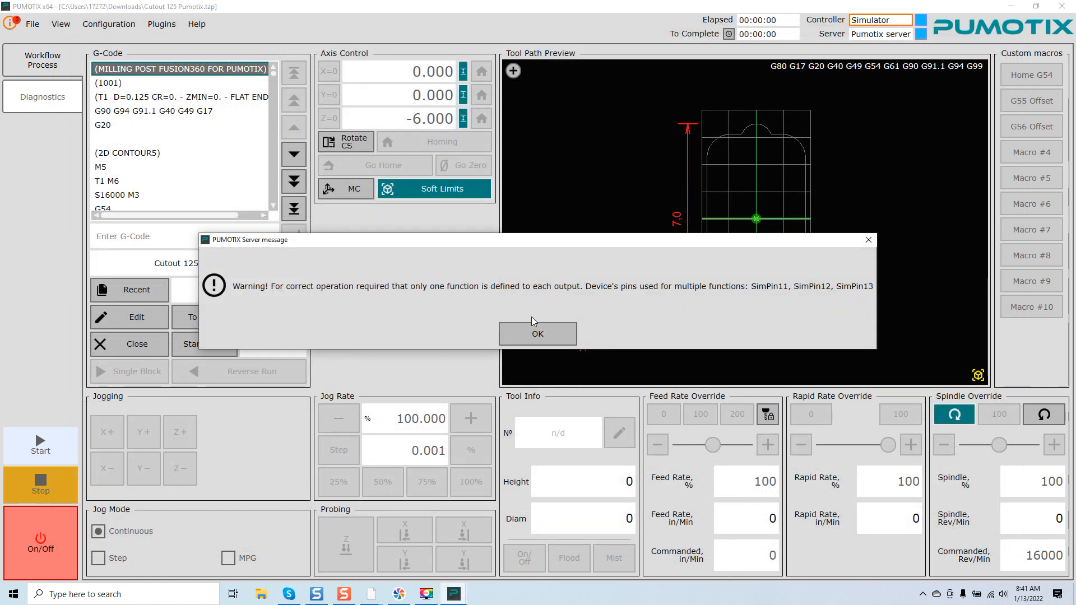
left_click(537, 334)
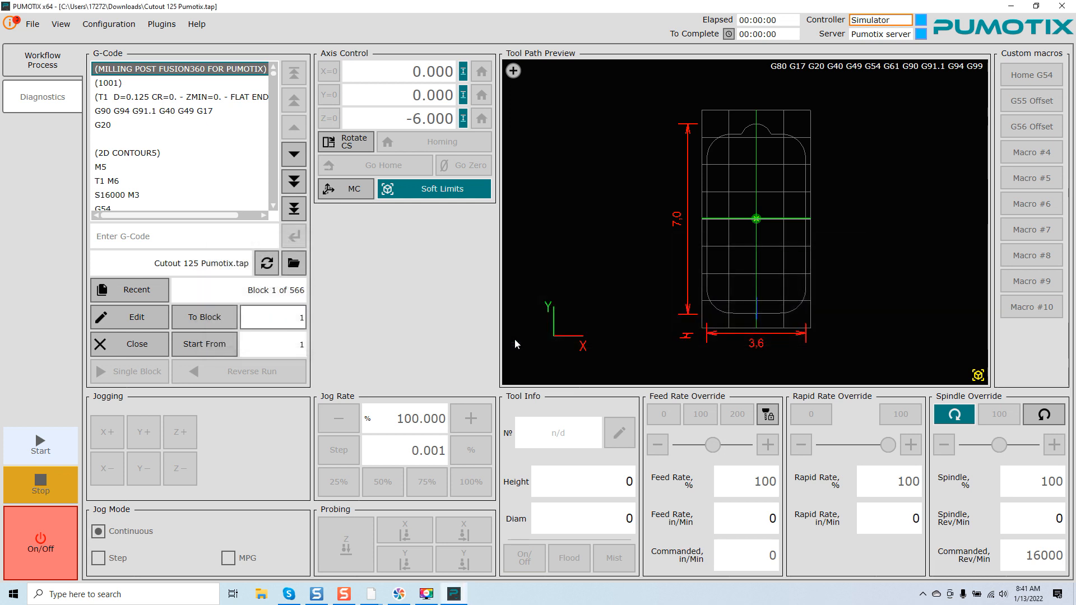
mouse_move(457, 299)
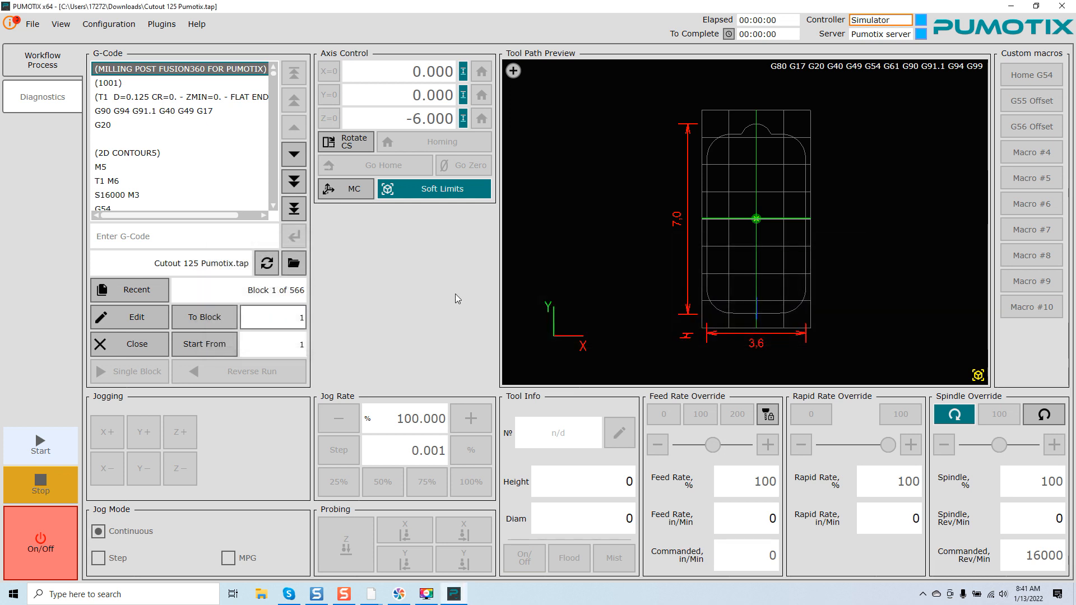
mouse_move(811, 120)
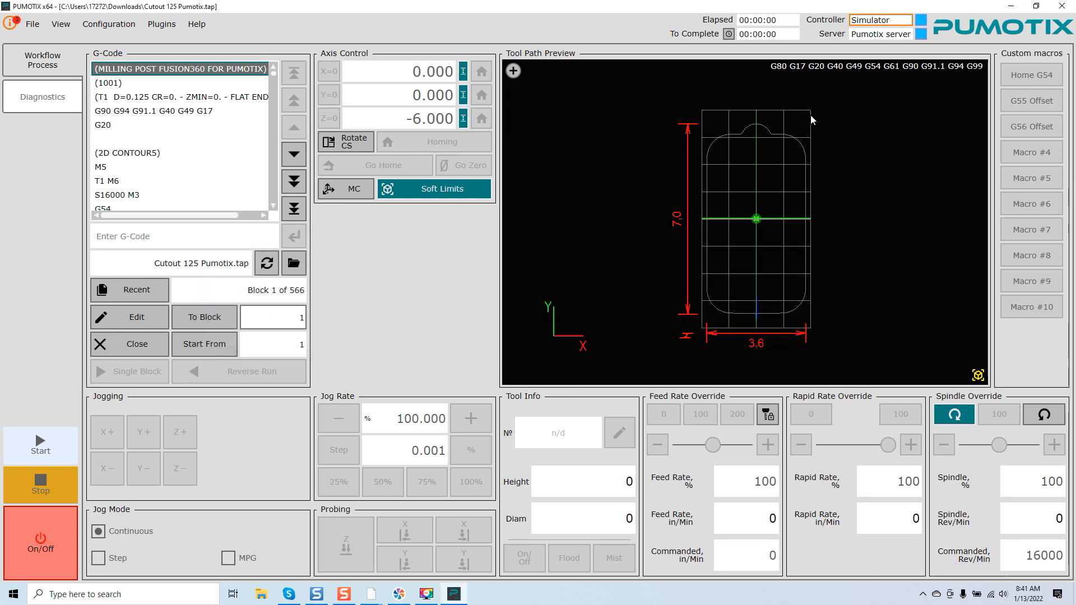
mouse_move(784, 366)
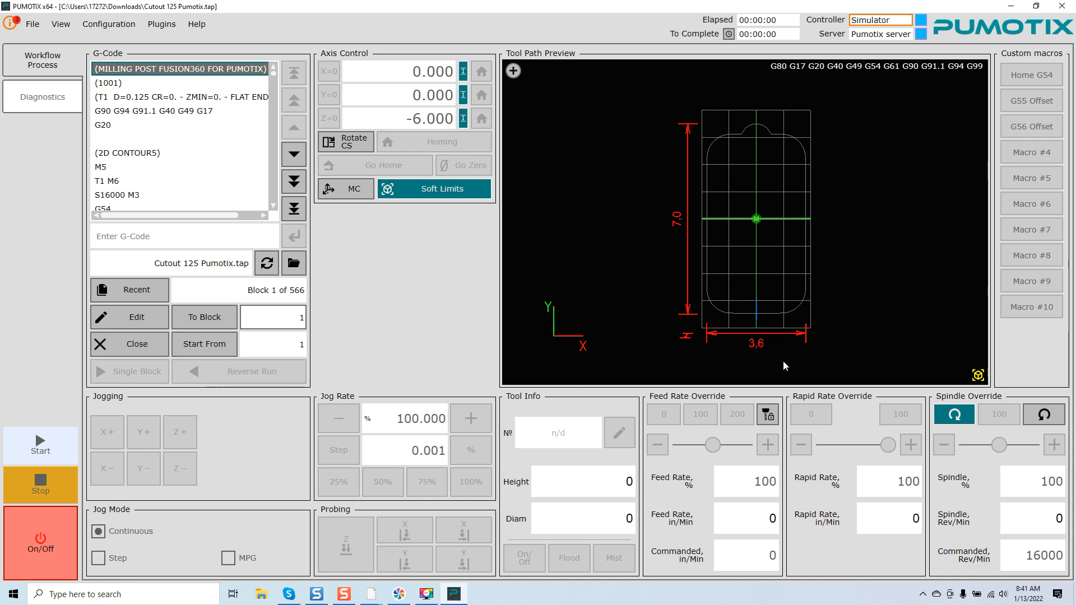
mouse_move(864, 93)
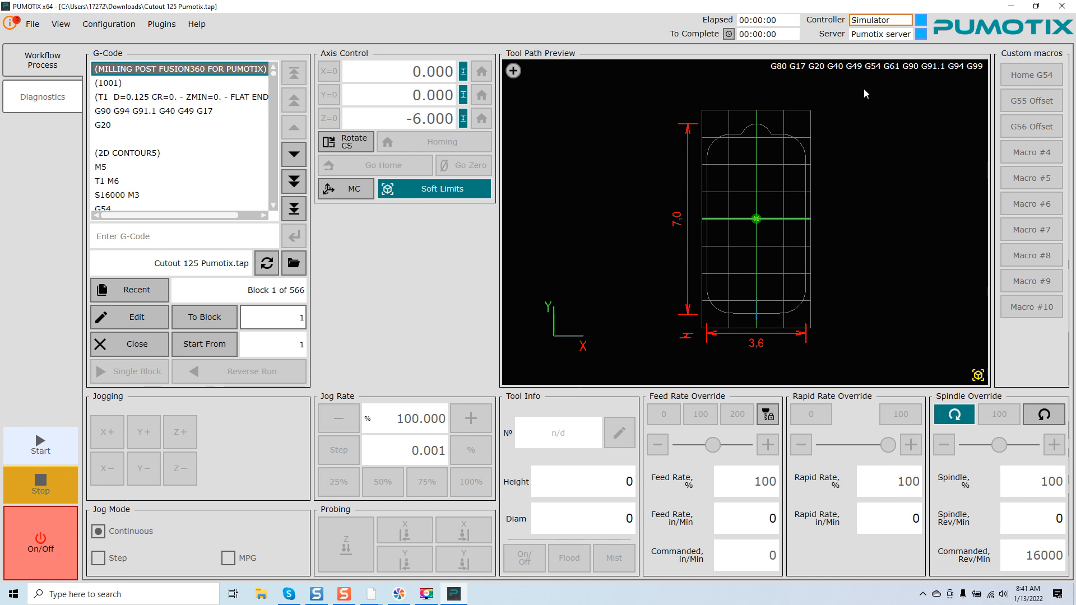
mouse_move(885, 74)
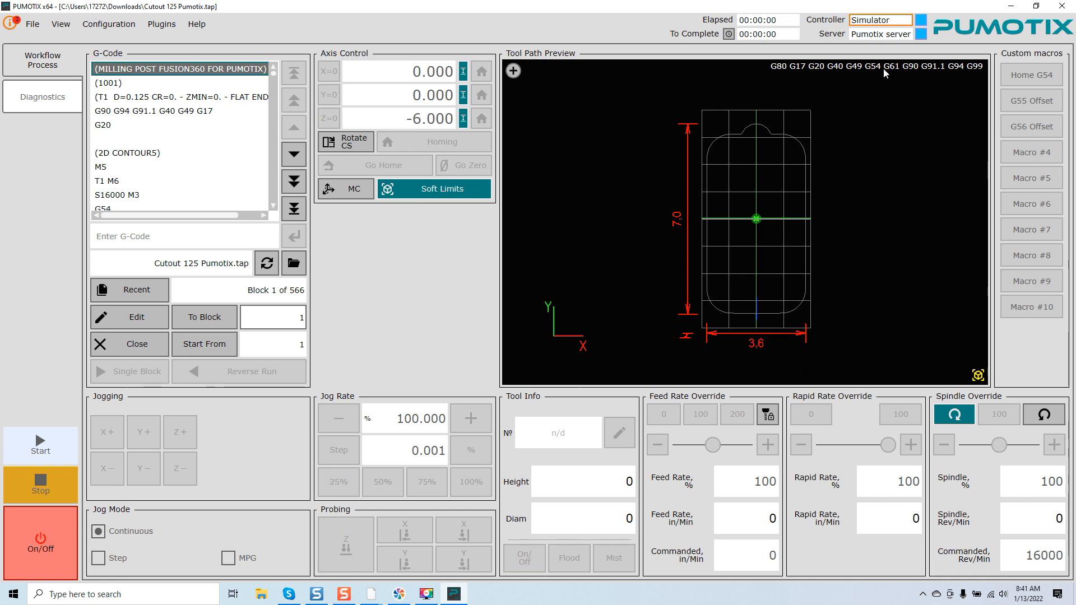
mouse_move(894, 77)
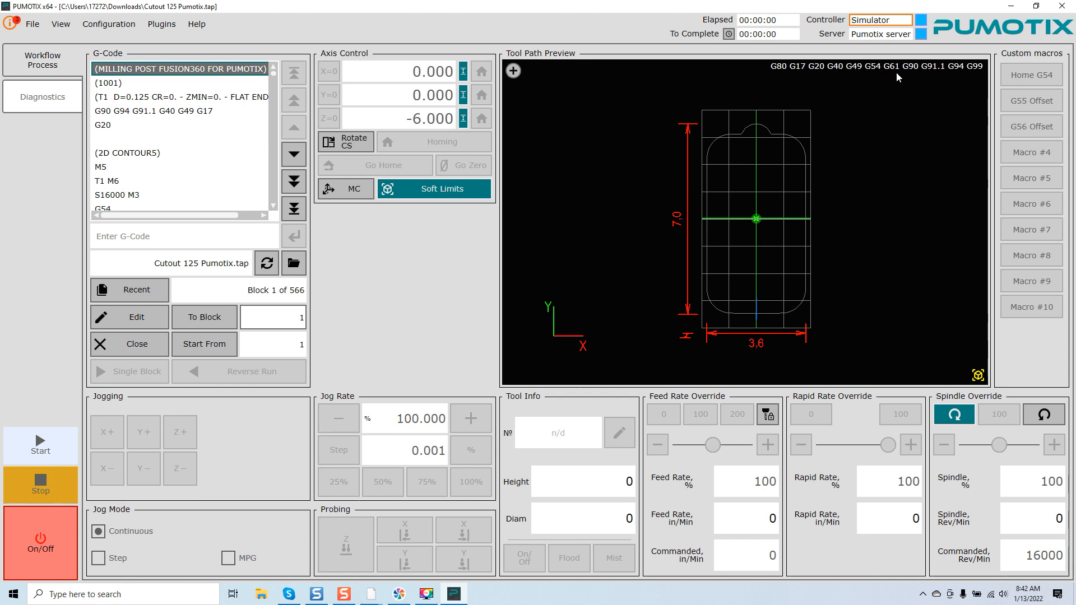
mouse_move(897, 77)
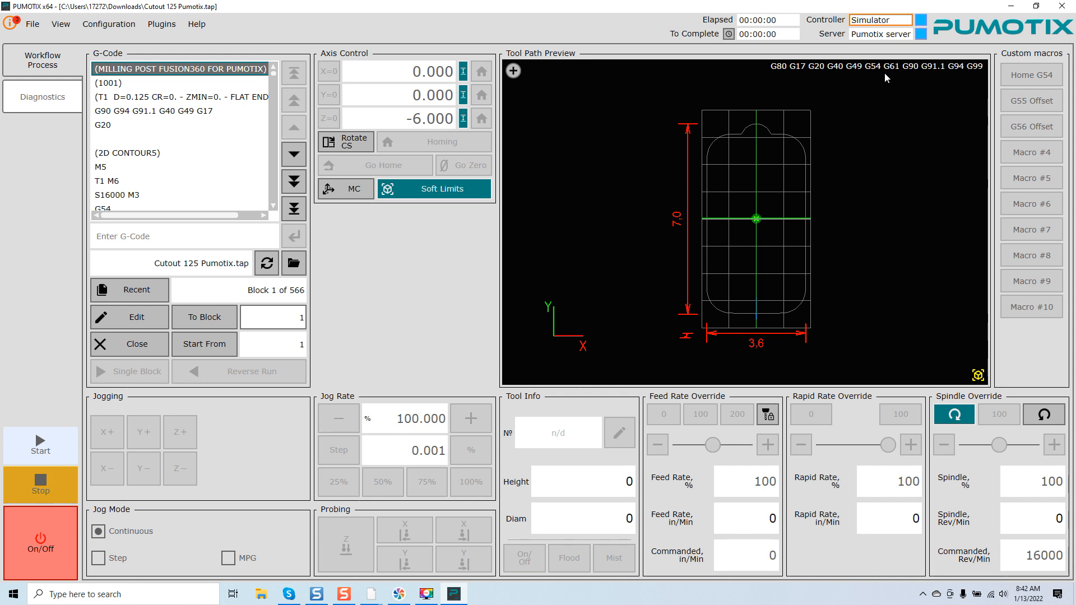
mouse_move(885, 105)
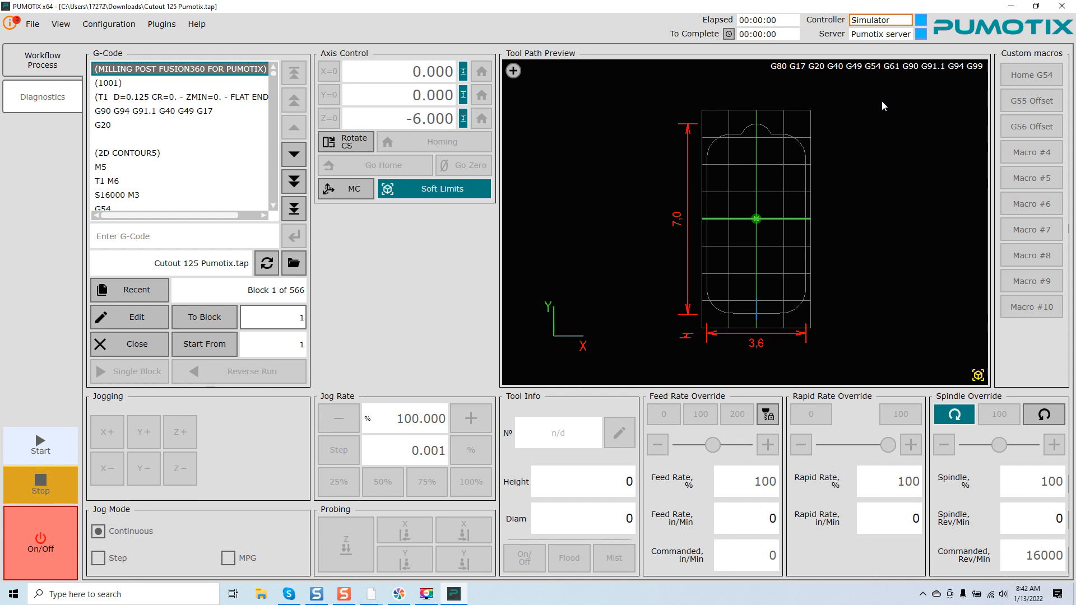
mouse_move(875, 136)
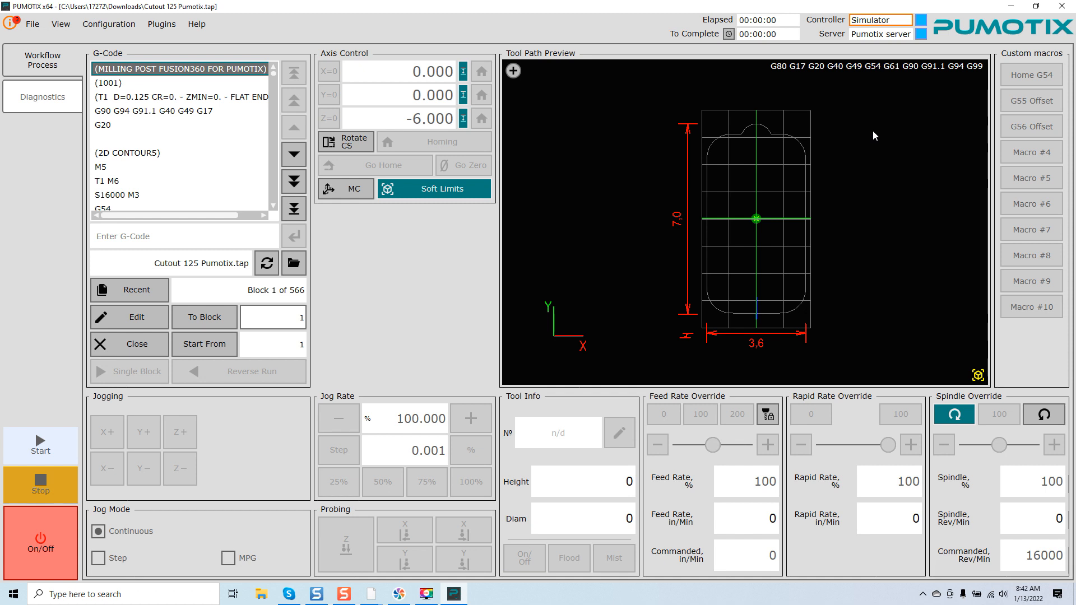
mouse_move(859, 337)
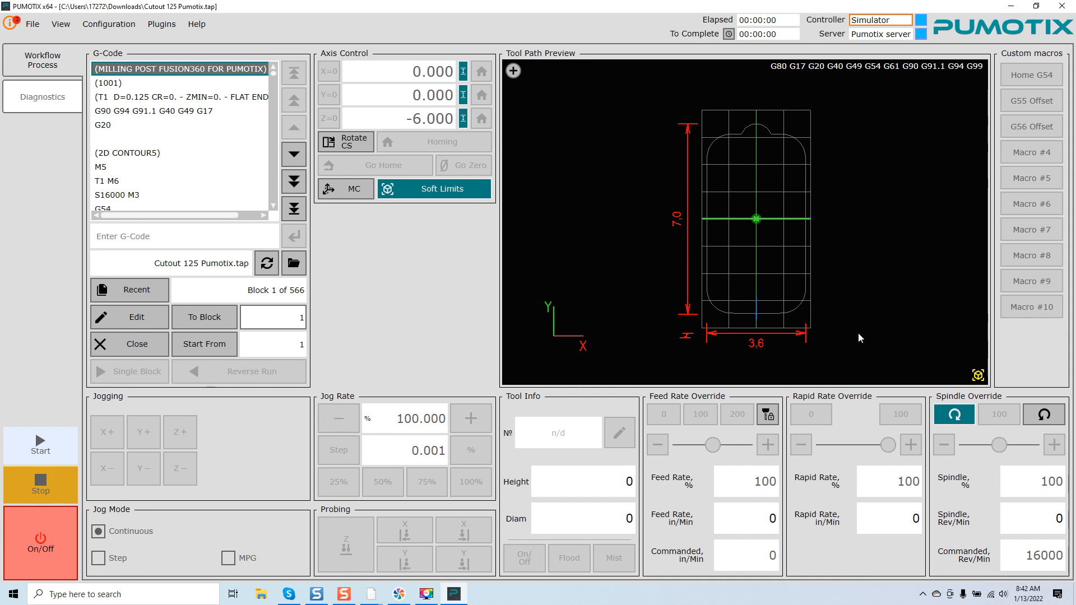
mouse_move(787, 385)
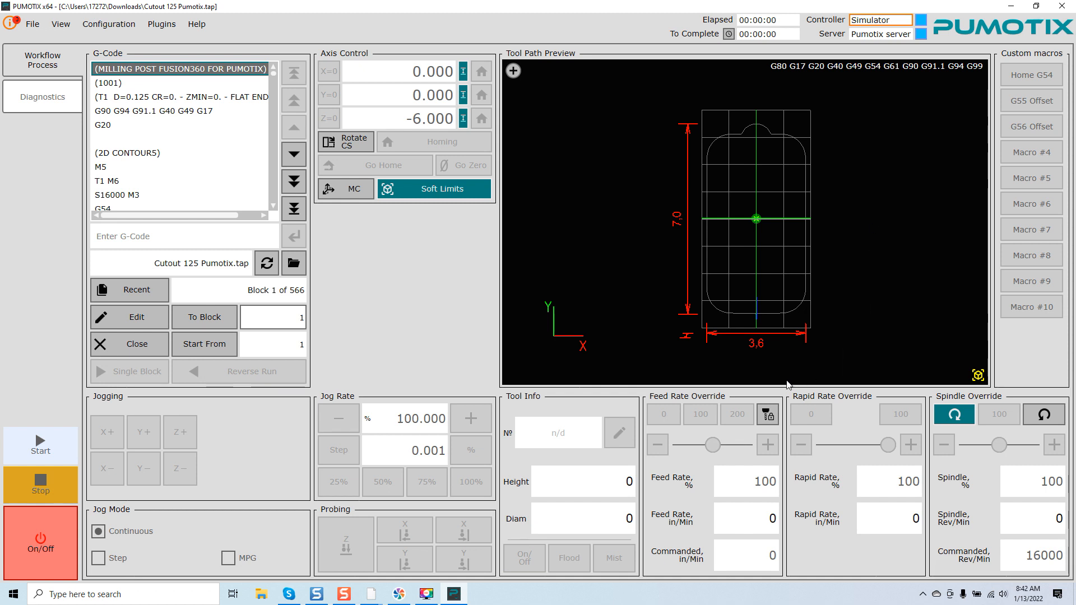